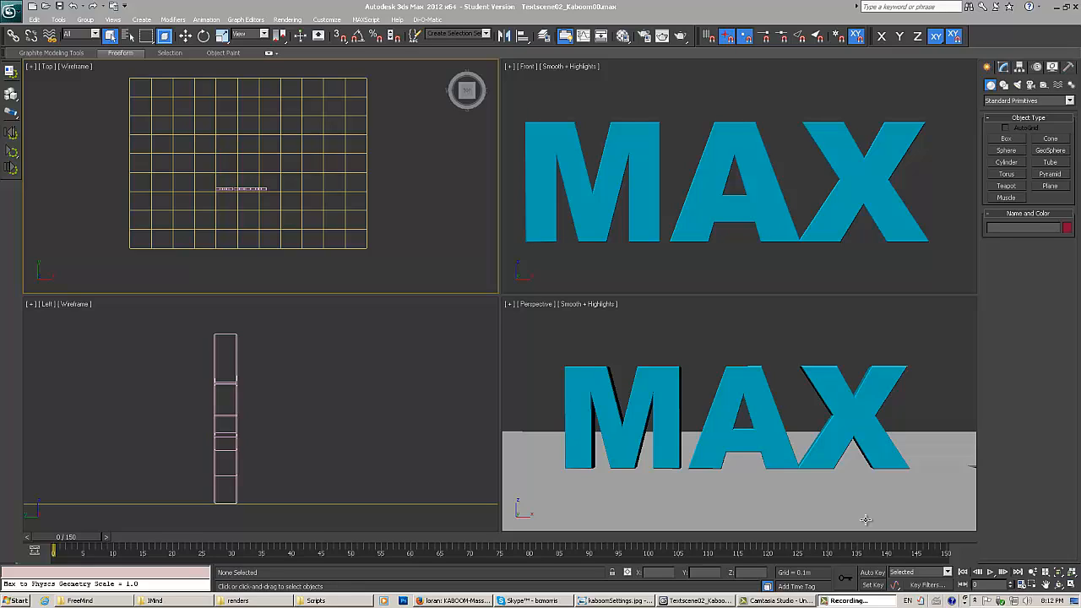
mouse_move(949, 480)
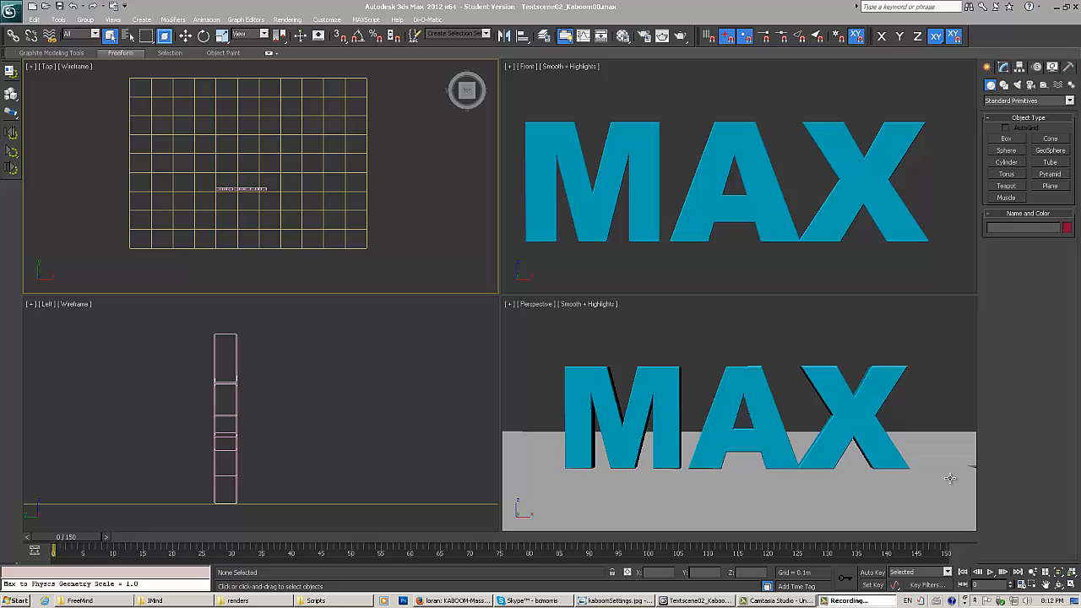
mouse_move(517, 287)
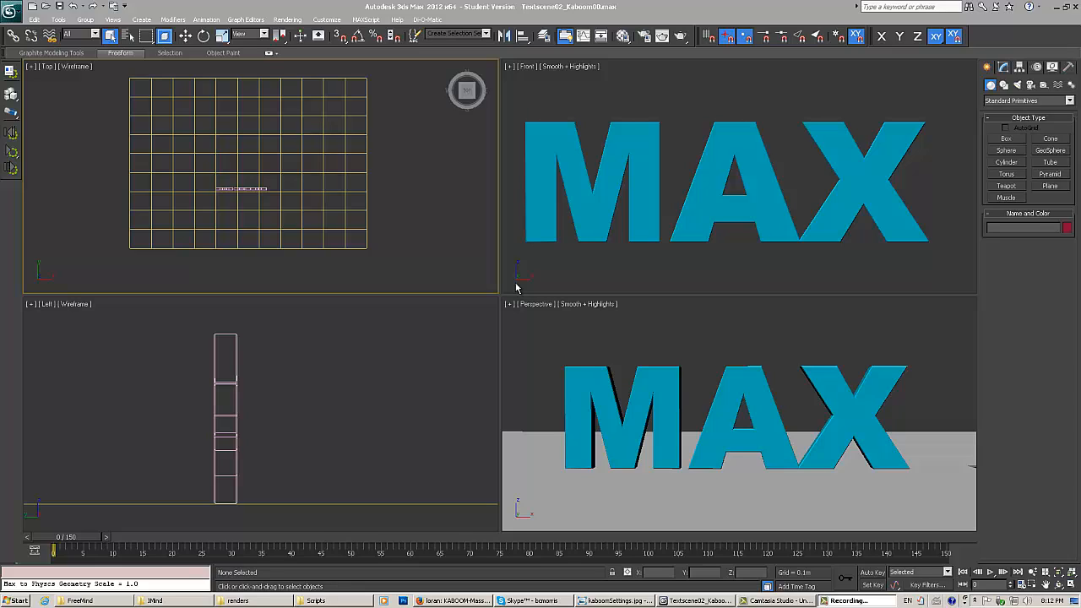
mouse_move(722, 385)
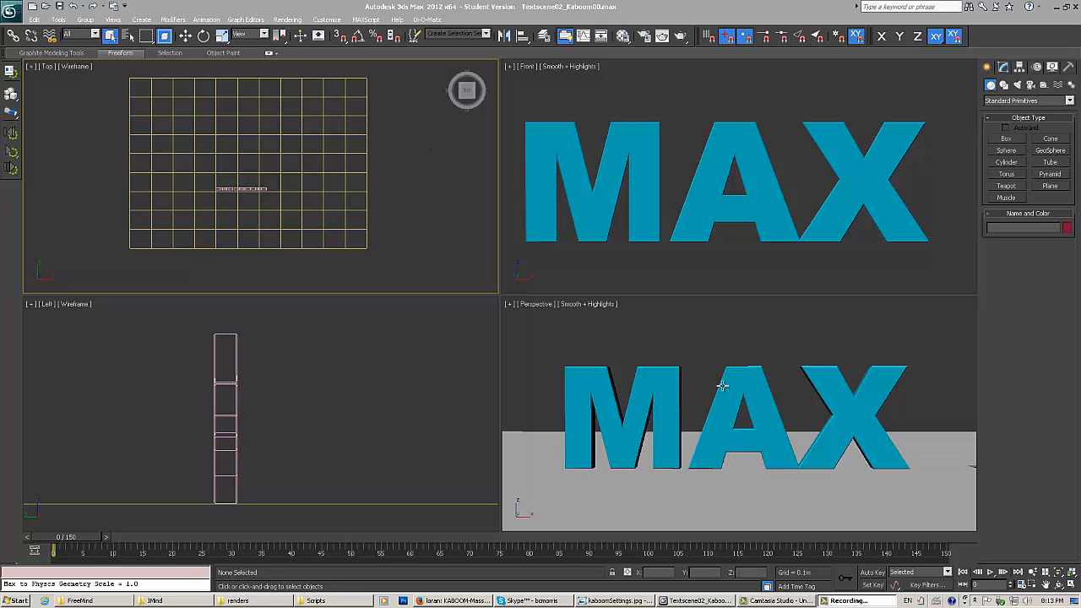
mouse_move(267, 594)
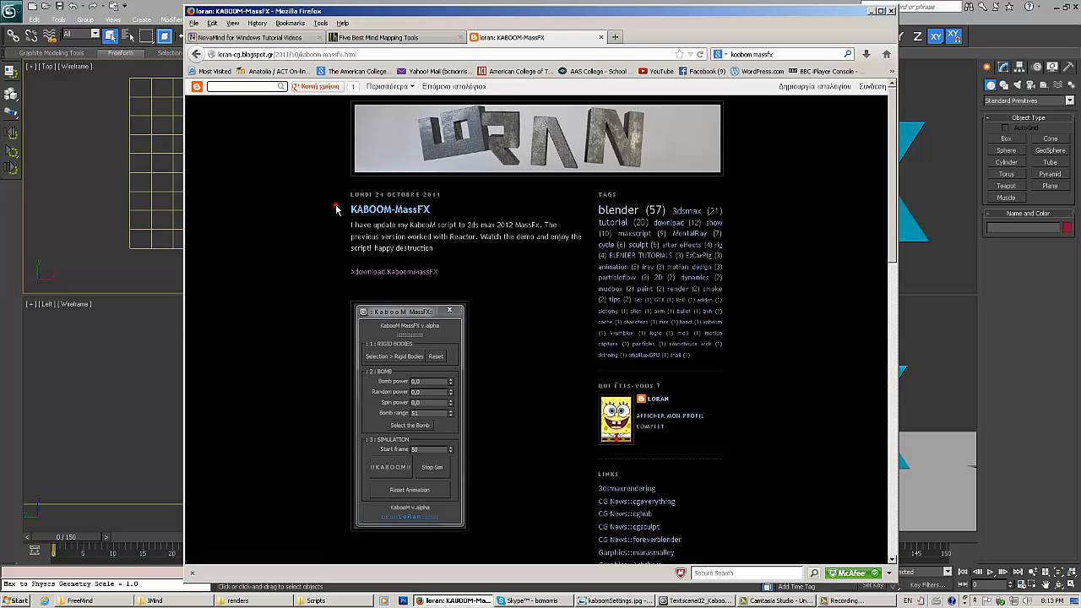
mouse_move(578, 270)
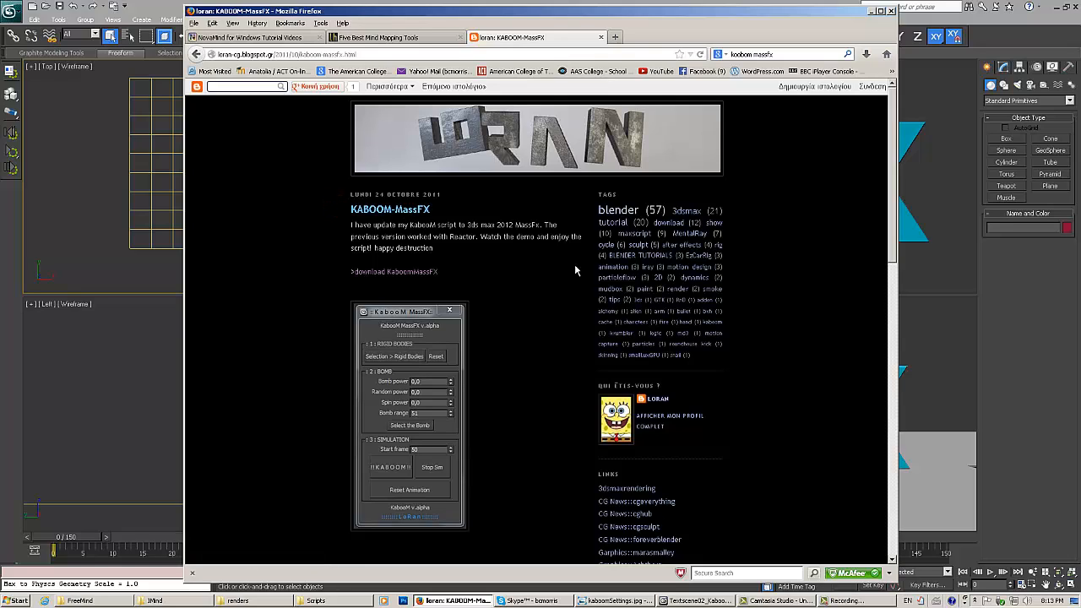
mouse_move(523, 263)
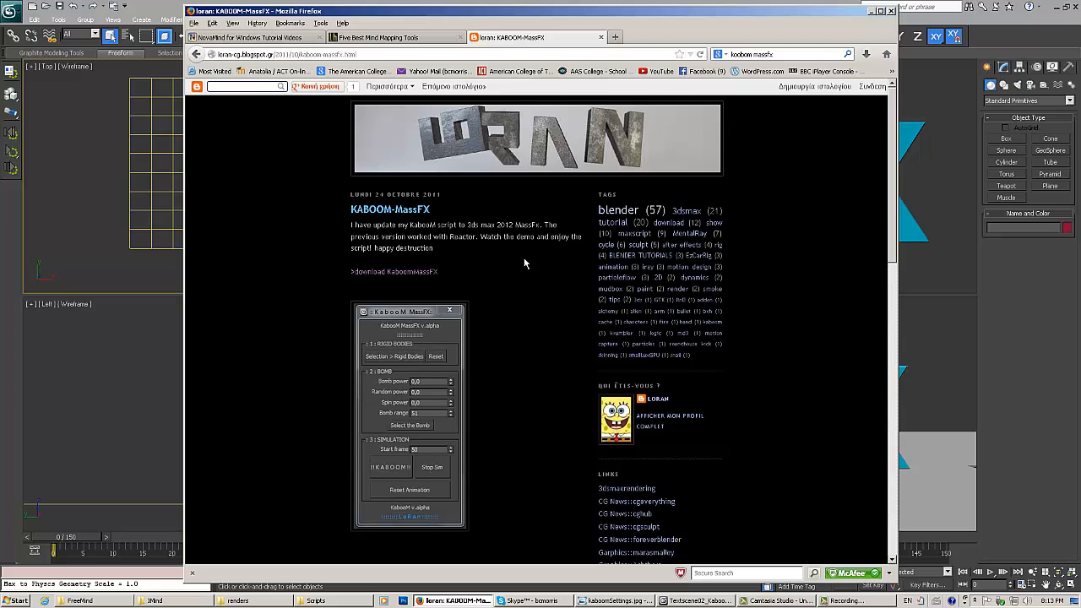
- Confirm KABOOM-MassFX-alpha.ms is in the 3ds Max 2012 Scripts folder and return to the scene
scroll("down", 3)
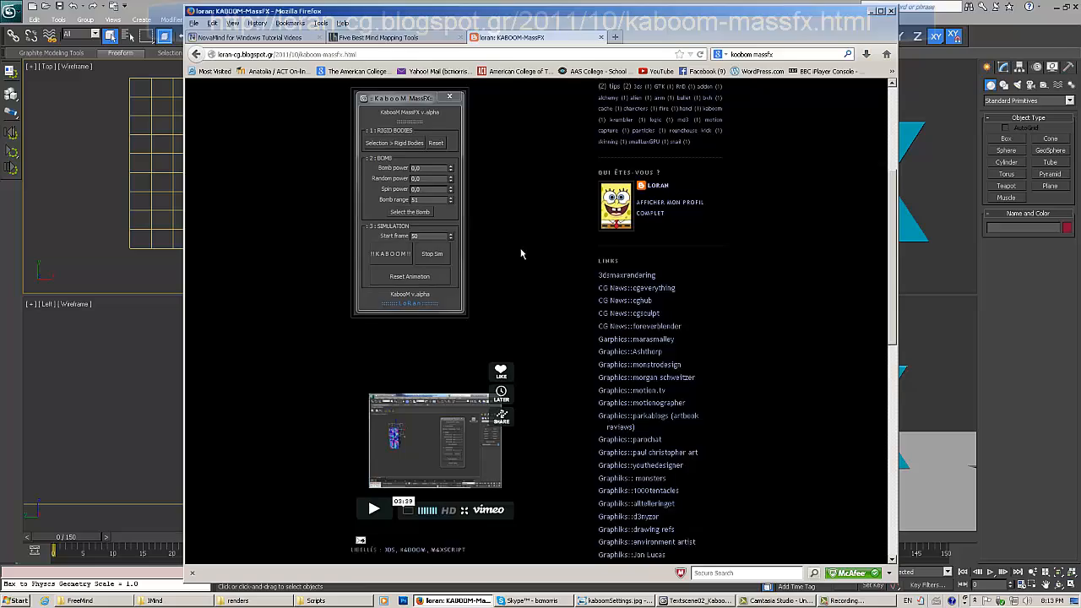
scroll("down", 3)
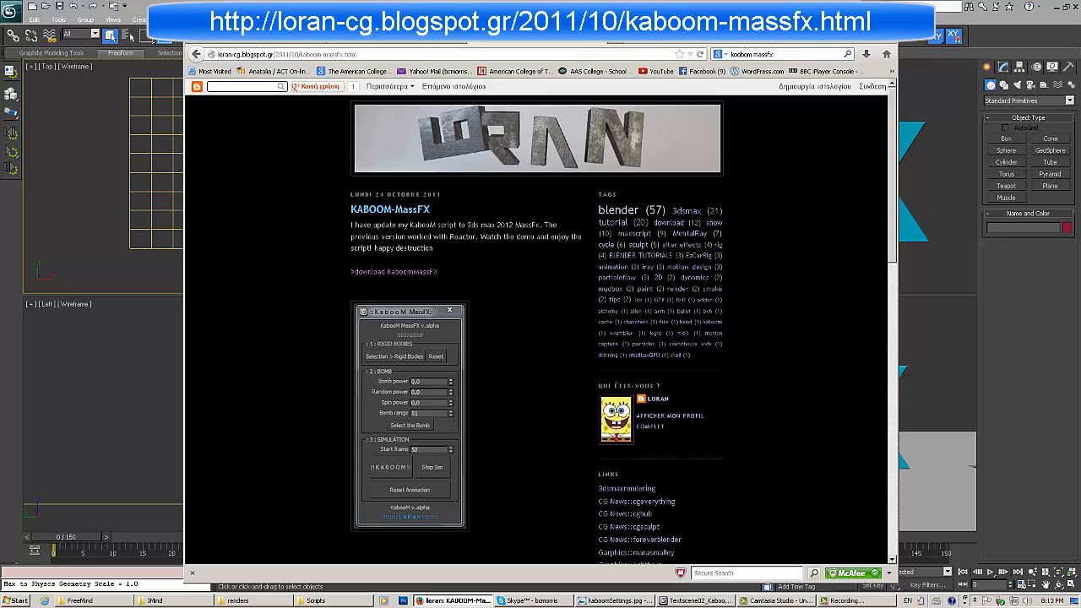
mouse_move(944, 24)
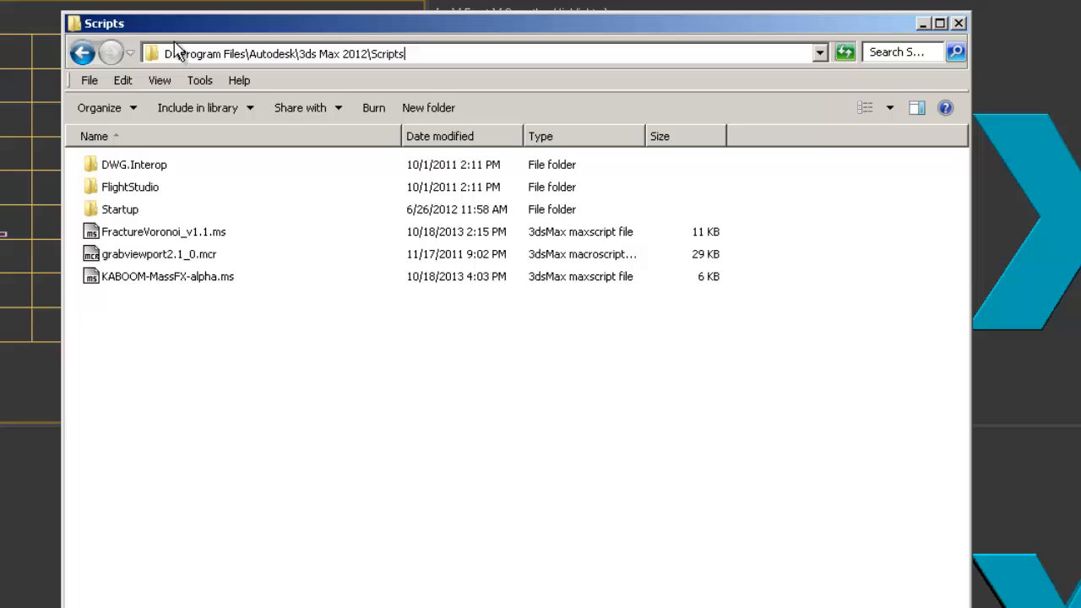
left_click(168, 277)
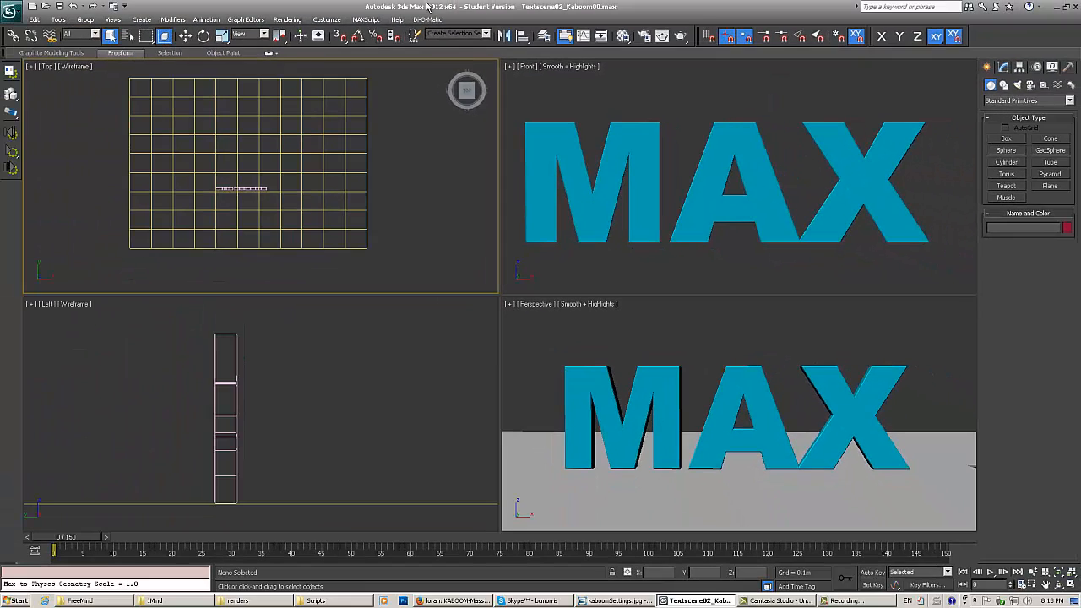
- Bring up the MAXScript Open Script chooser on the Scripts folder, then dismiss it
left_click(365, 18)
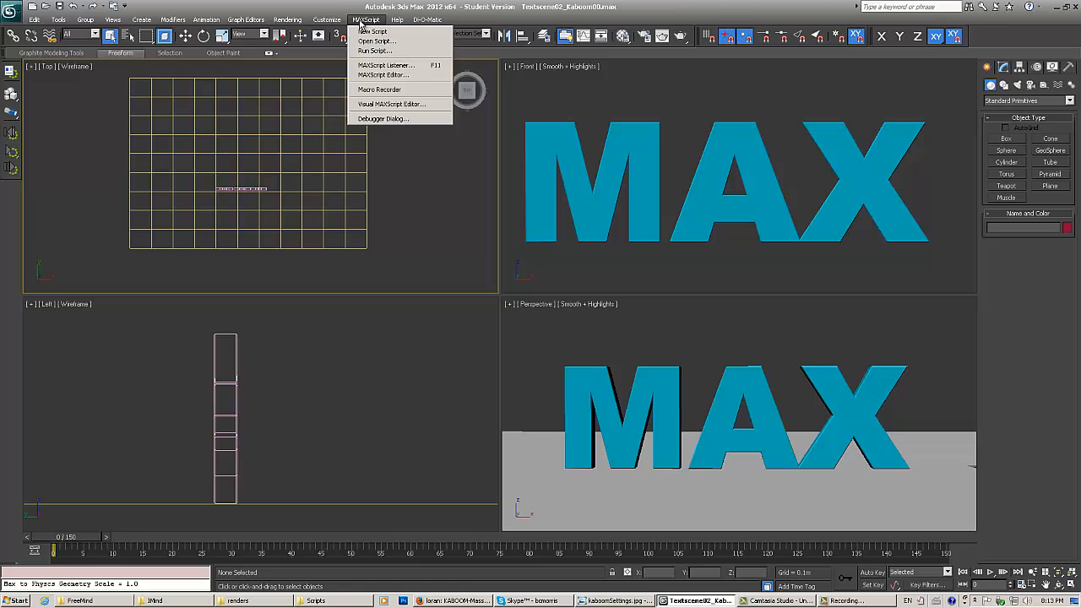
left_click(375, 41)
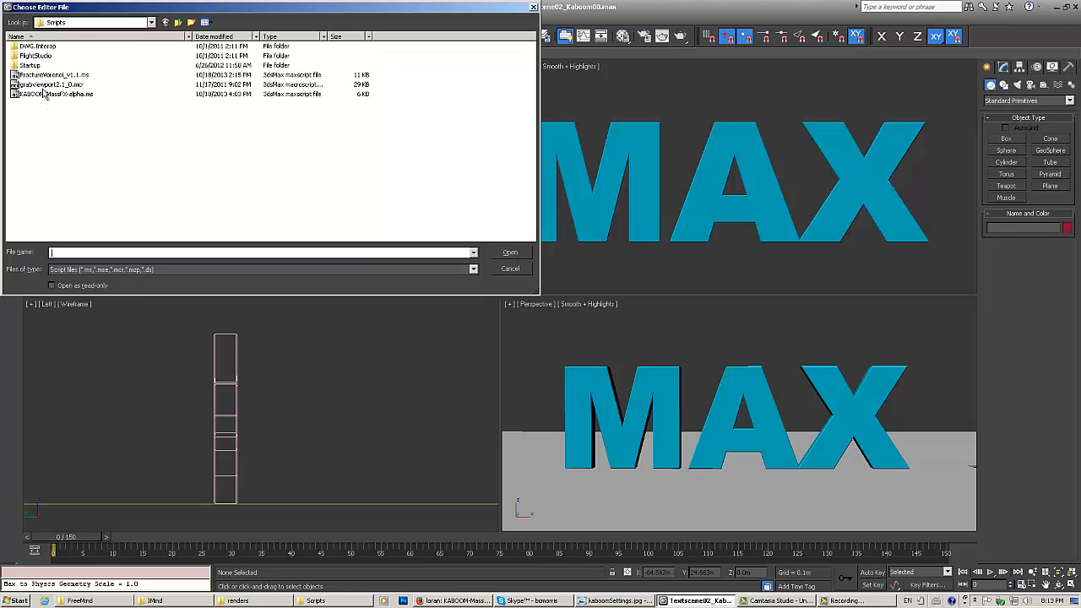
left_click(510, 268)
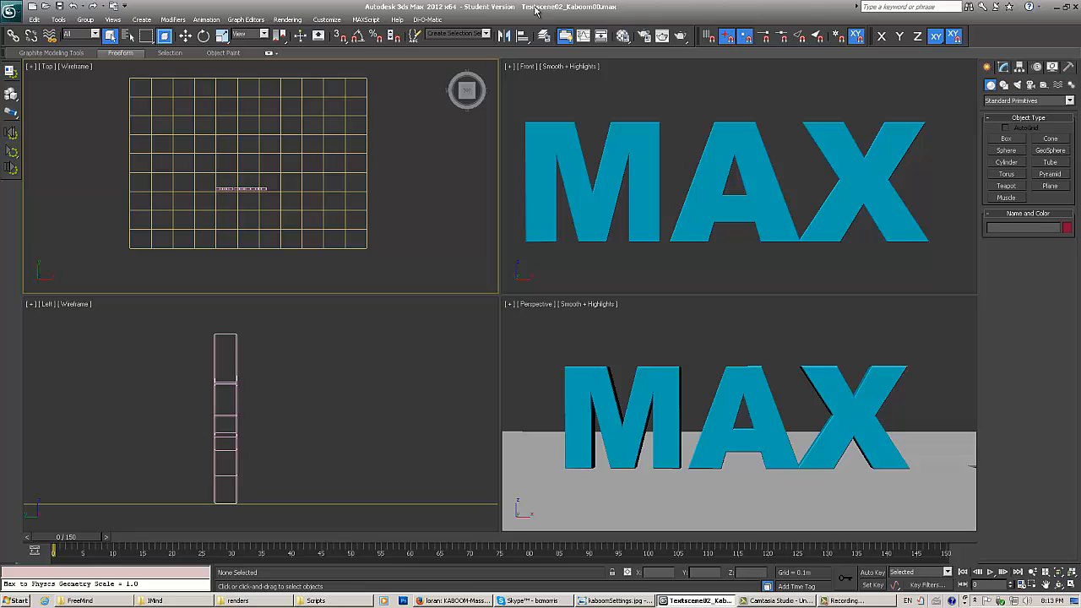
mouse_move(345, 223)
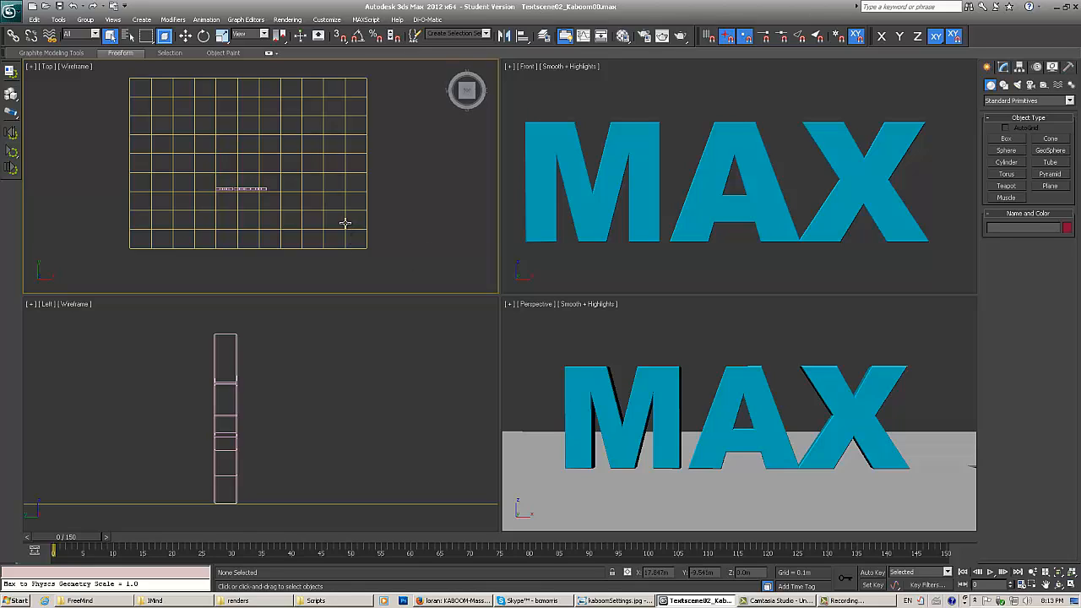
mouse_move(379, 223)
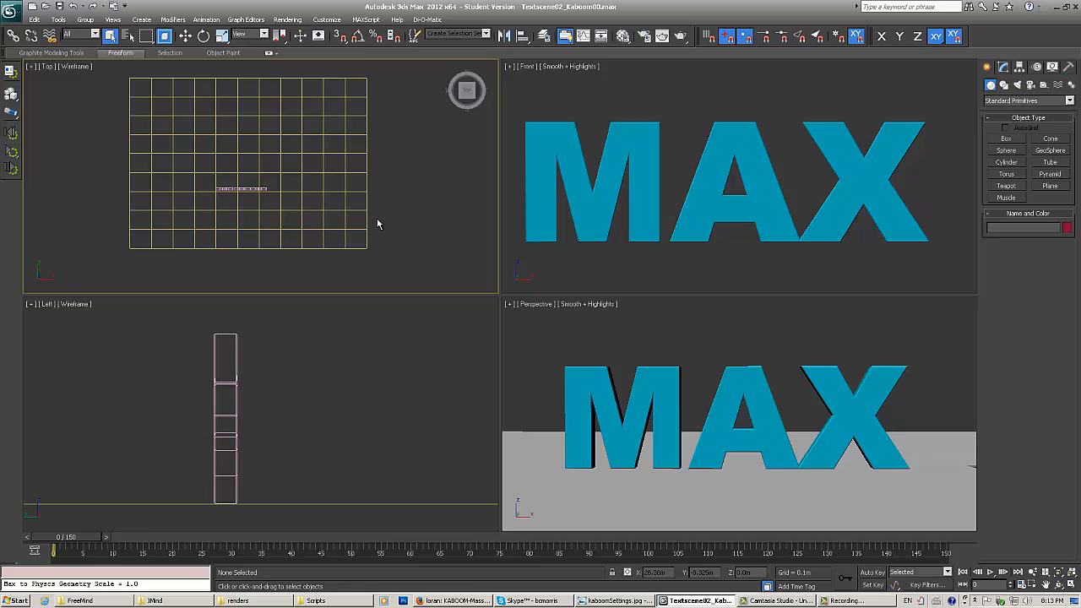
- Select Plane001 and turn off Use Ground Plane in the MassFX Tools settings
left_click(377, 188)
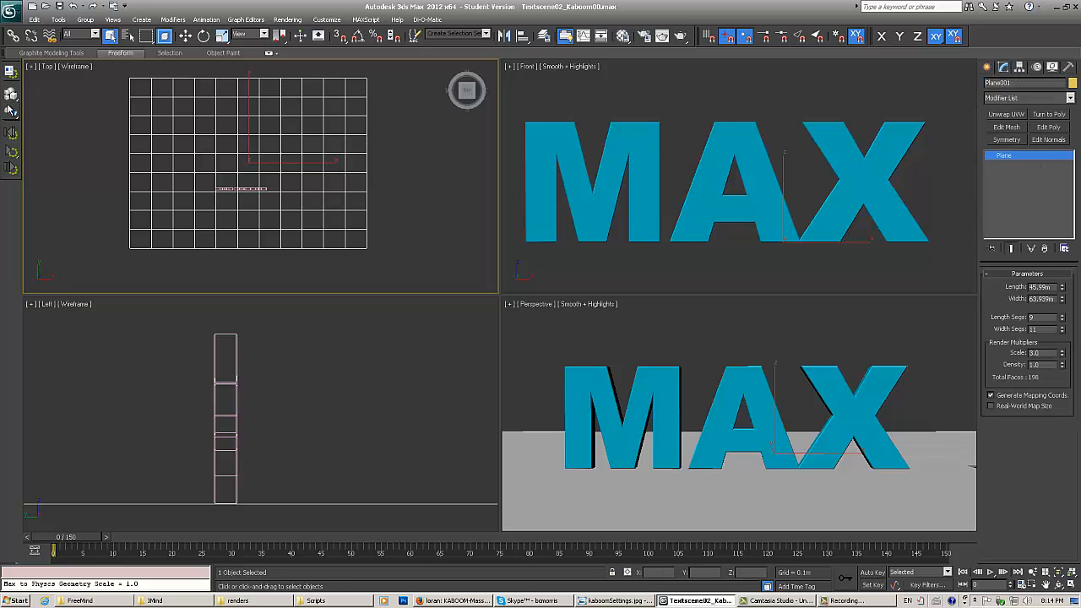
left_click(12, 70)
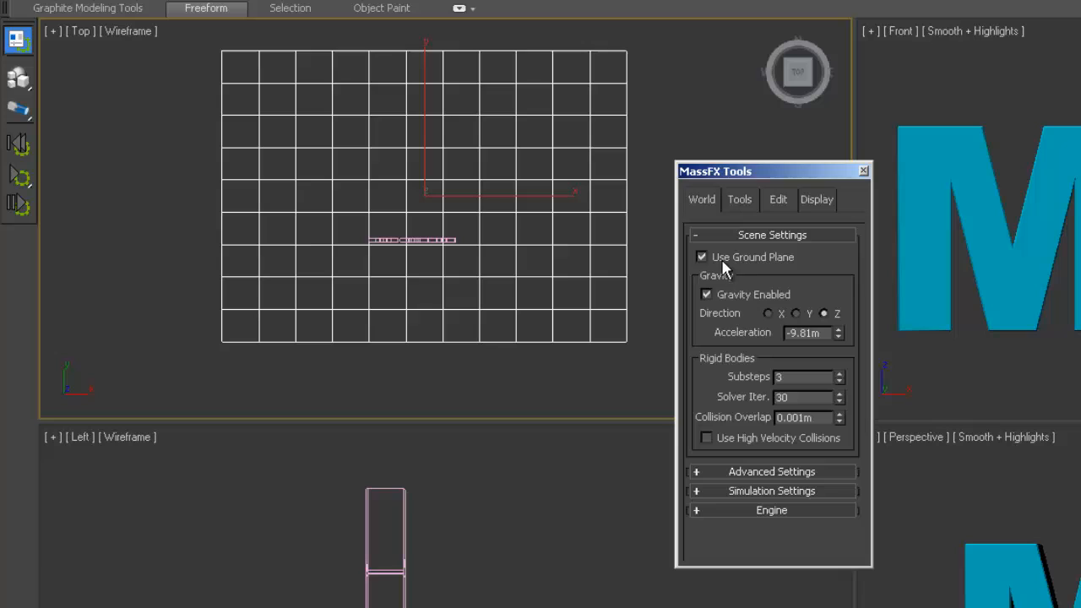
left_click(701, 256)
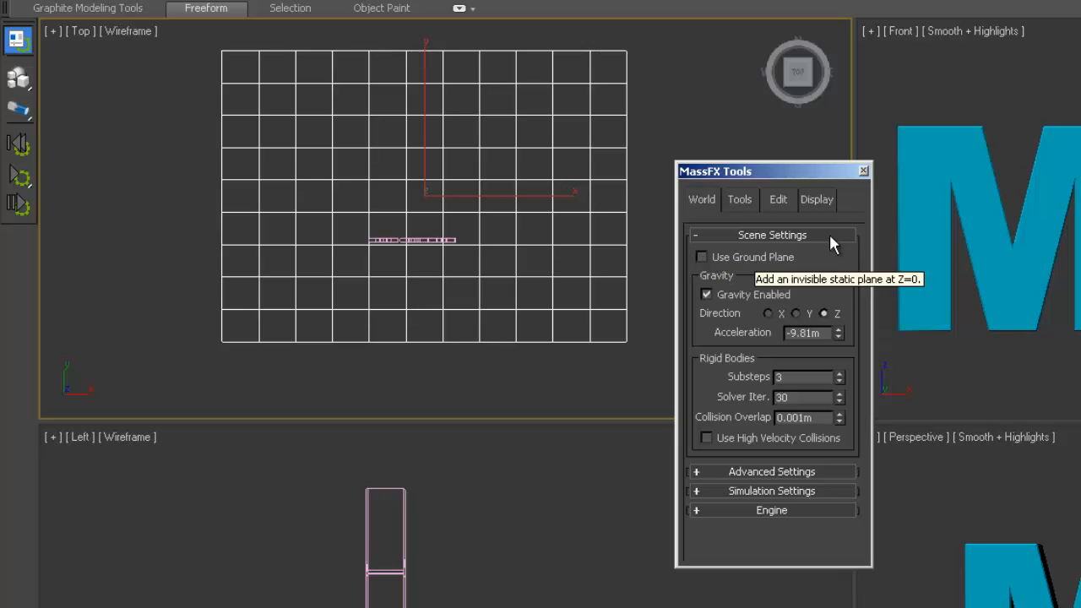
left_click(863, 171)
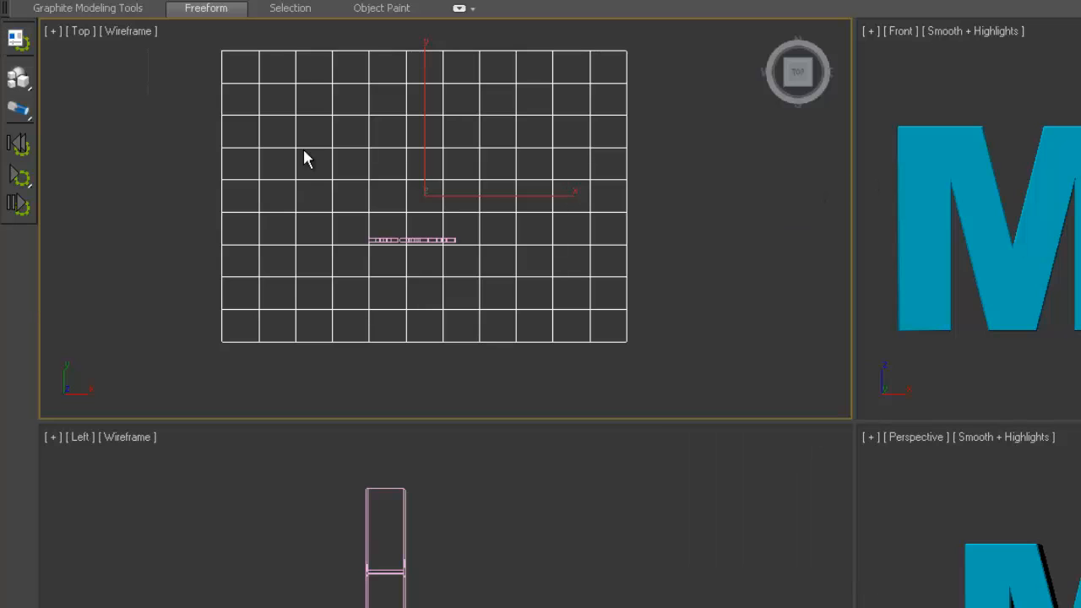
- Set the floor plane as a static rigid body with a physical material preset
left_click(18, 77)
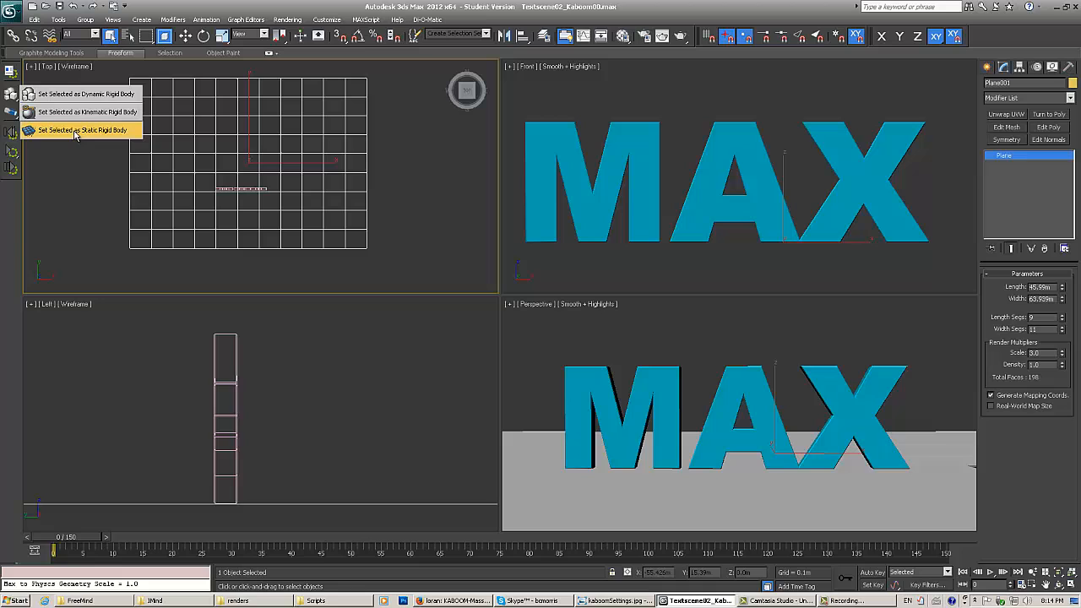
left_click(82, 130)
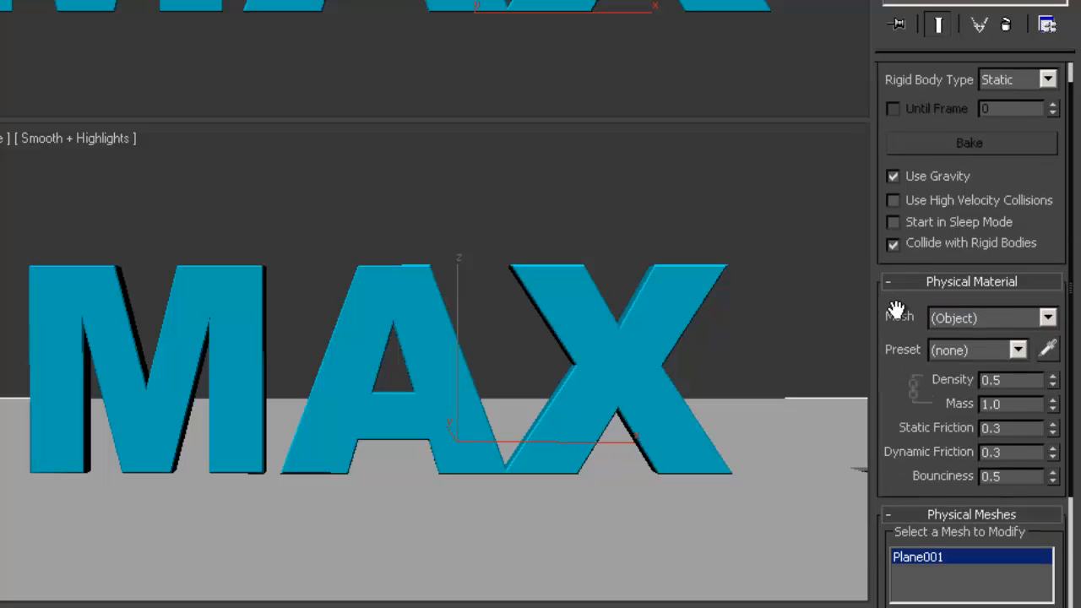
scroll("down", 3)
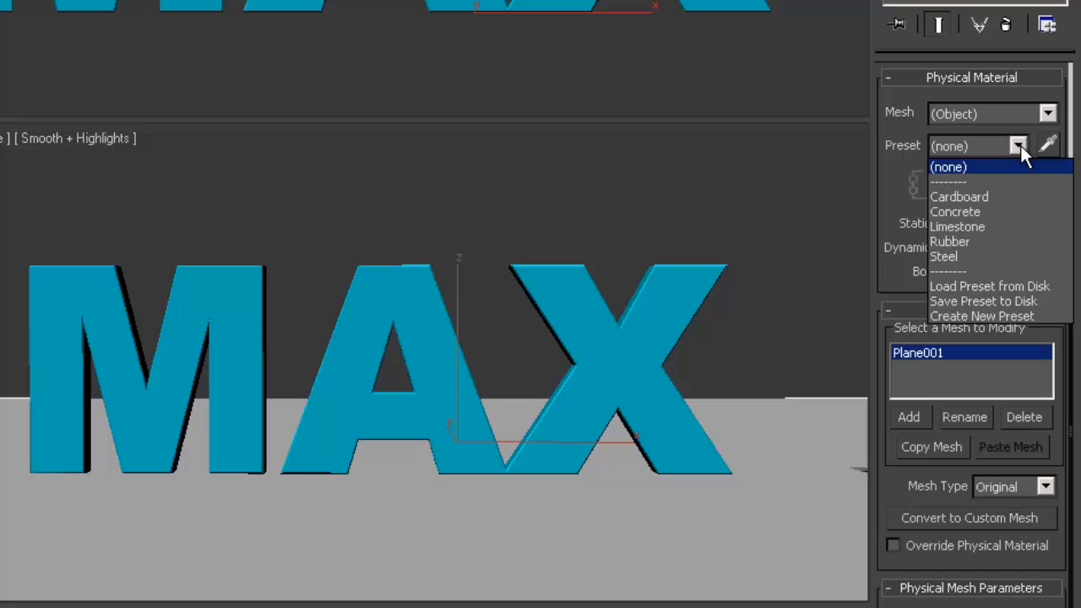
left_click(955, 211)
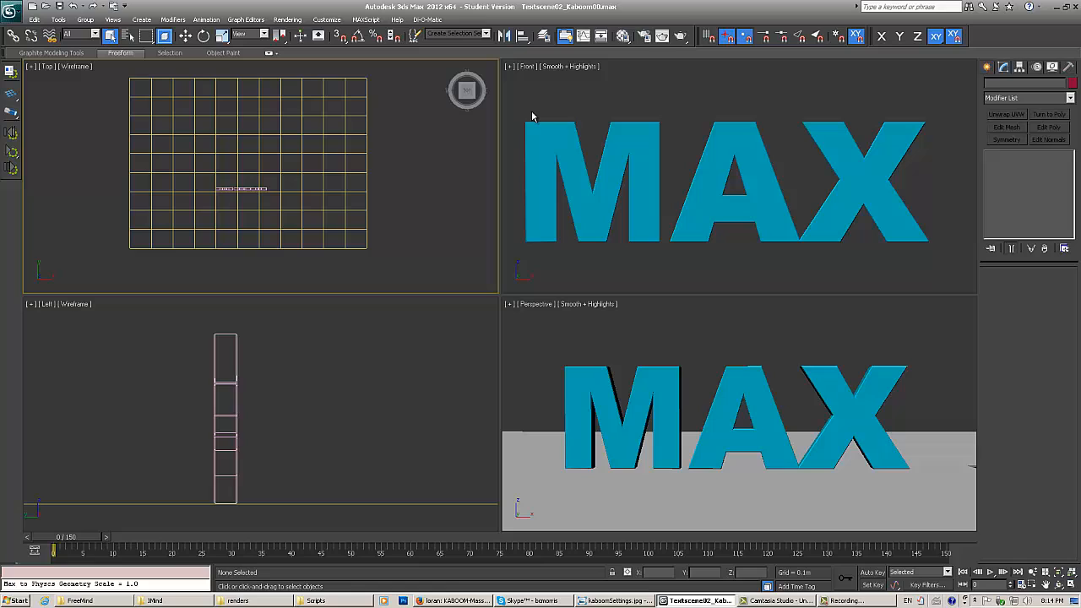
mouse_move(520, 115)
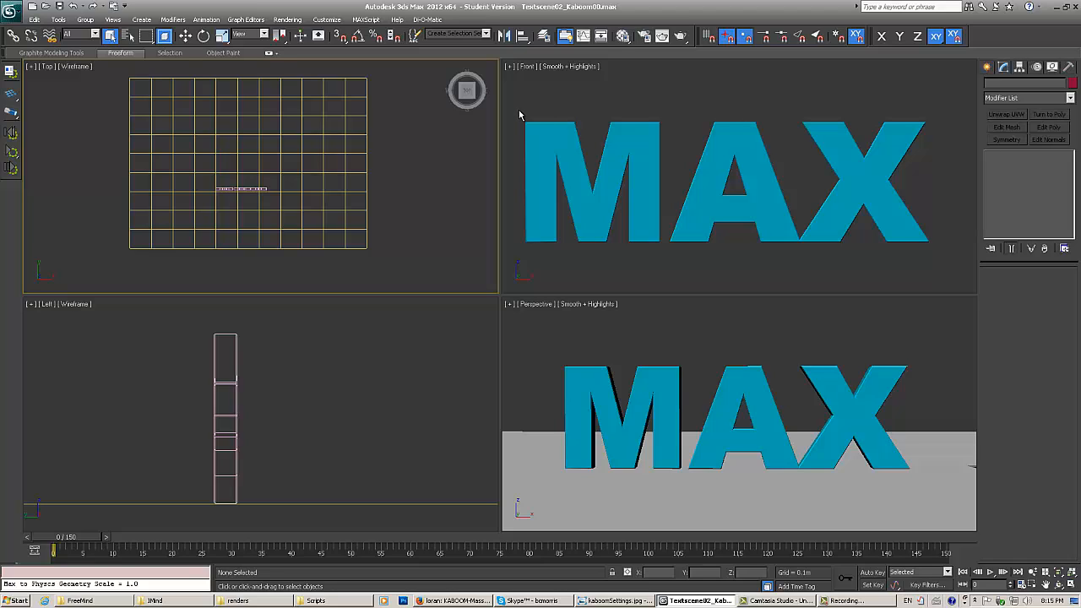
- Clone the MAX text as an independent copy named MaxText_Original
left_click(751, 186)
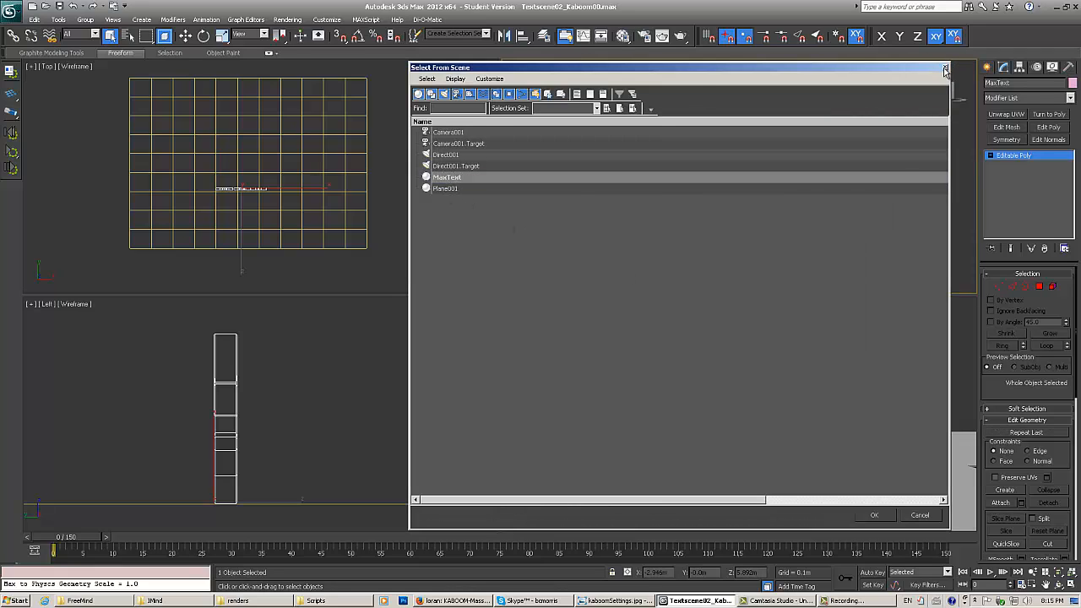
left_click(946, 68)
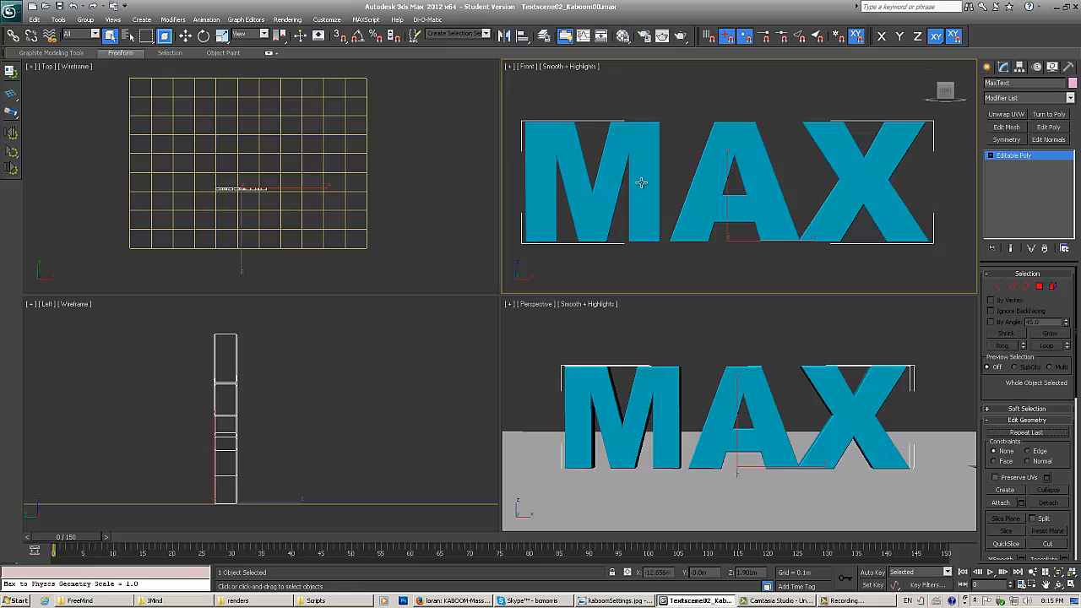
right_click(640, 182)
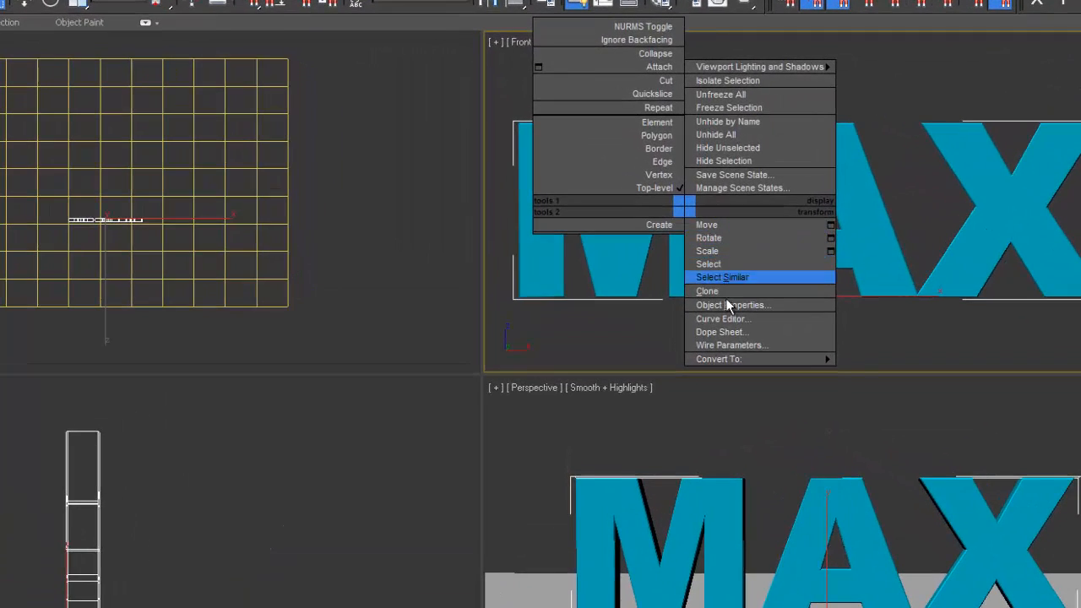
left_click(705, 290)
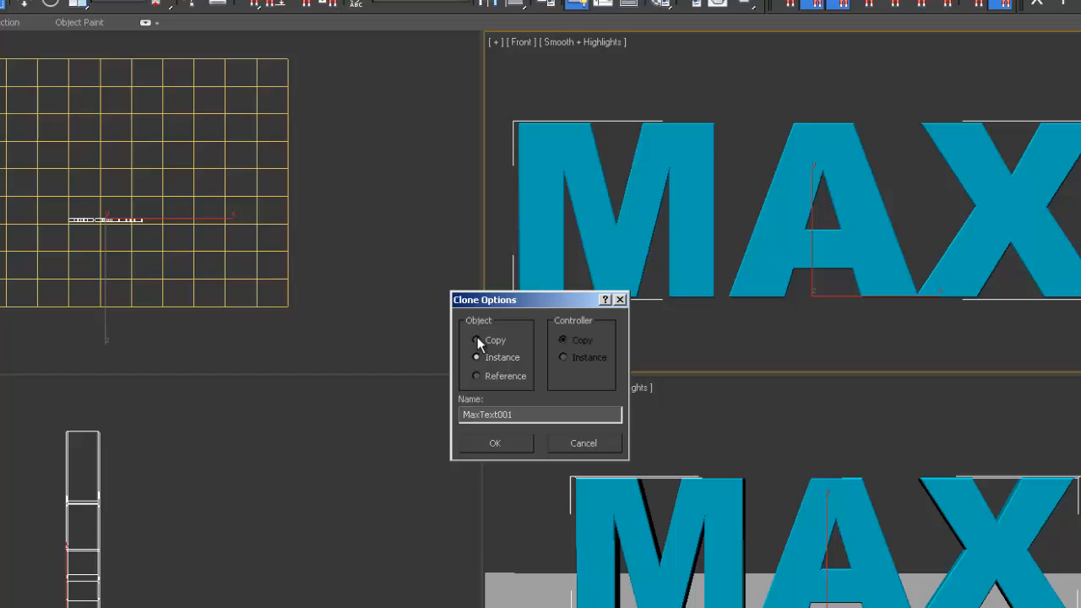
left_click(476, 339)
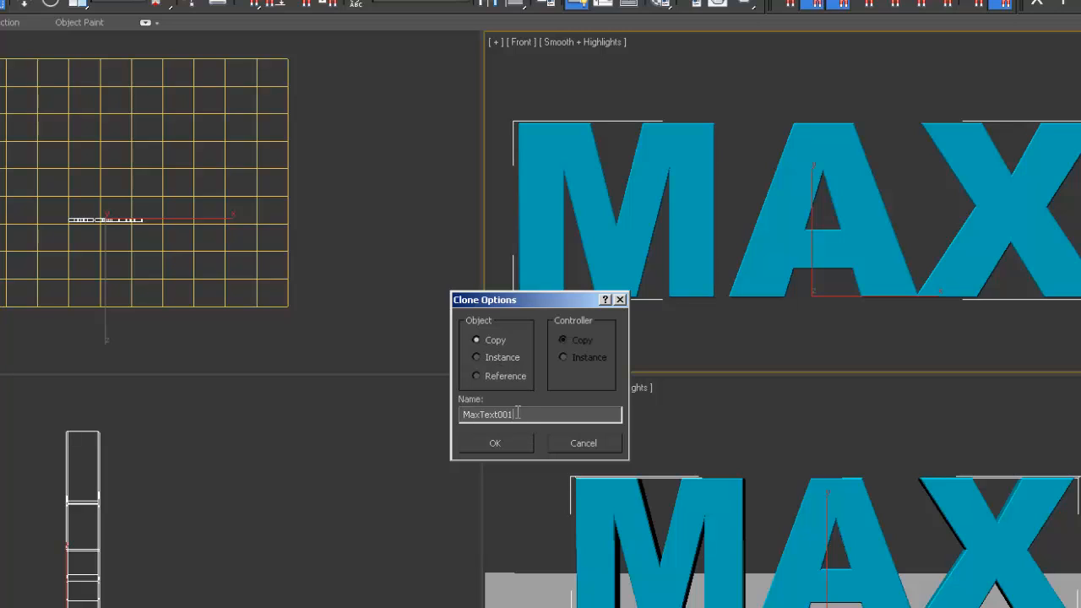
key("BackSpace")
type("_Origin")
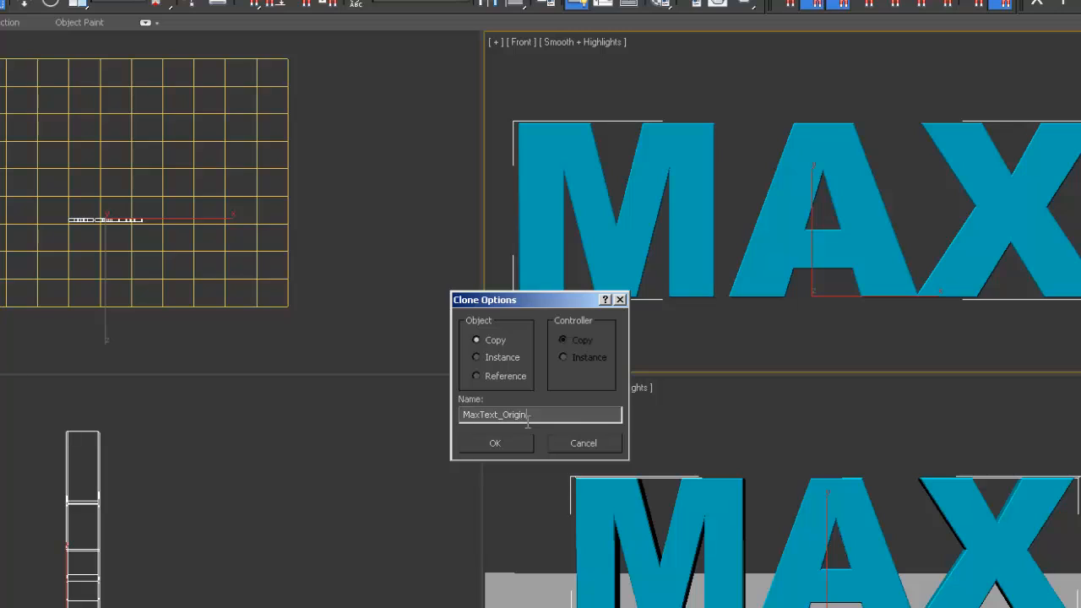
type("al")
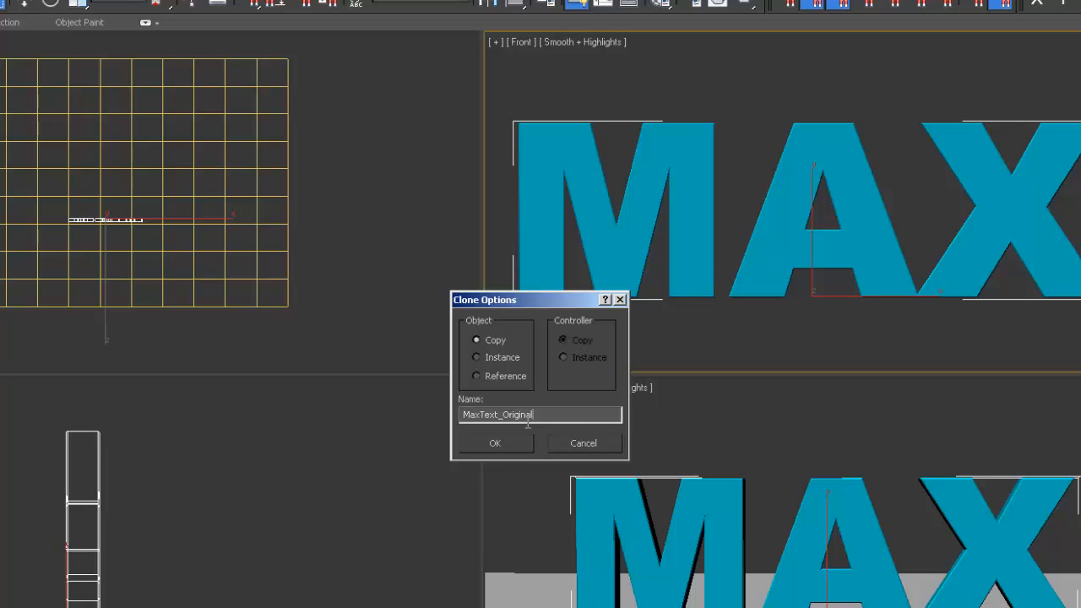
left_click(494, 439)
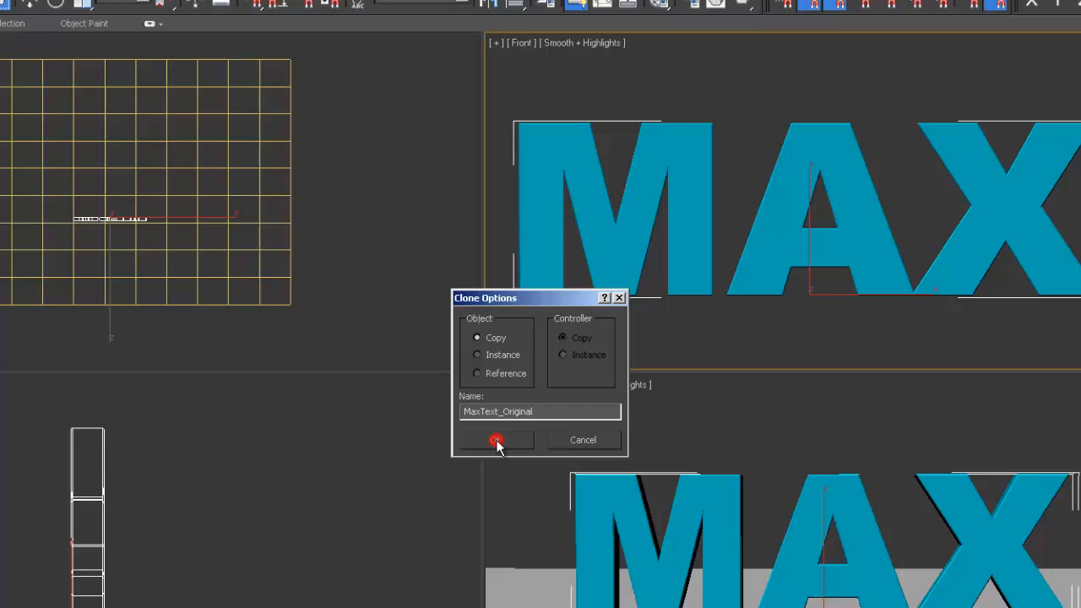
left_click(496, 439)
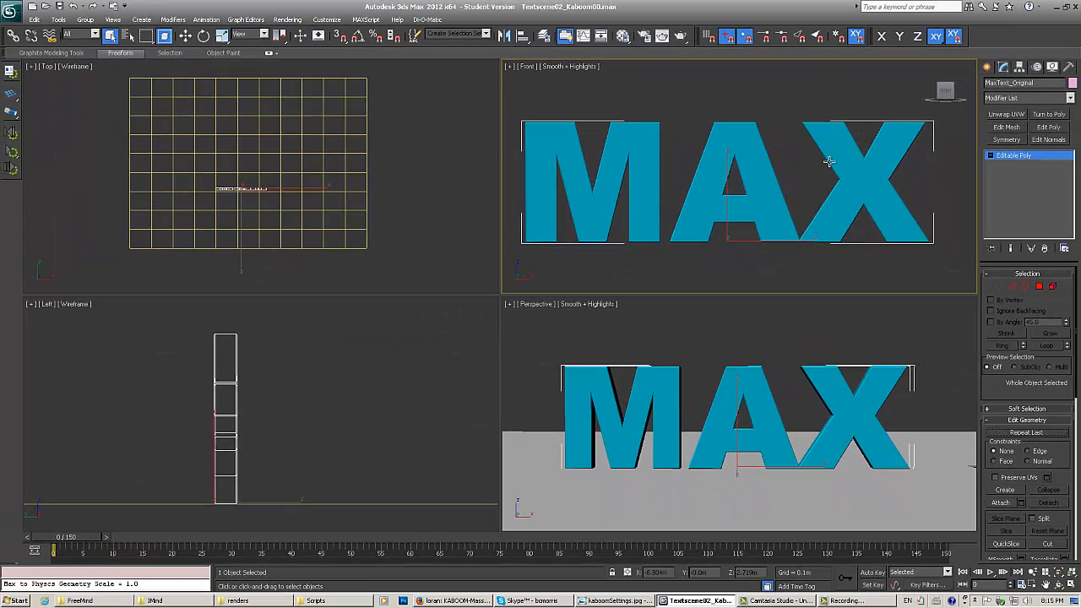
right_click(829, 163)
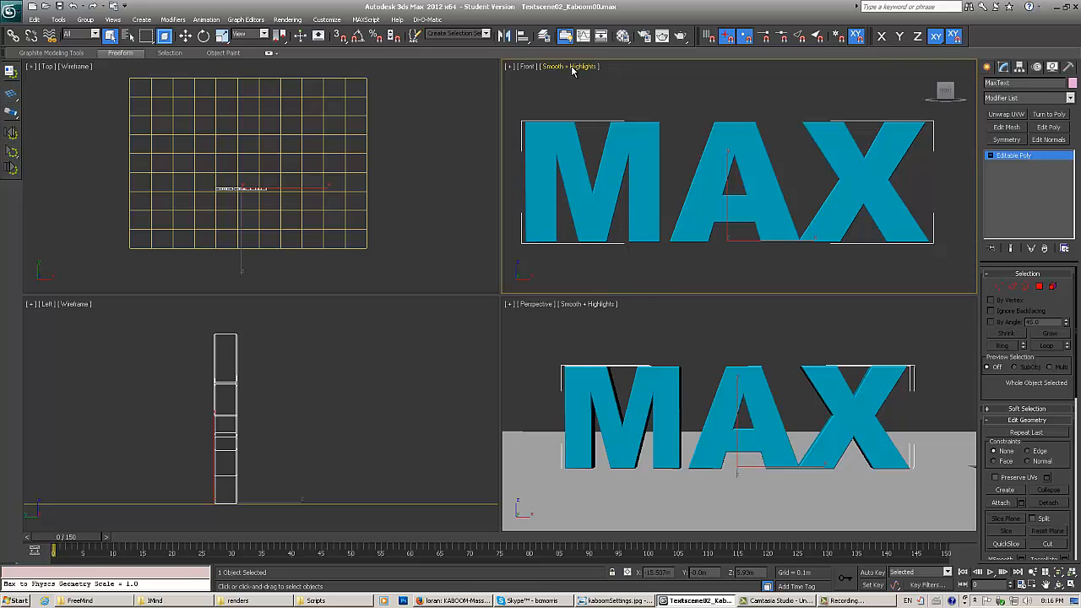
- Set the Front viewport to Smooth + Highlights with Edged Faces and orbit the Perspective view
left_click(570, 68)
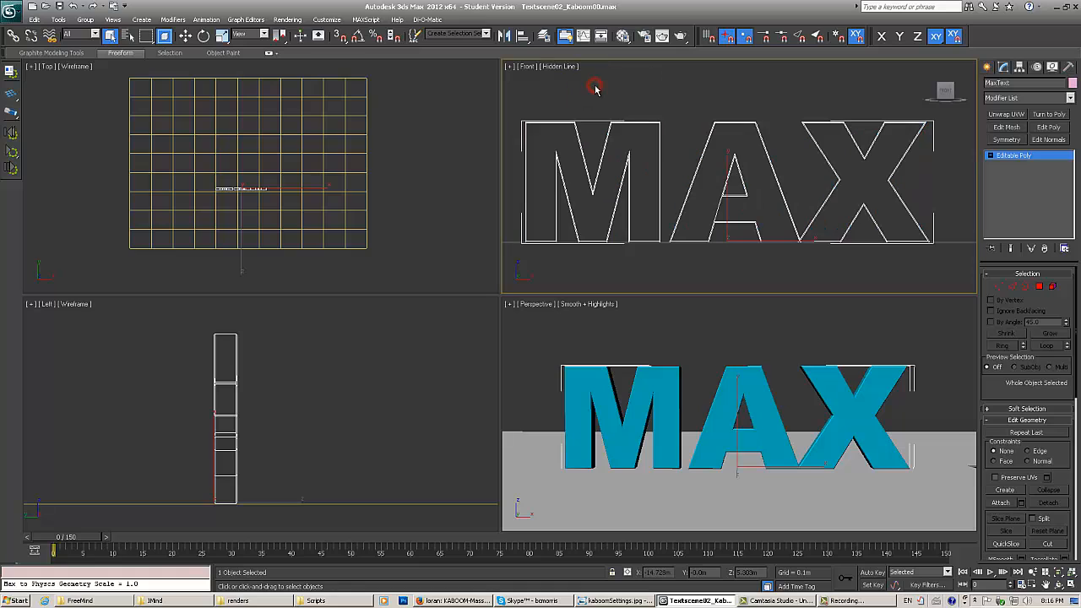
left_click(564, 66)
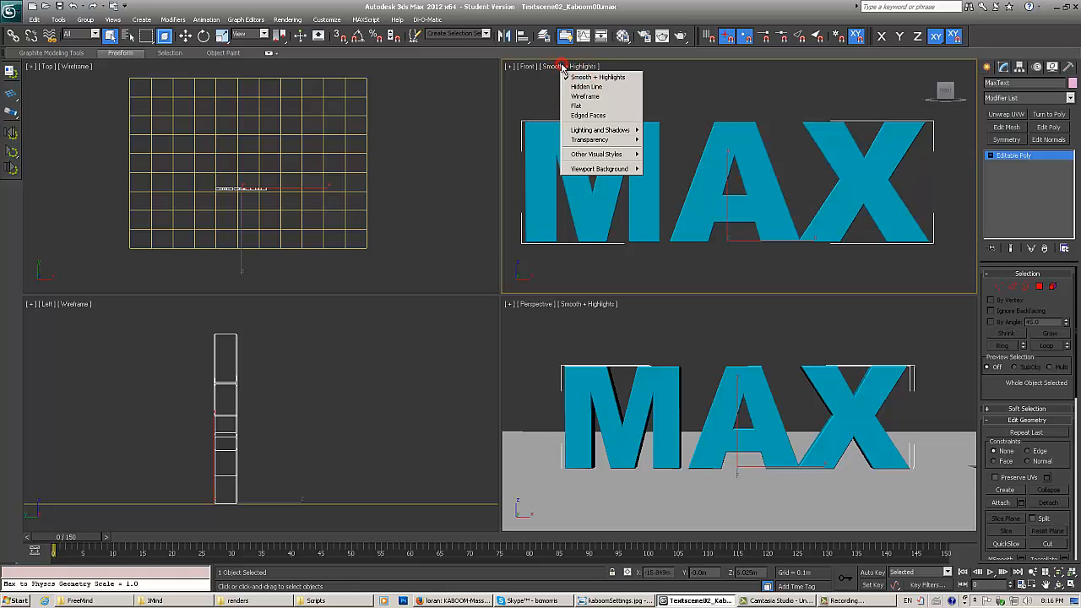
left_click(587, 115)
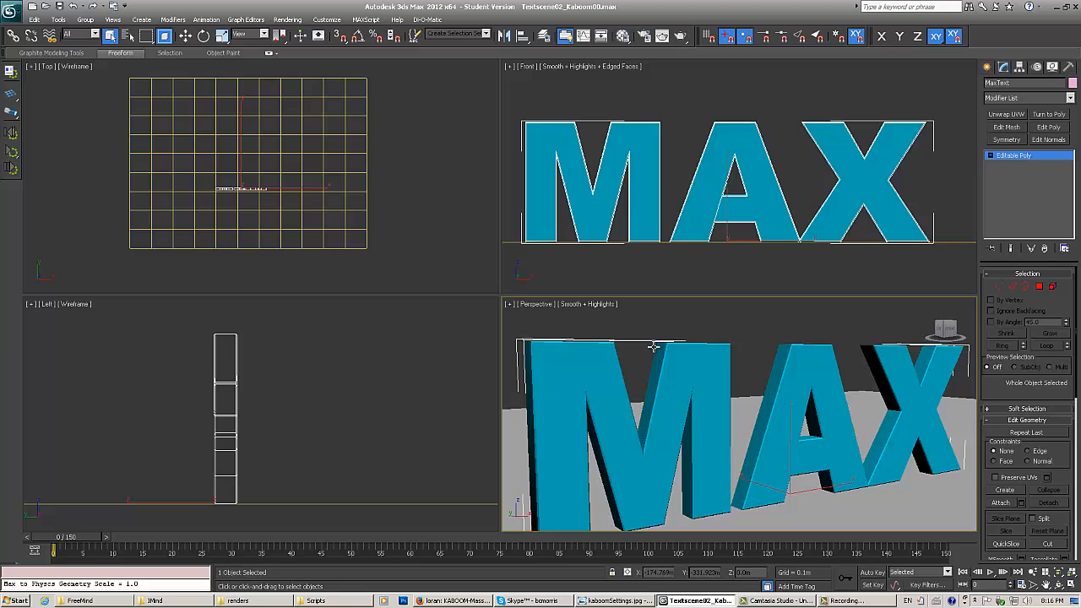
left_click_drag(650, 347, 672, 338)
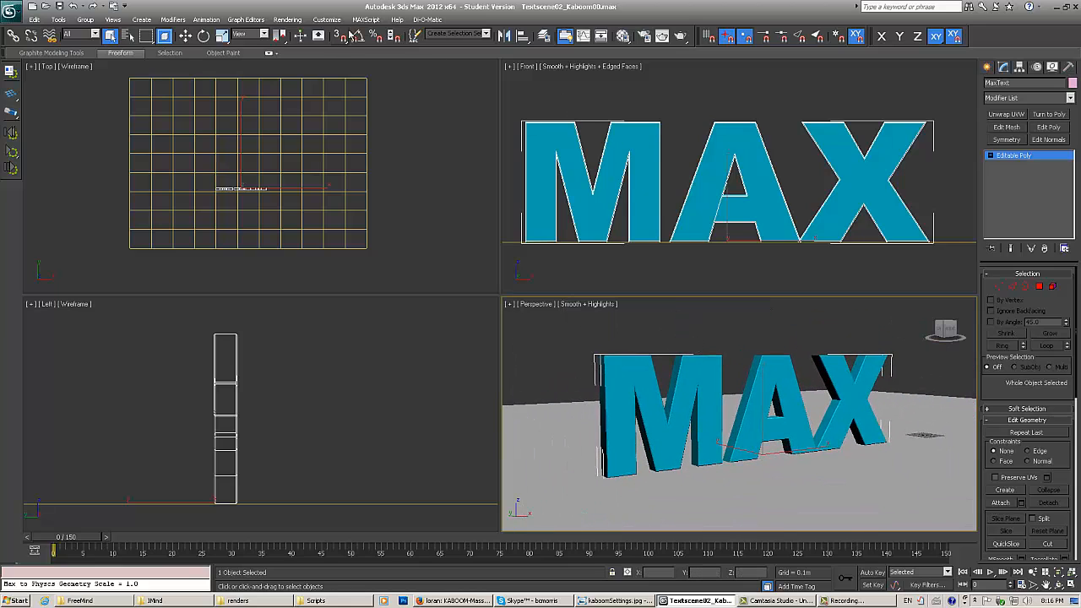
left_click(371, 20)
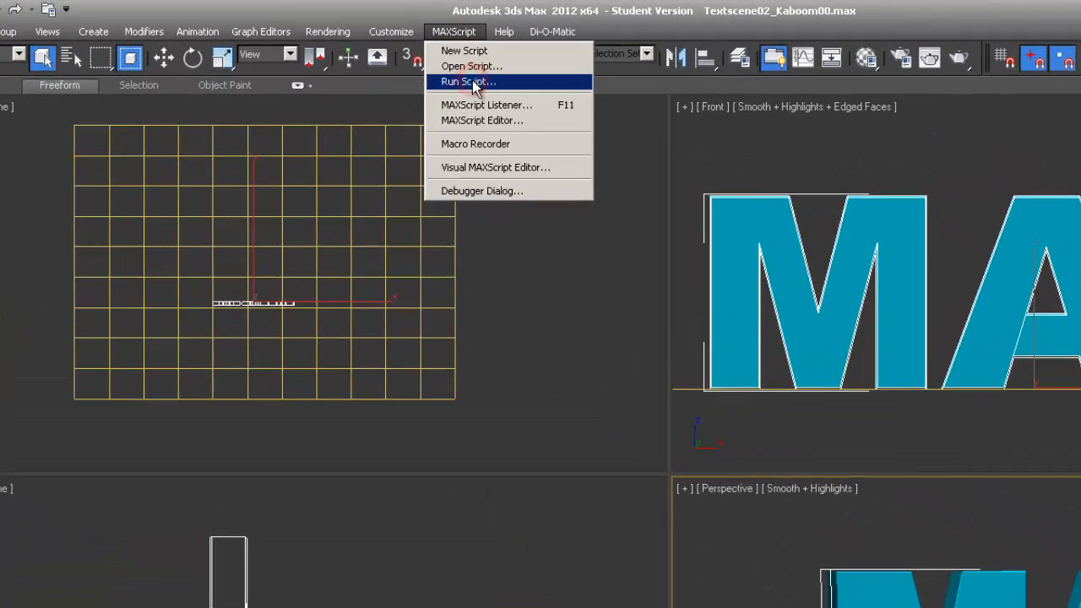
- Run FractureVoronoi_v1.1.ms from the Scripts folder so its fracture panel appears
left_click(468, 81)
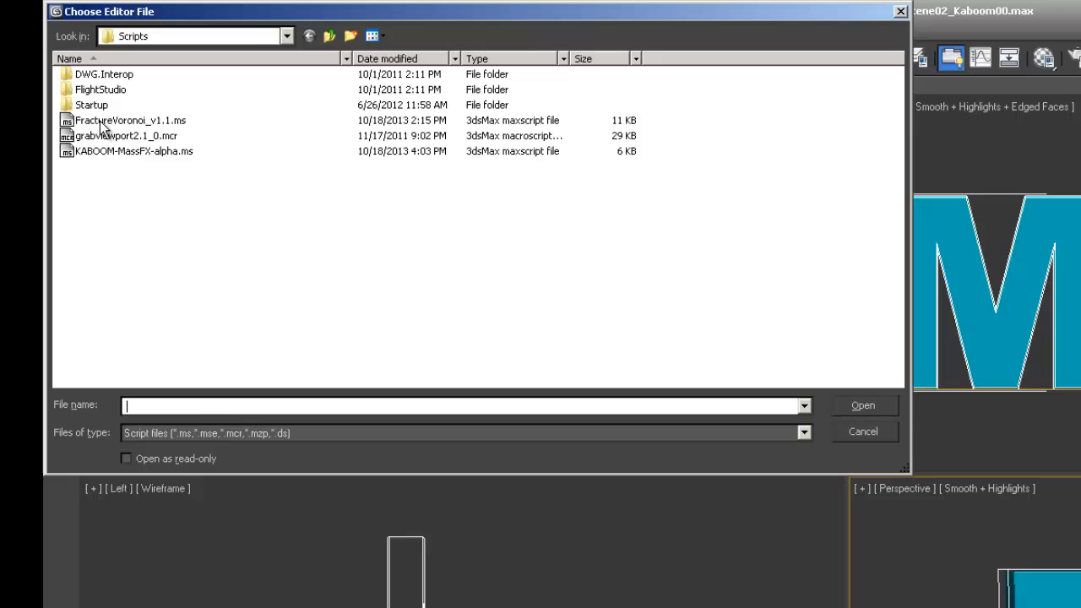
left_click(132, 120)
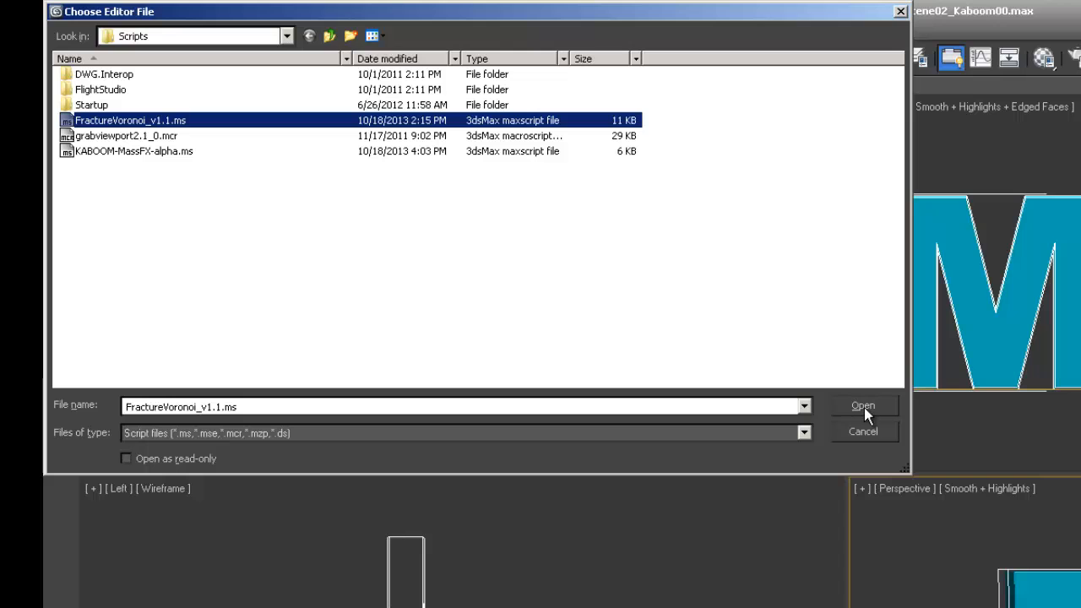
left_click(863, 406)
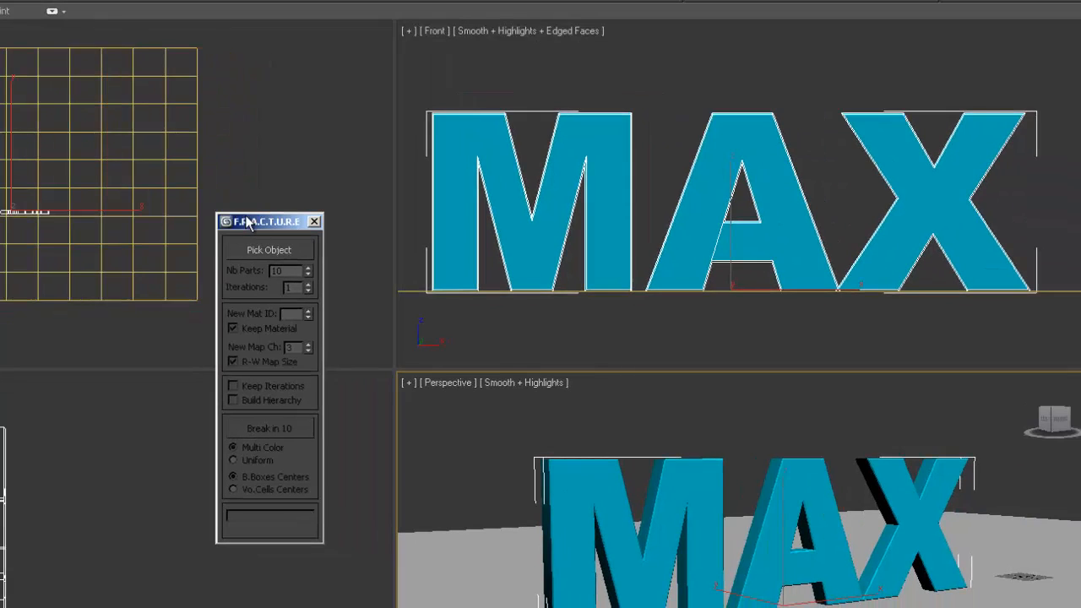
mouse_move(622, 82)
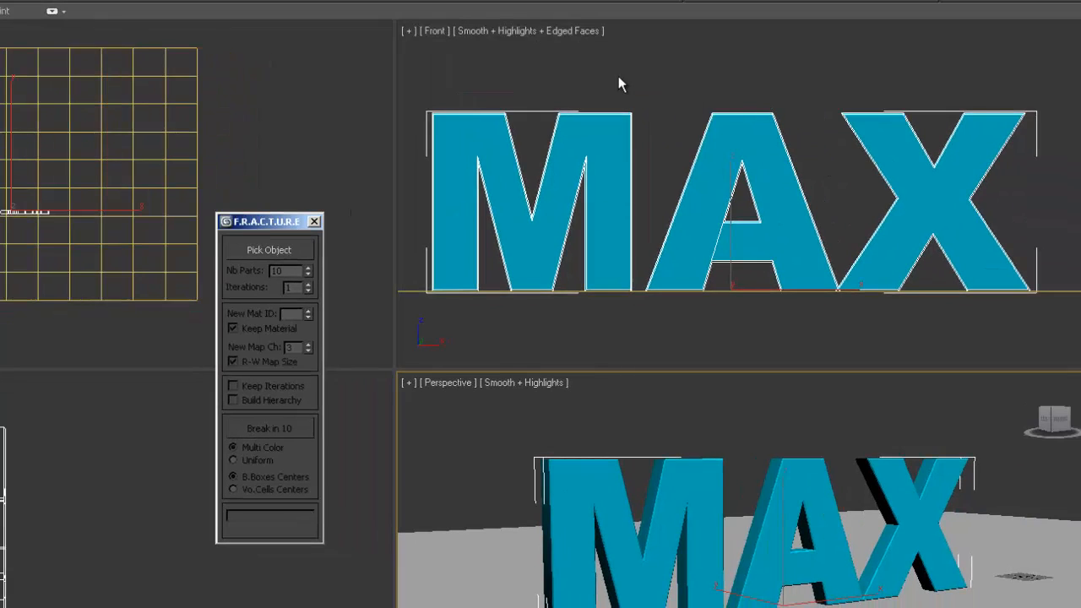
mouse_move(836, 240)
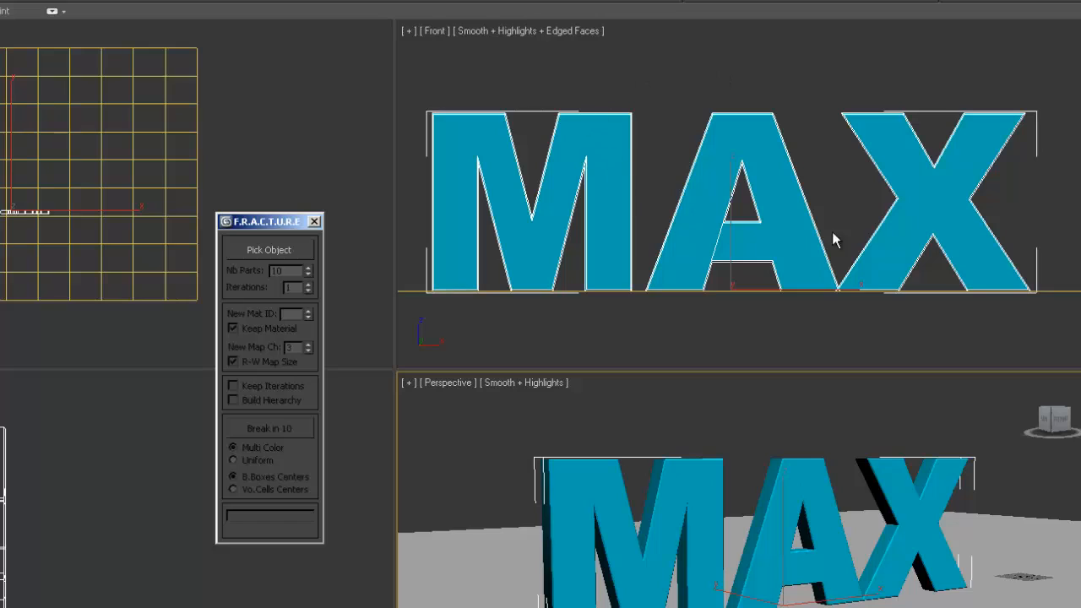
mouse_move(601, 93)
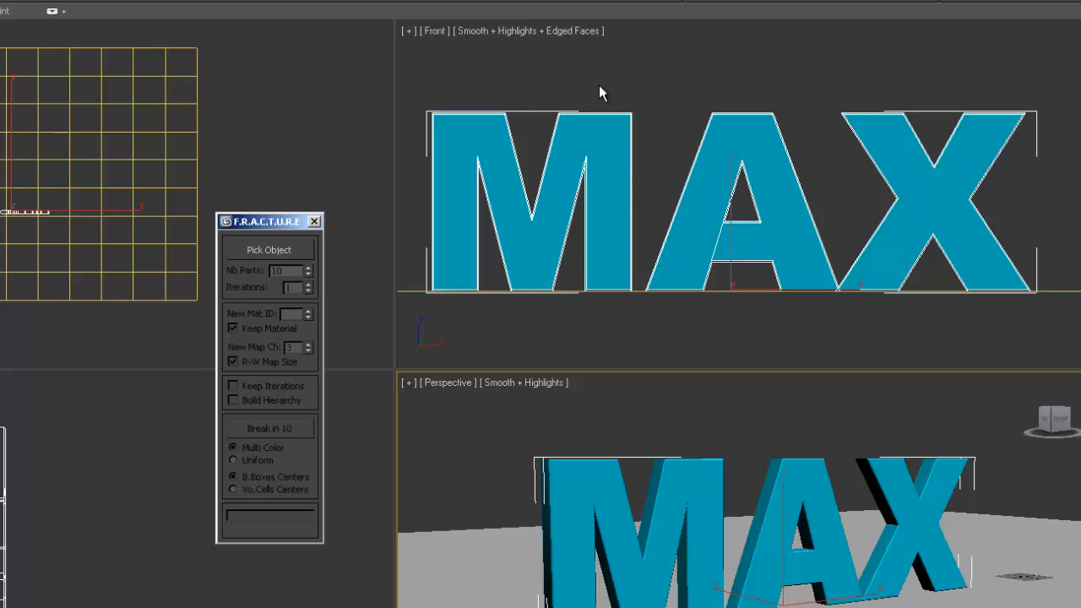
mouse_move(851, 95)
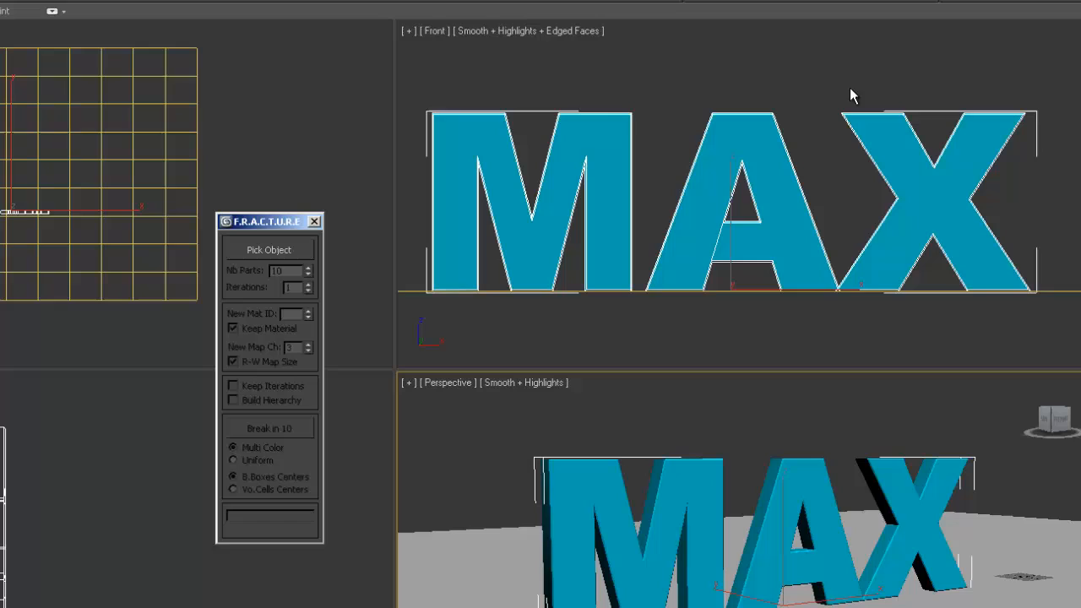
mouse_move(977, 189)
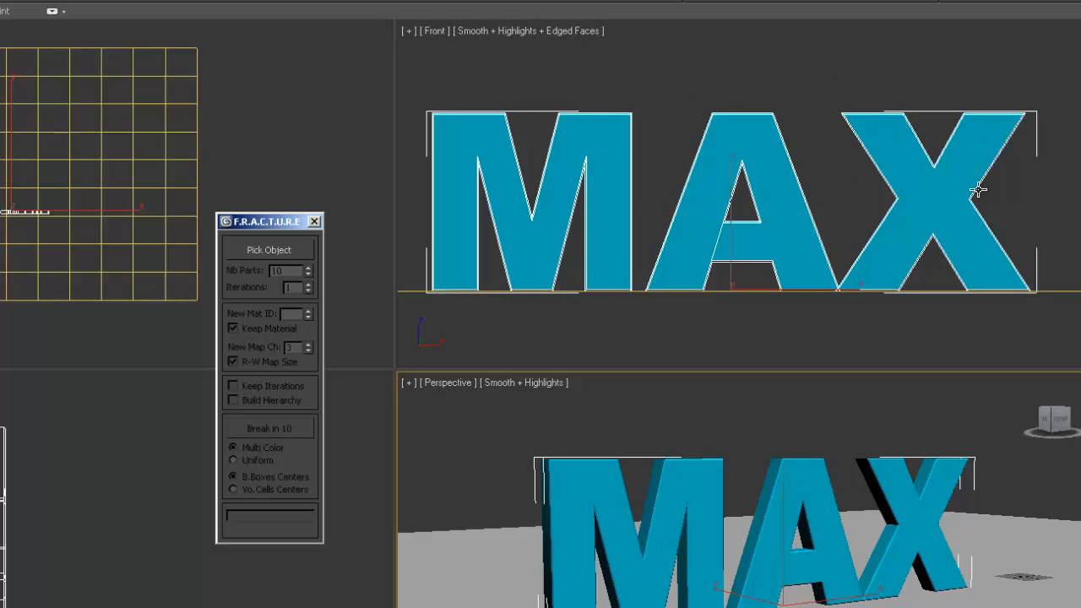
mouse_move(268, 249)
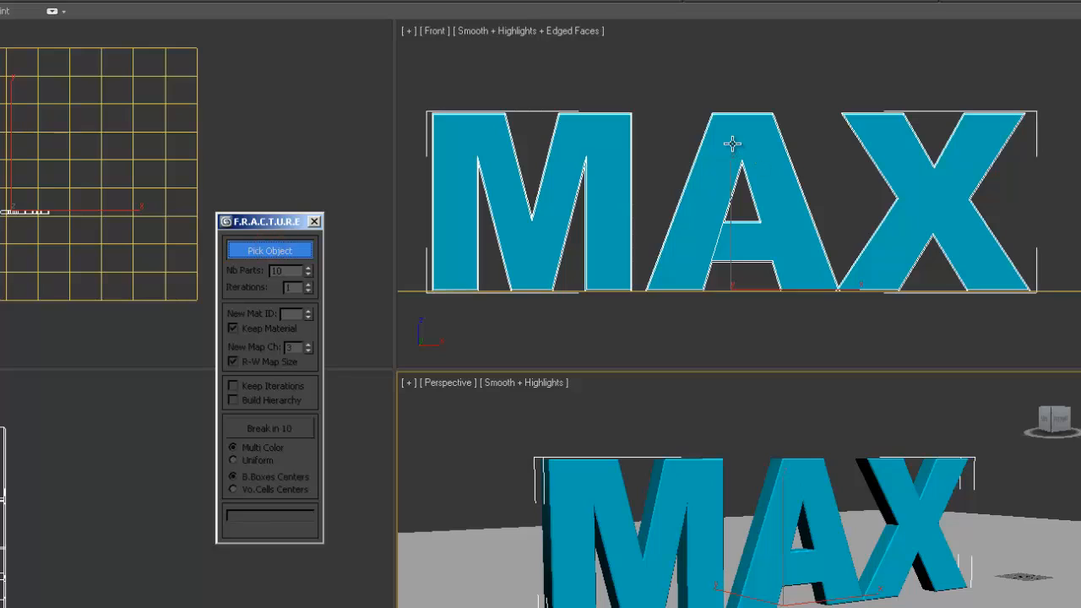
- Pick MaxText, set Nb Parts to 50 with Uniform colour and Vo.Cells Centers
left_click(270, 250)
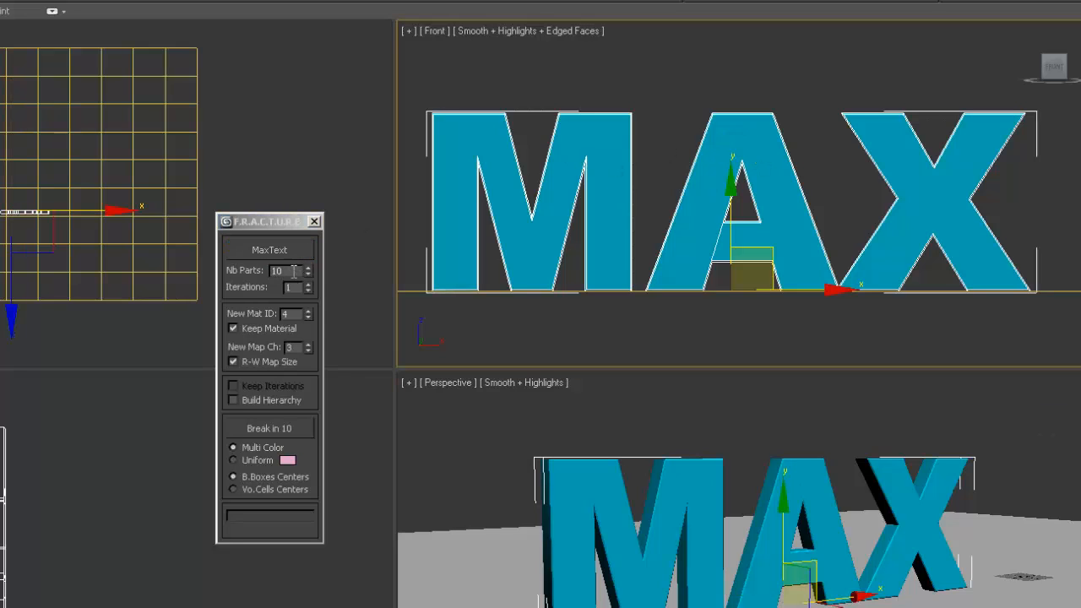
left_click(279, 270)
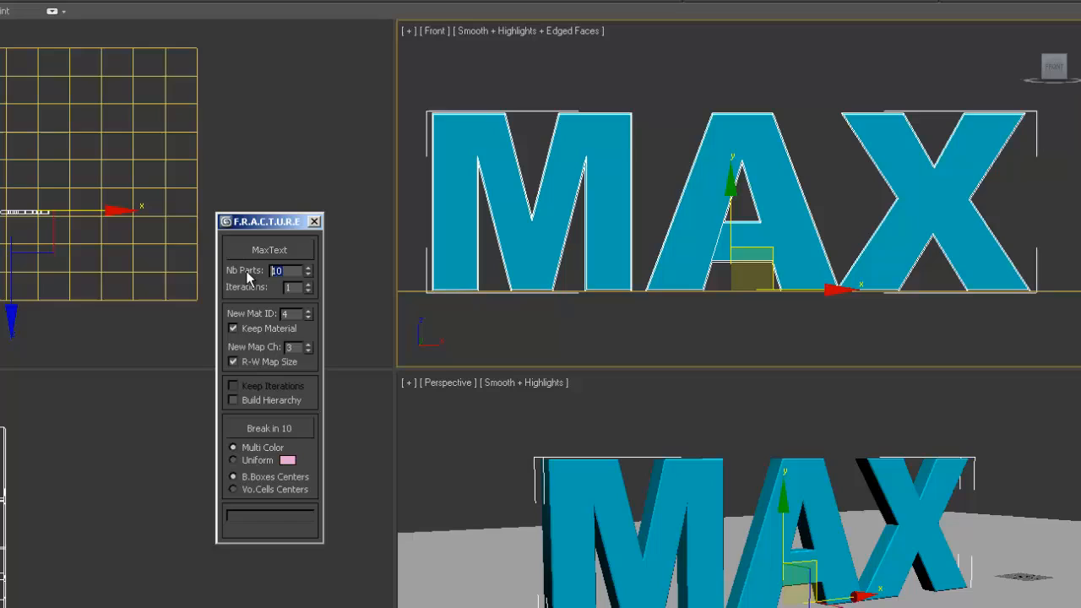
type("50")
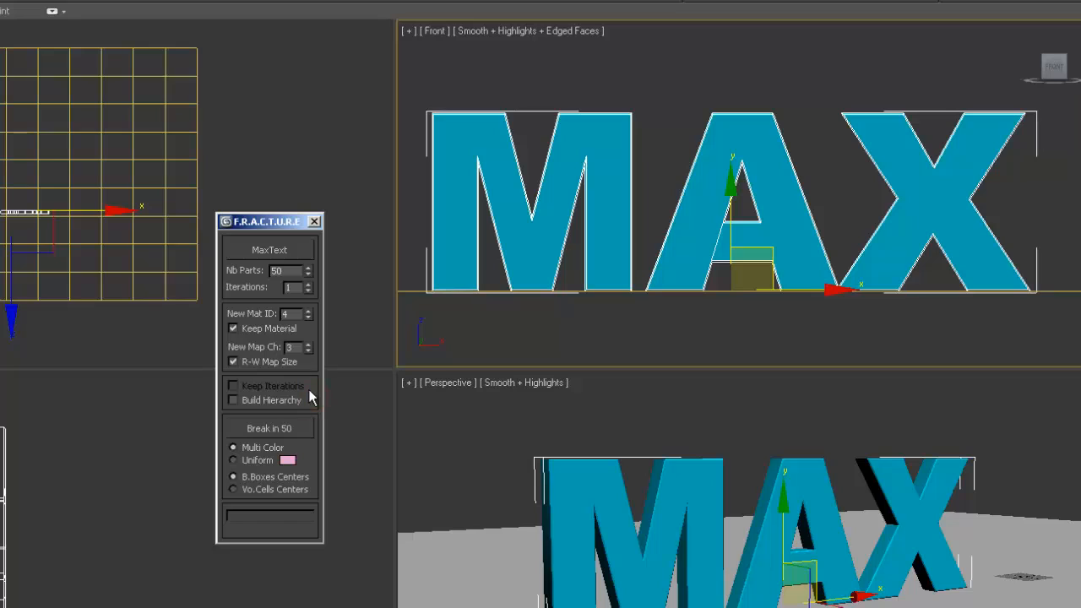
left_click(233, 459)
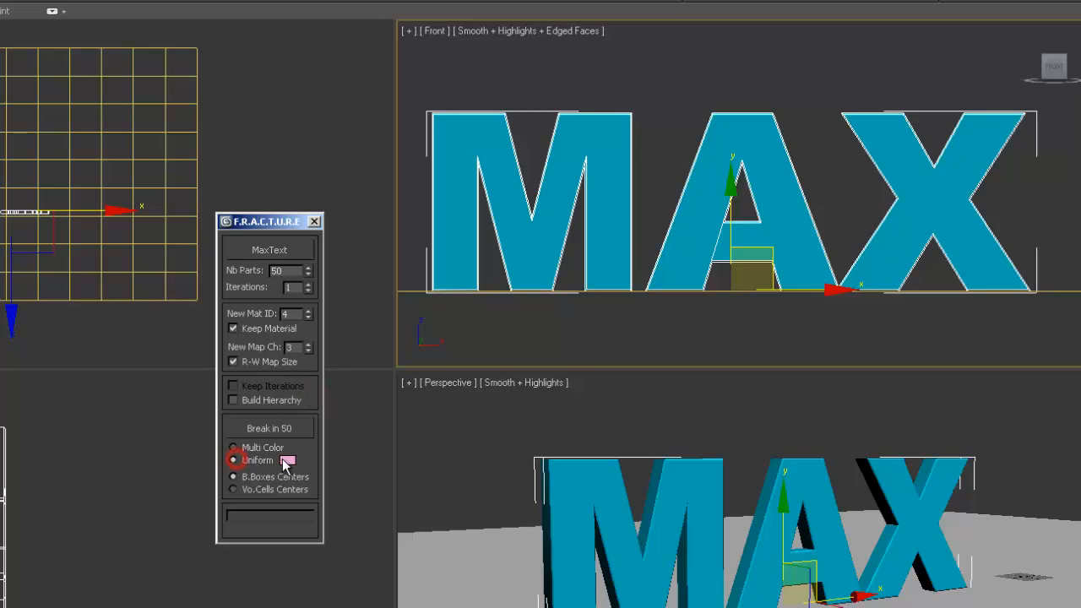
left_click(233, 460)
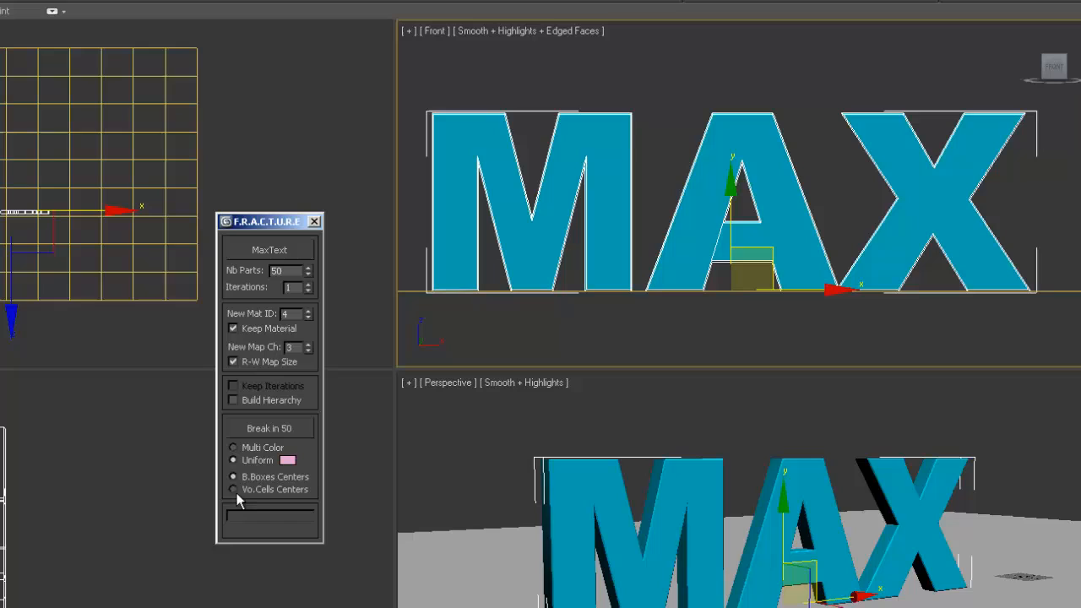
left_click(233, 477)
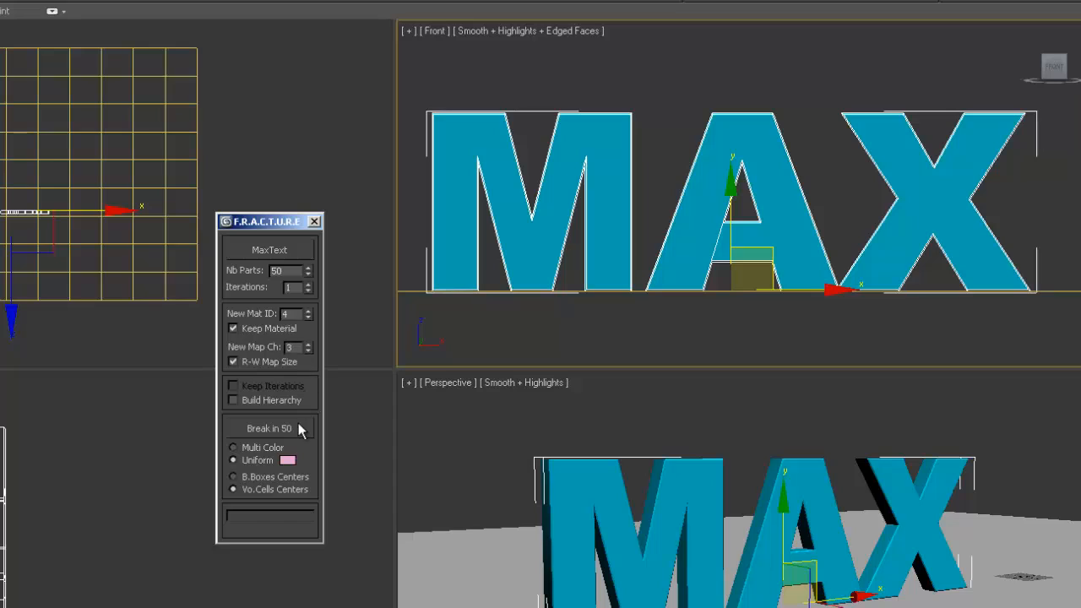
mouse_move(318, 422)
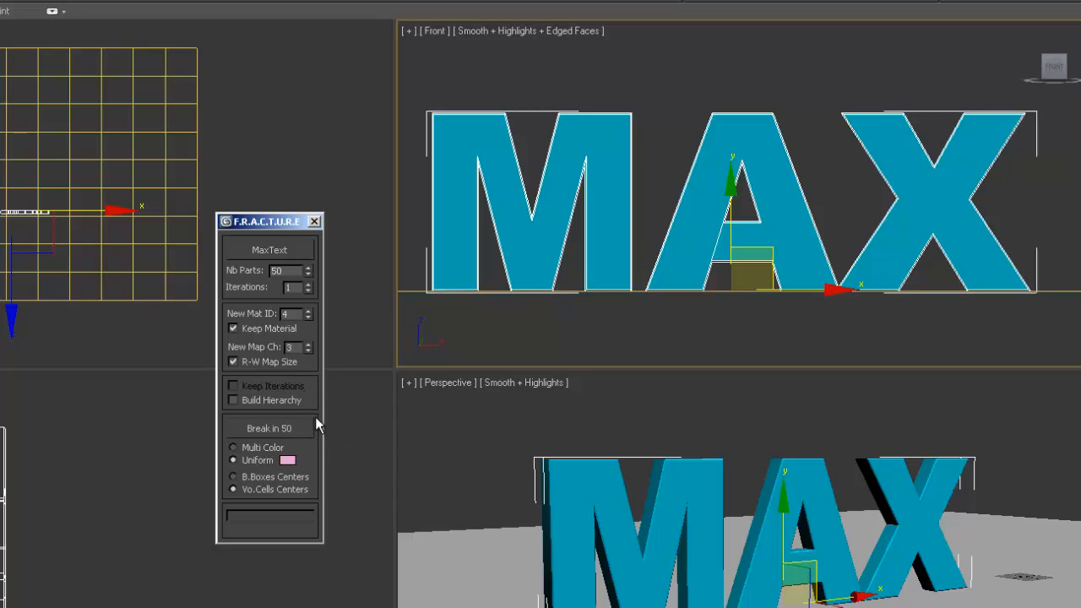
mouse_move(363, 421)
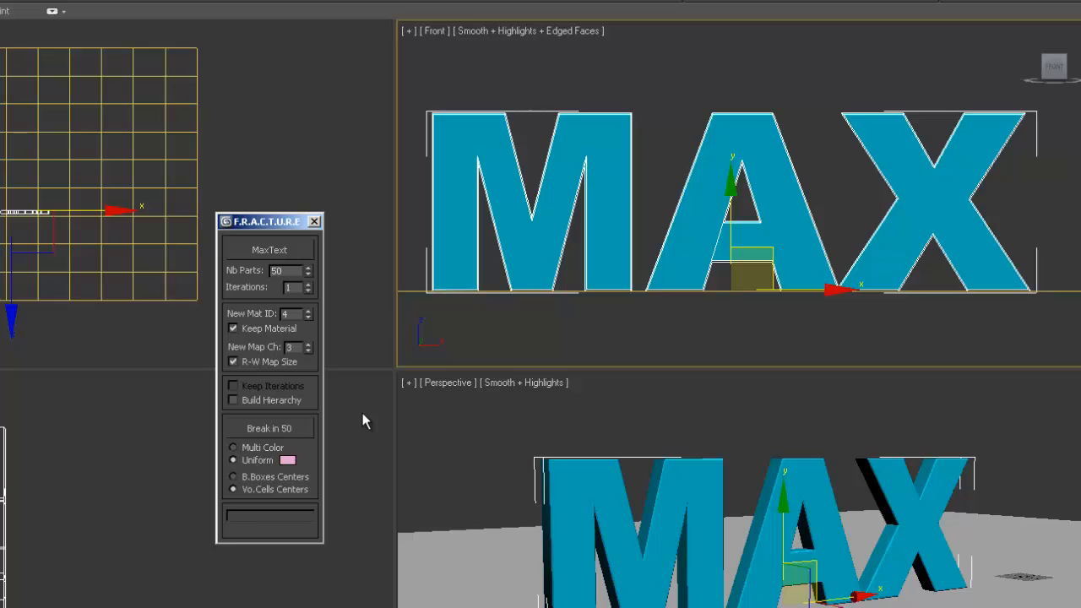
mouse_move(565, 319)
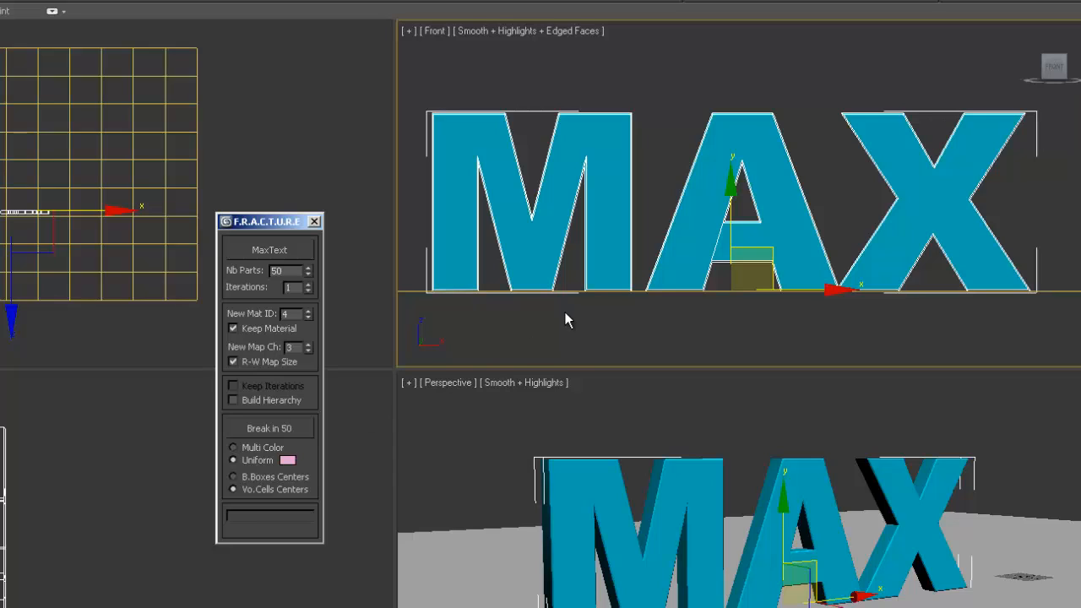
mouse_move(588, 324)
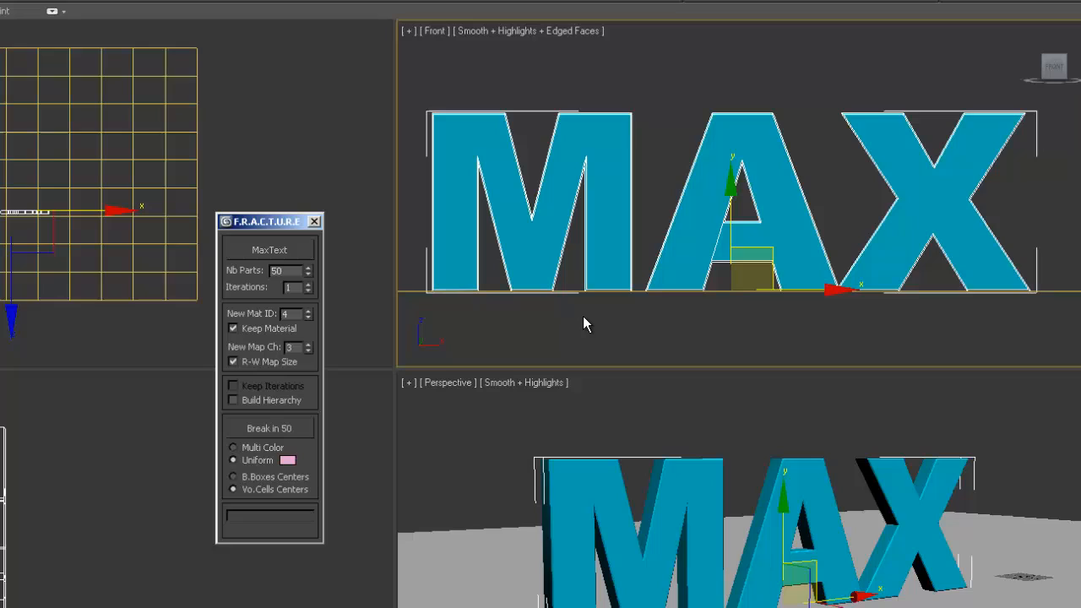
mouse_move(486, 361)
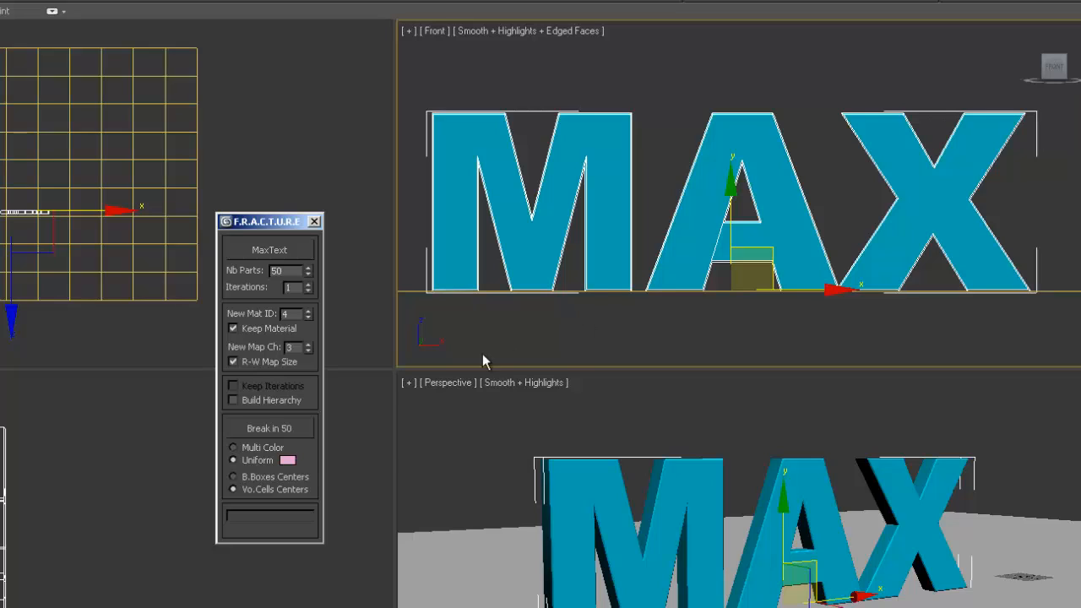
mouse_move(280, 433)
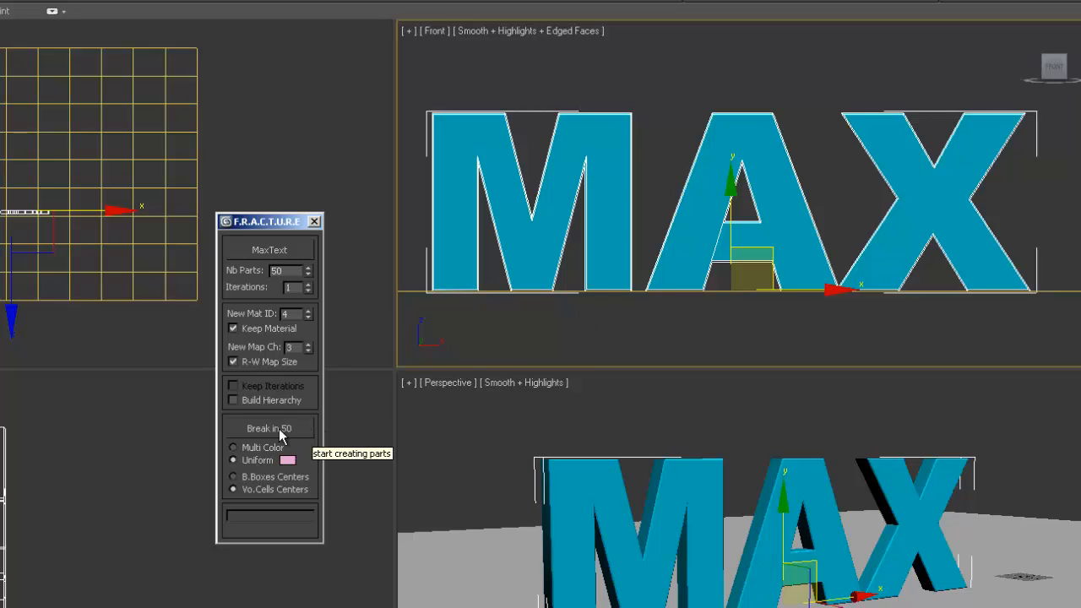
left_click(271, 428)
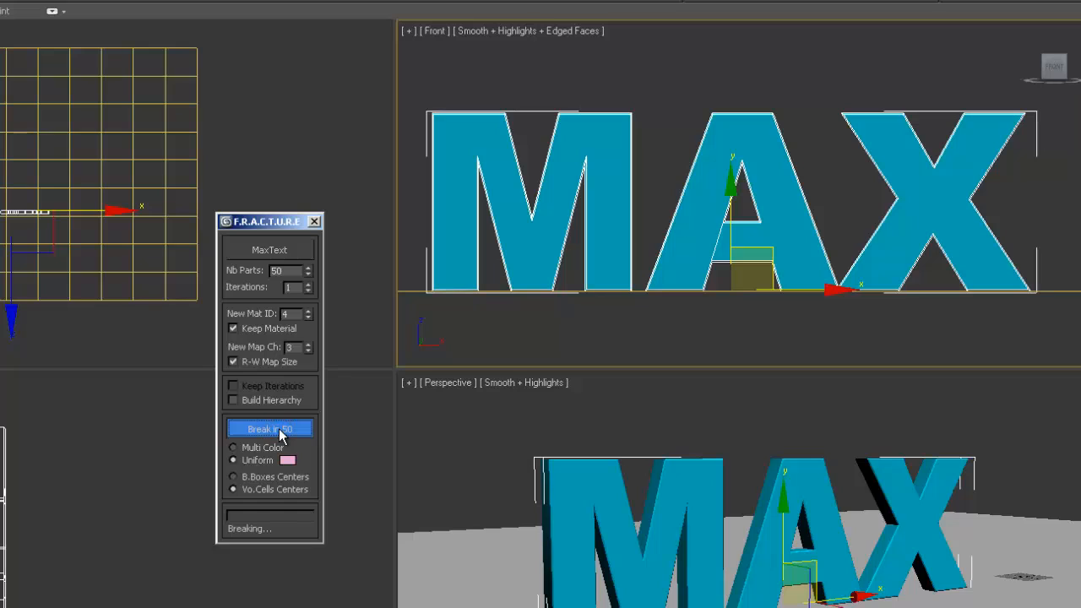
mouse_move(355, 520)
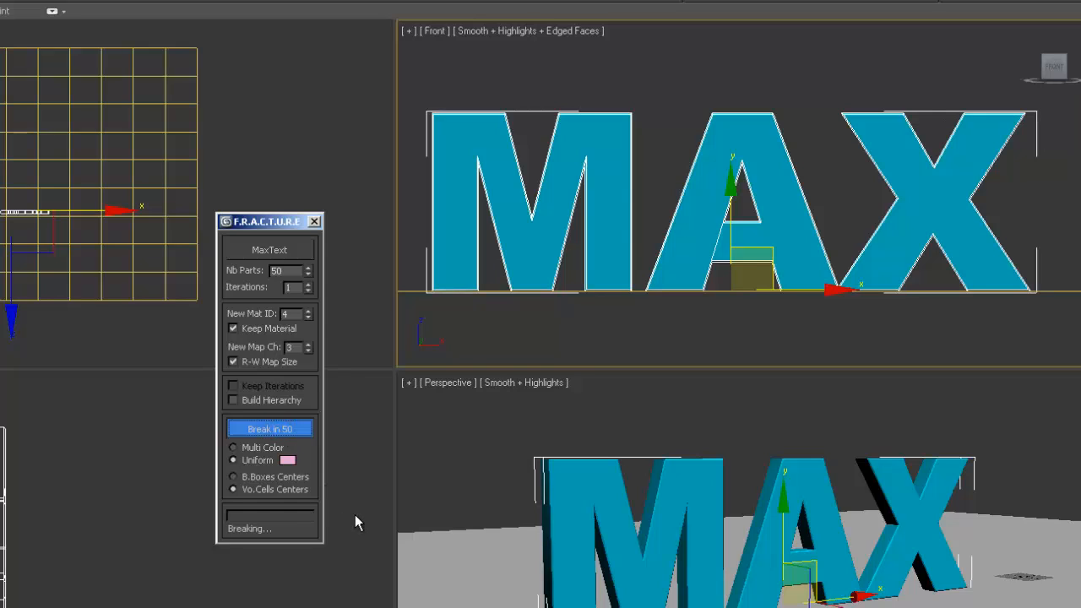
left_click(270, 429)
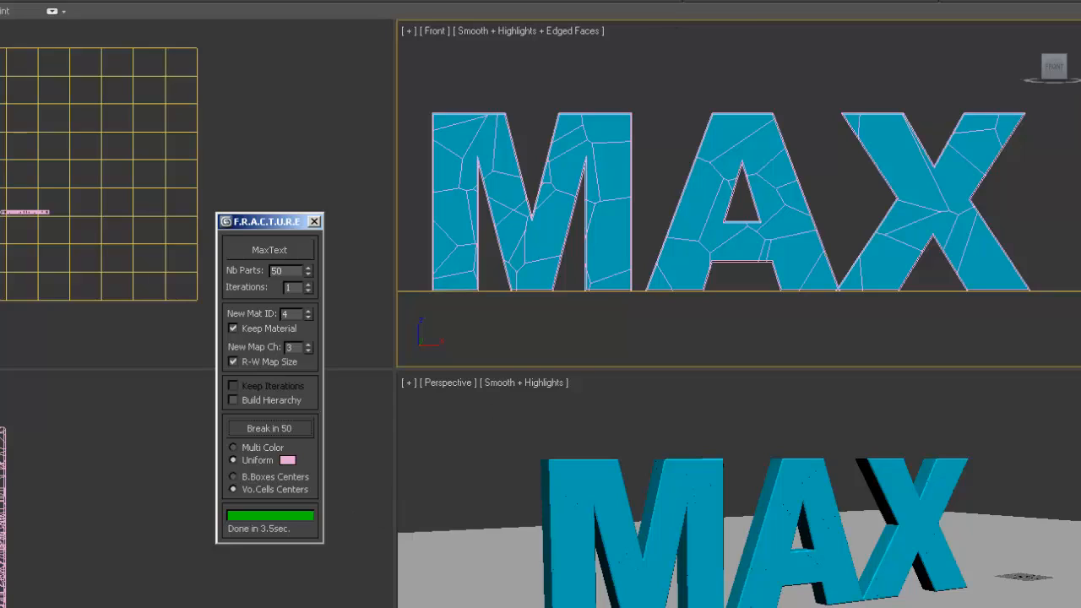
mouse_move(691, 81)
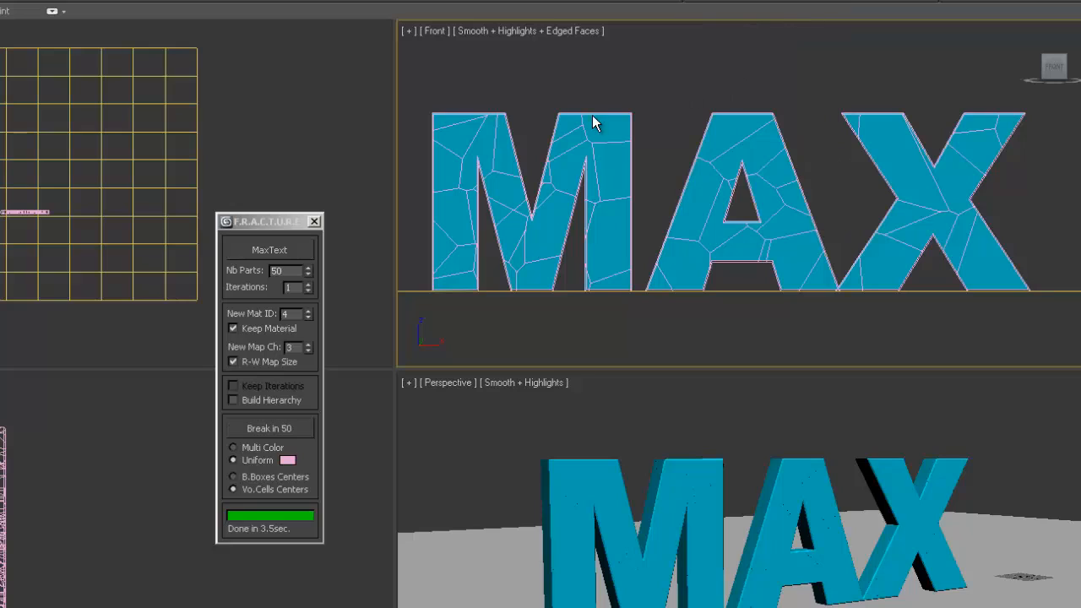
mouse_move(800, 99)
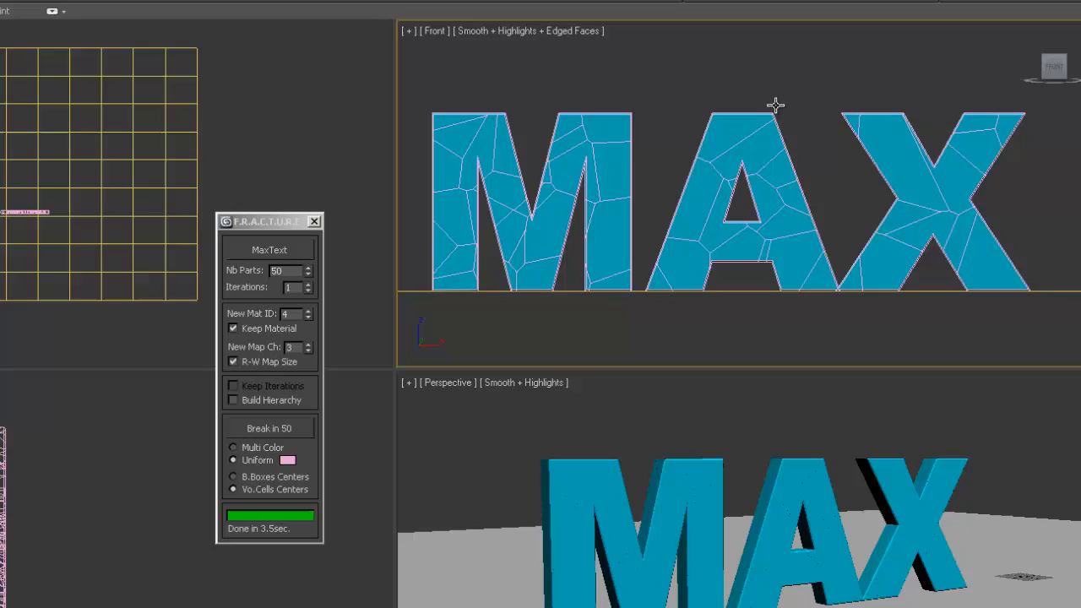
mouse_move(848, 176)
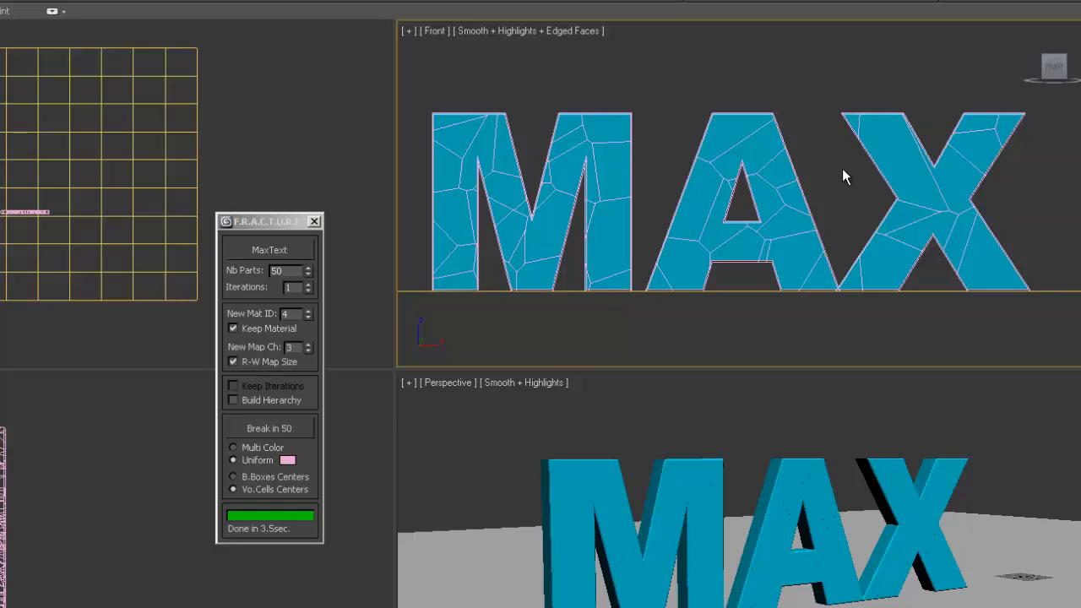
mouse_move(922, 203)
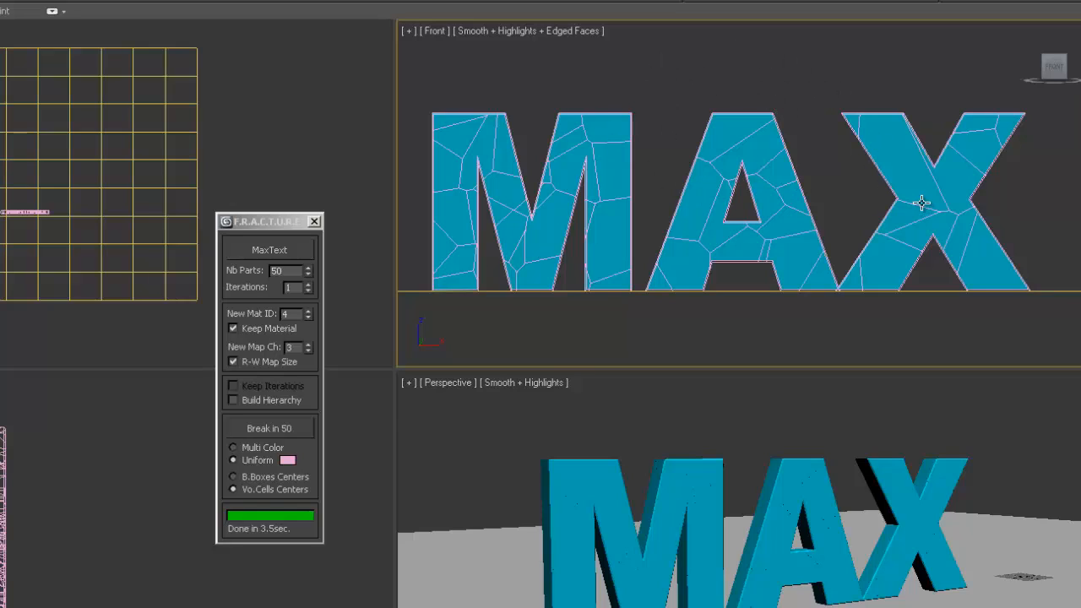
mouse_move(733, 138)
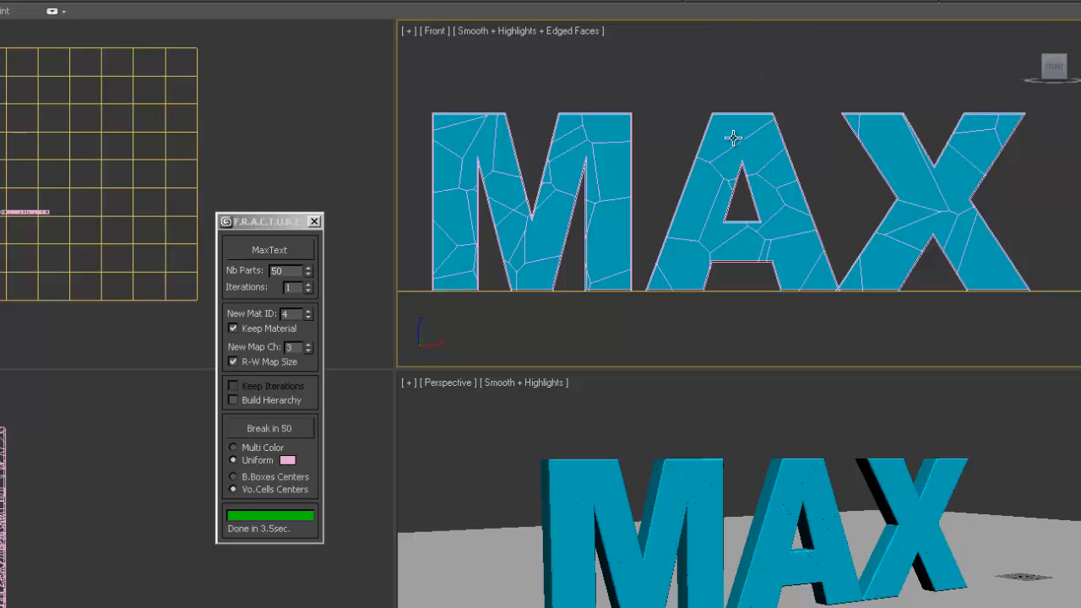
mouse_move(310, 243)
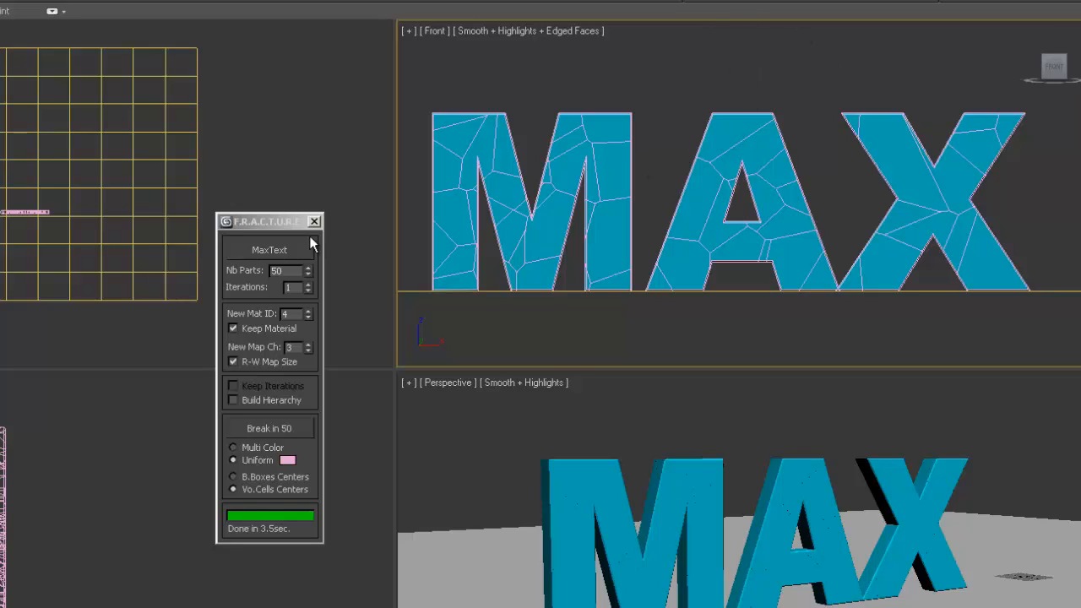
- Pick a fragment atop the A, set Nb Parts 10 with magenta Uniform colour, and break it
left_click(270, 250)
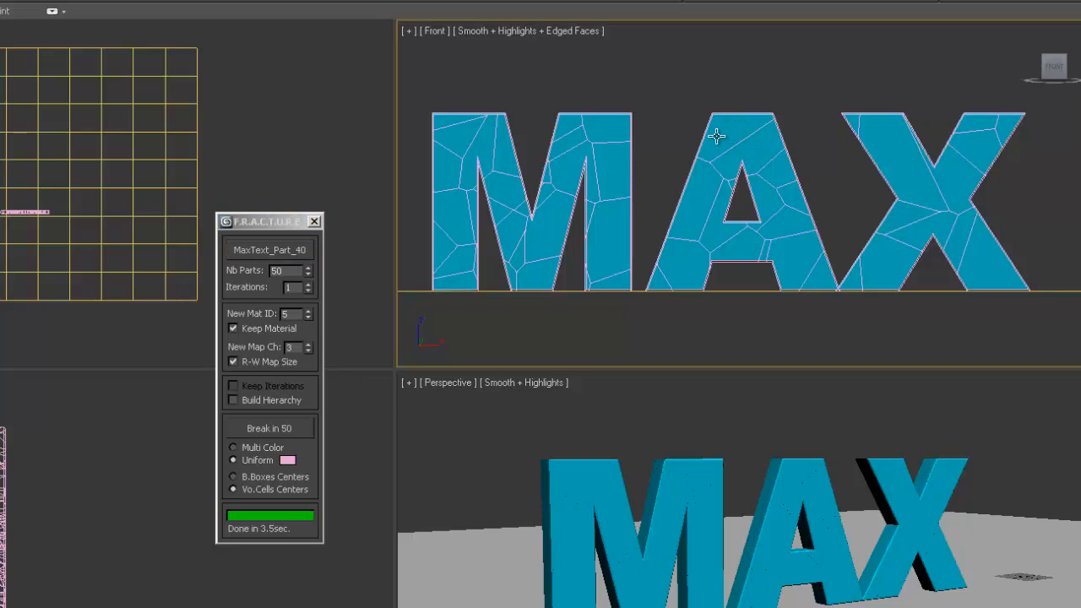
mouse_move(324, 267)
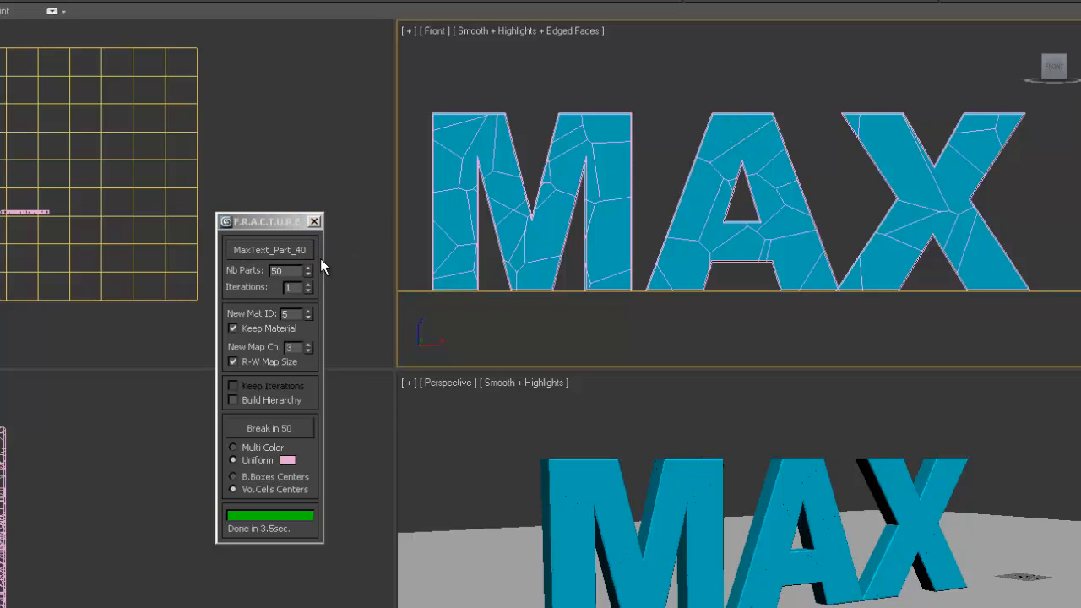
mouse_move(584, 283)
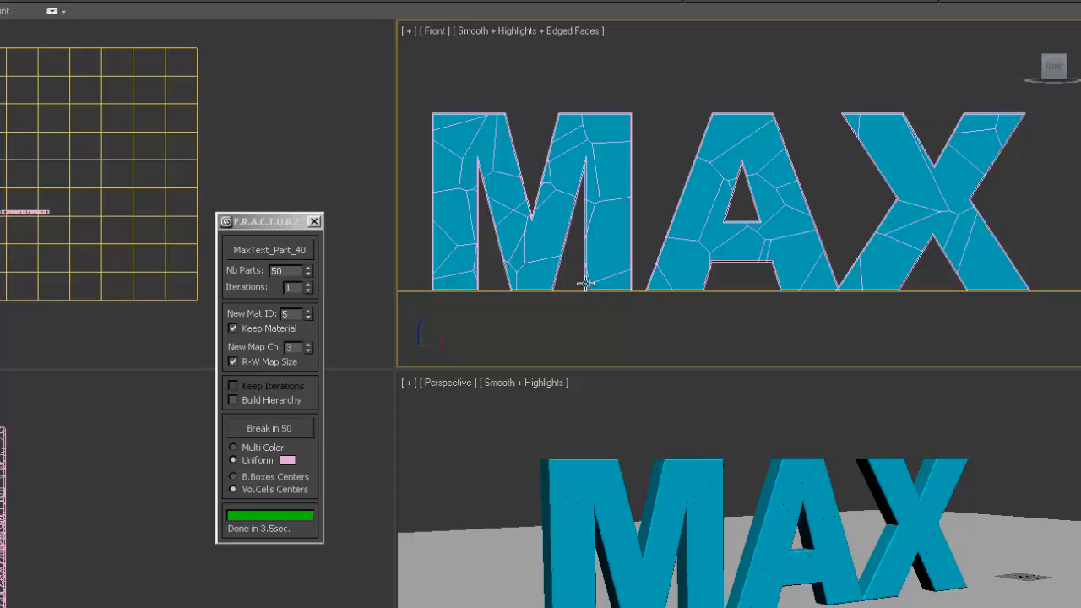
mouse_move(375, 256)
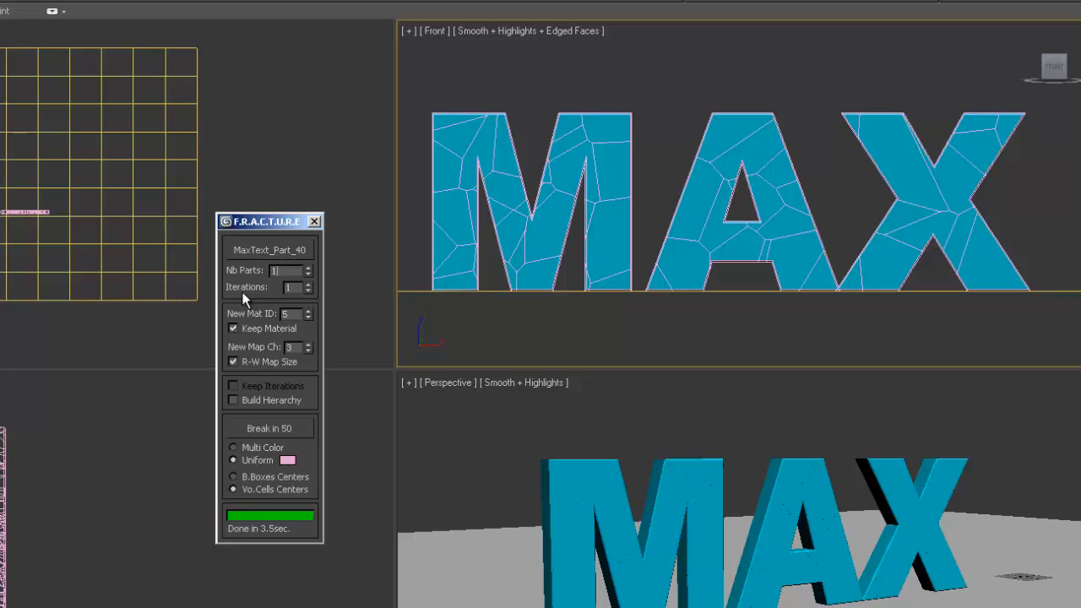
type("10")
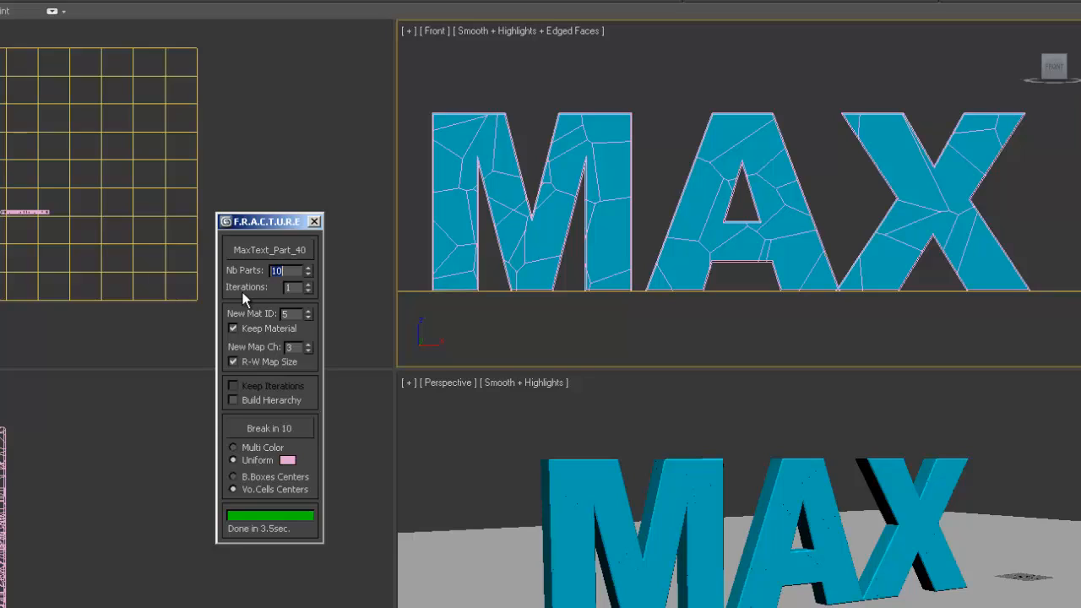
left_click(287, 460)
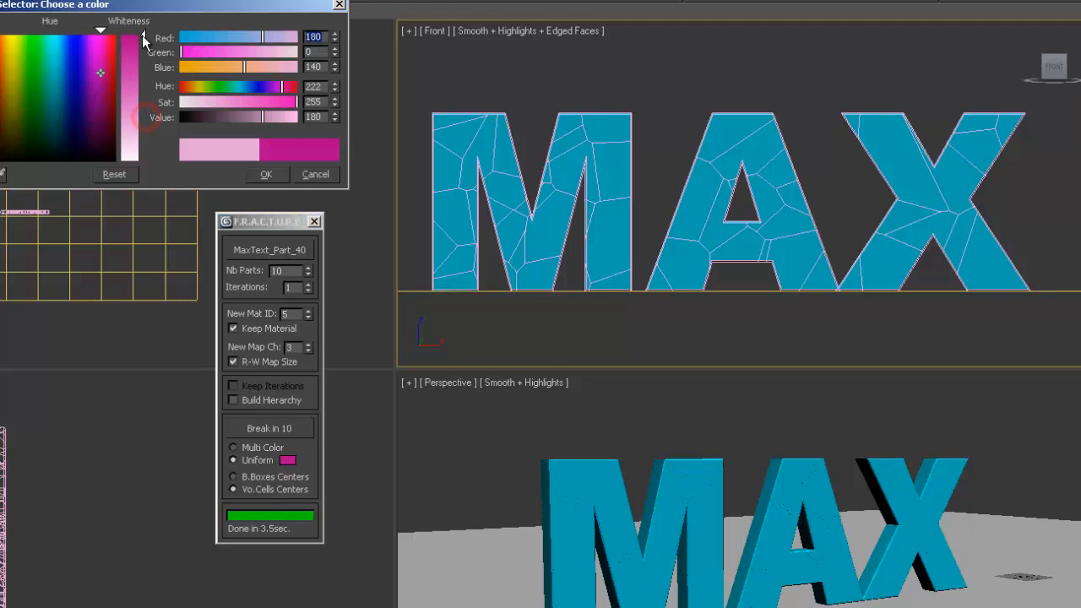
left_click(266, 174)
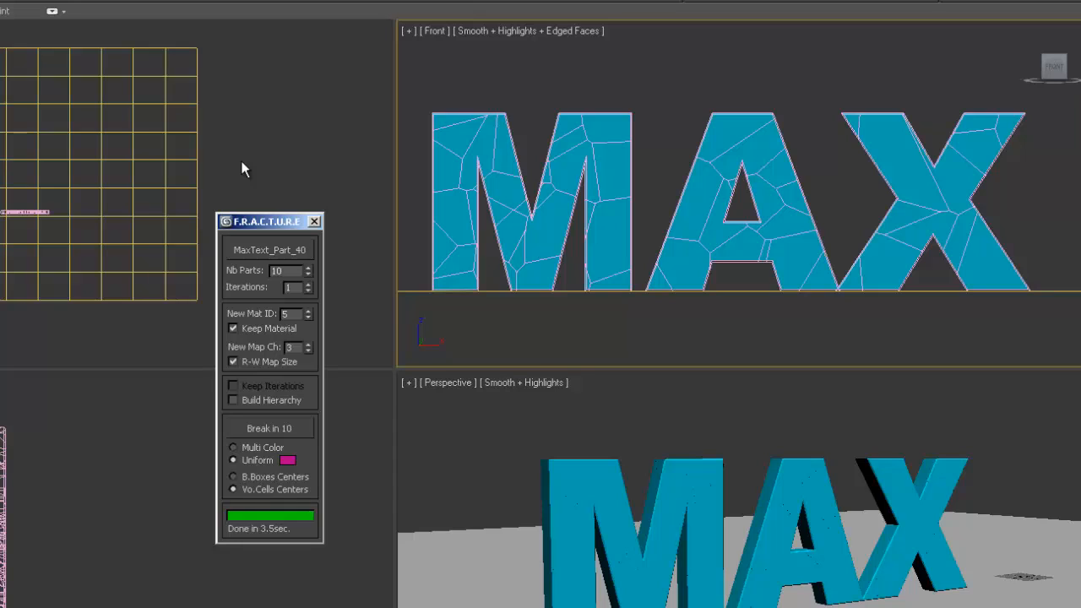
mouse_move(274, 177)
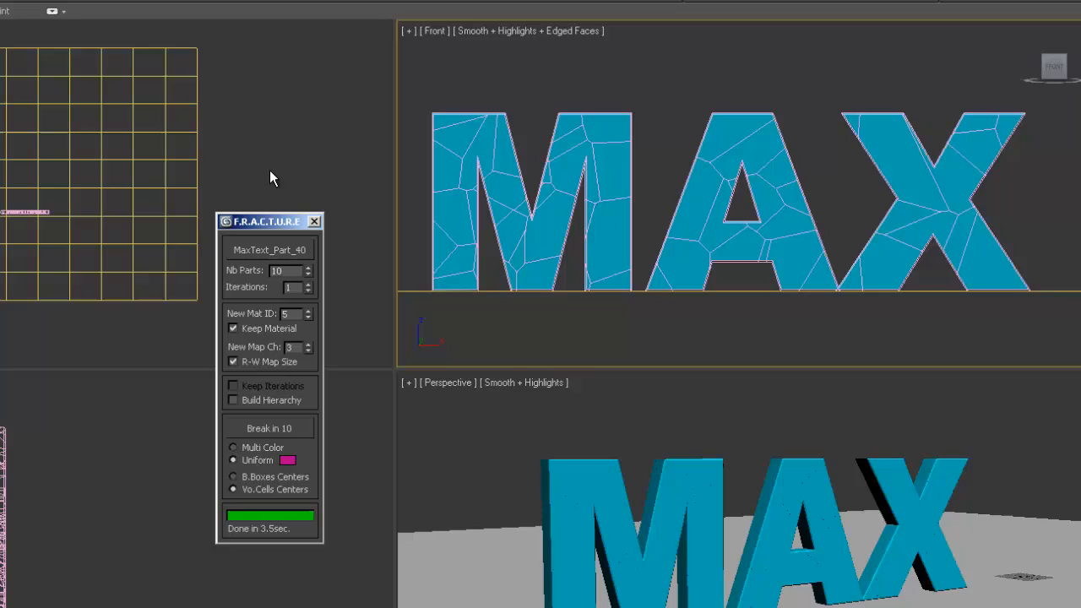
mouse_move(369, 407)
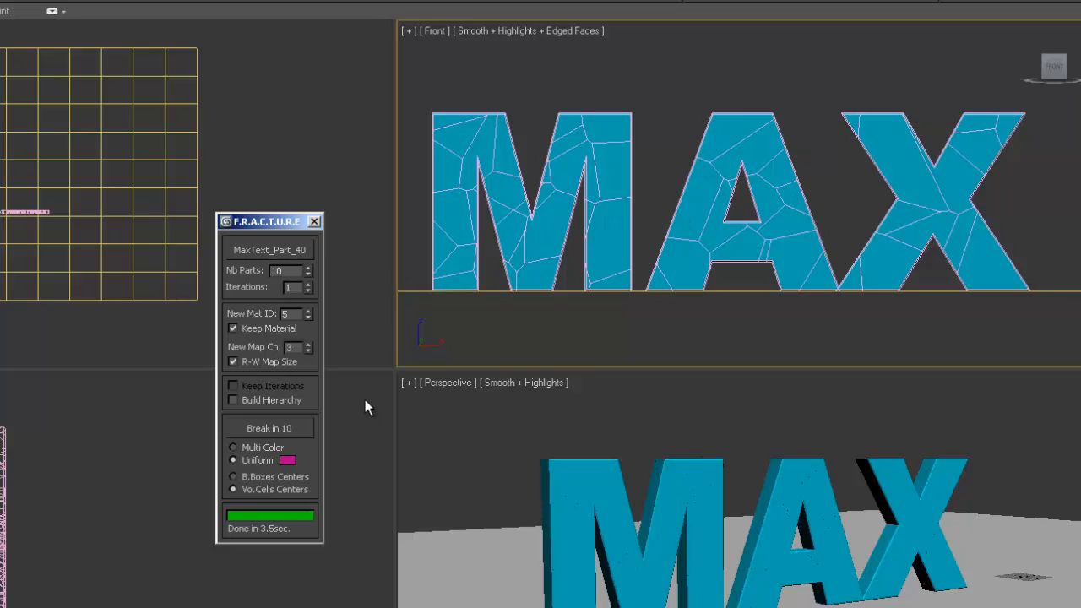
mouse_move(273, 347)
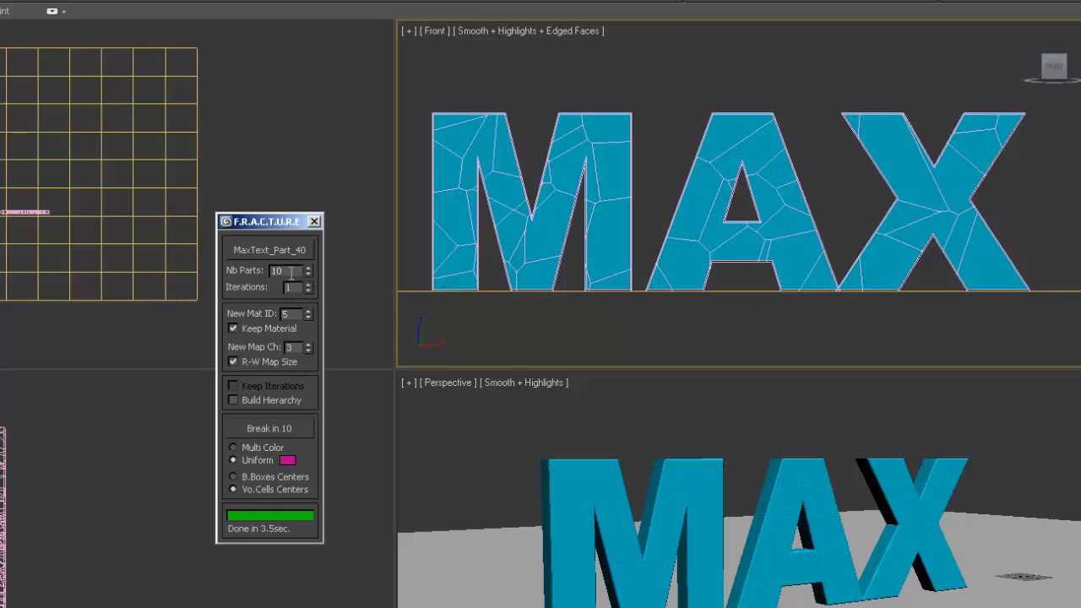
mouse_move(287, 271)
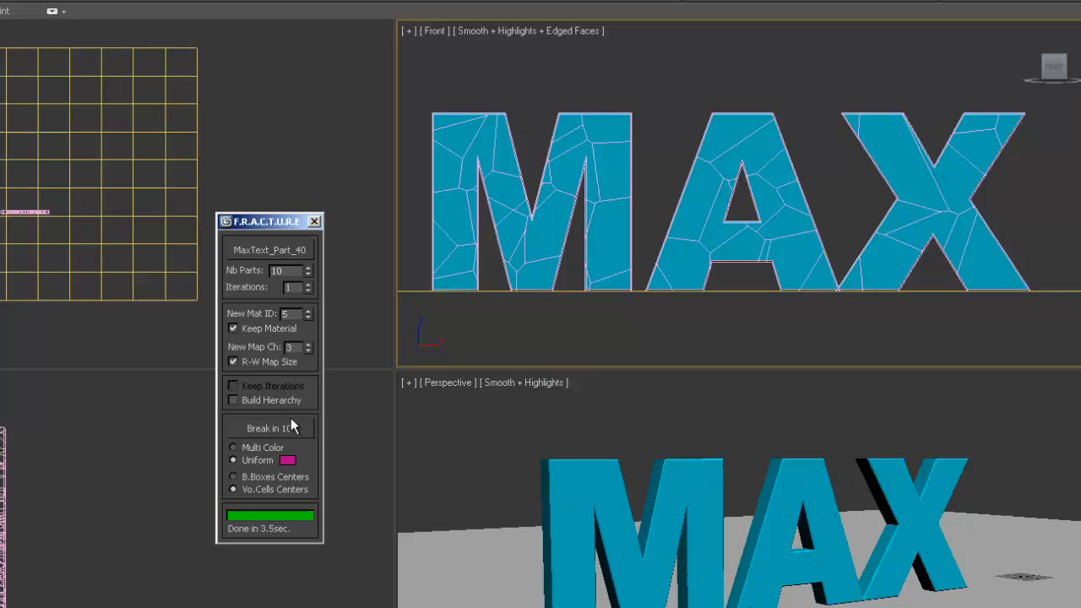
left_click(271, 429)
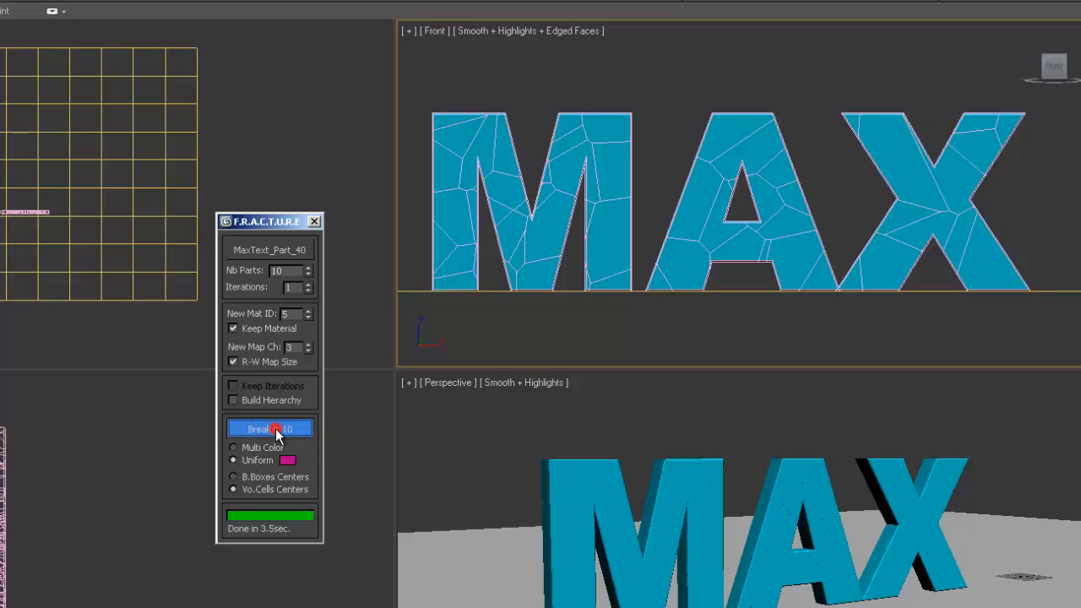
left_click(270, 429)
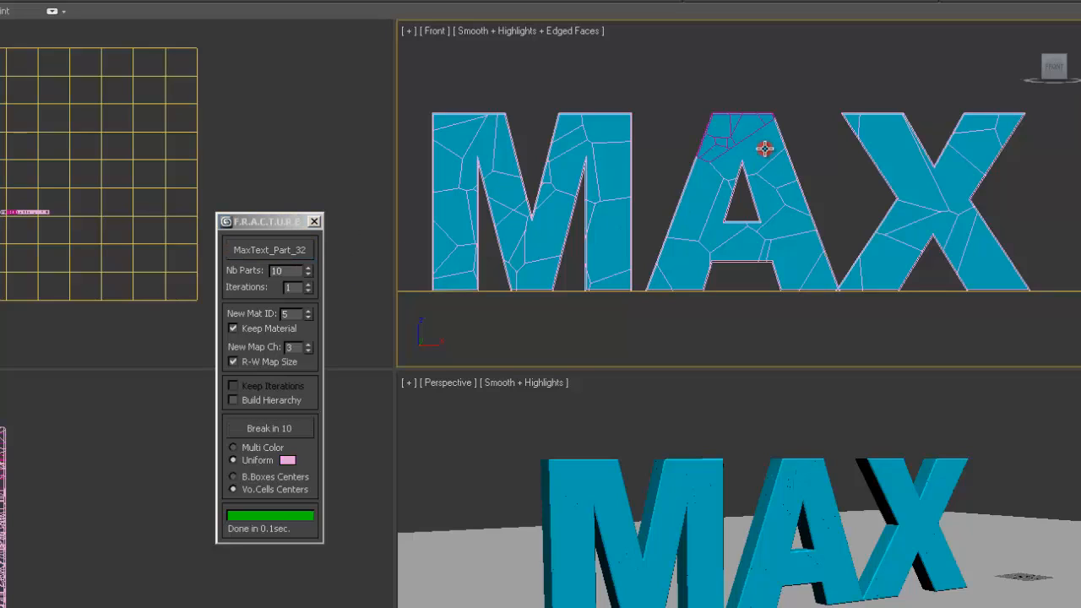
mouse_move(565, 160)
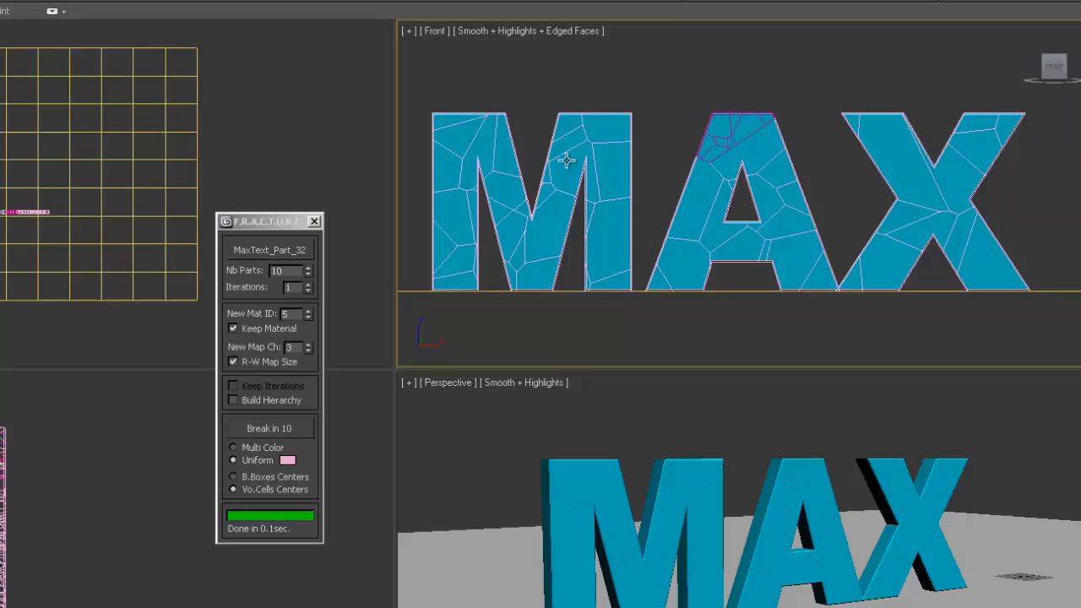
mouse_move(959, 116)
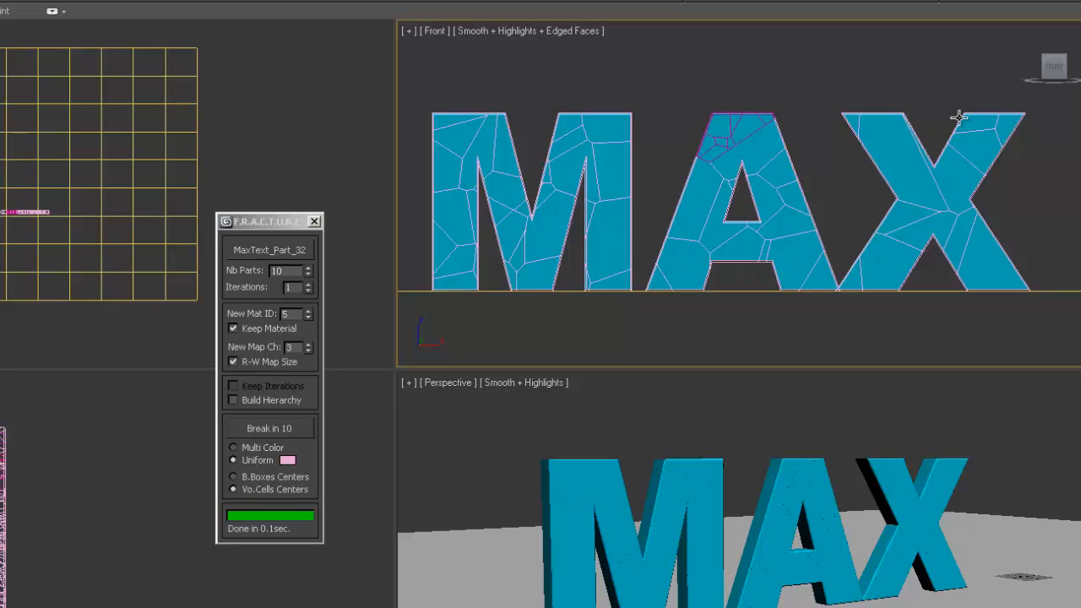
mouse_move(581, 125)
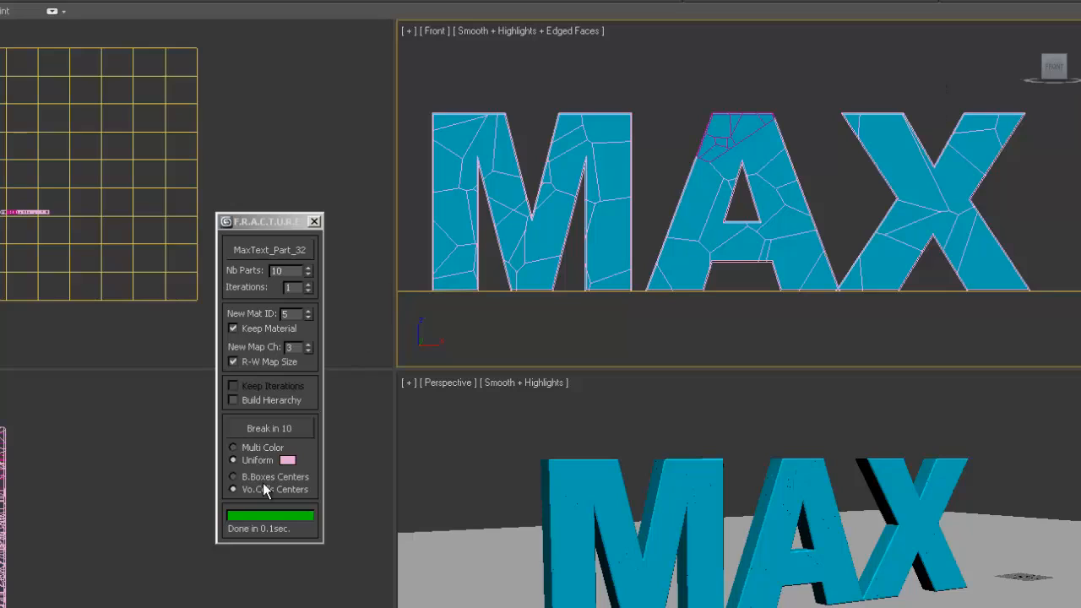
mouse_move(327, 253)
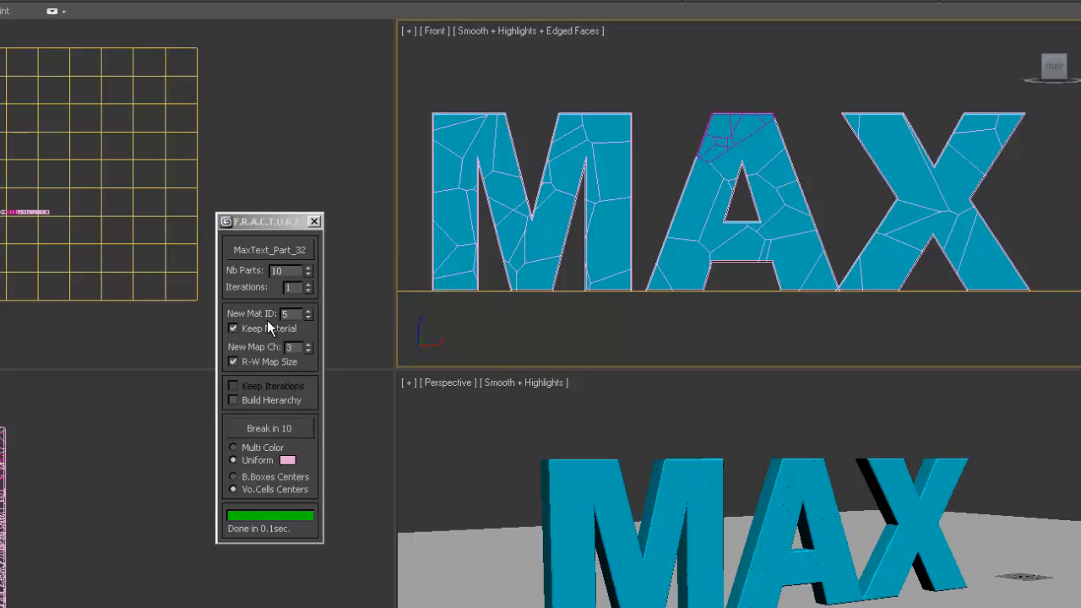
- Break several more fragments of the A into 10 parts each, adjusting the piece colour between breaks
left_click(304, 459)
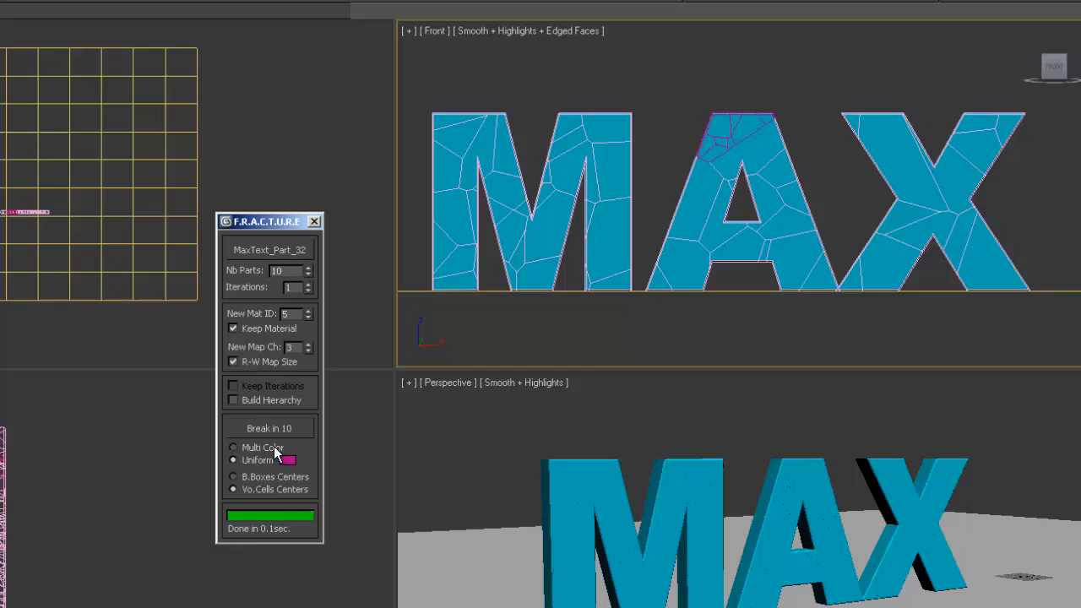
left_click(268, 429)
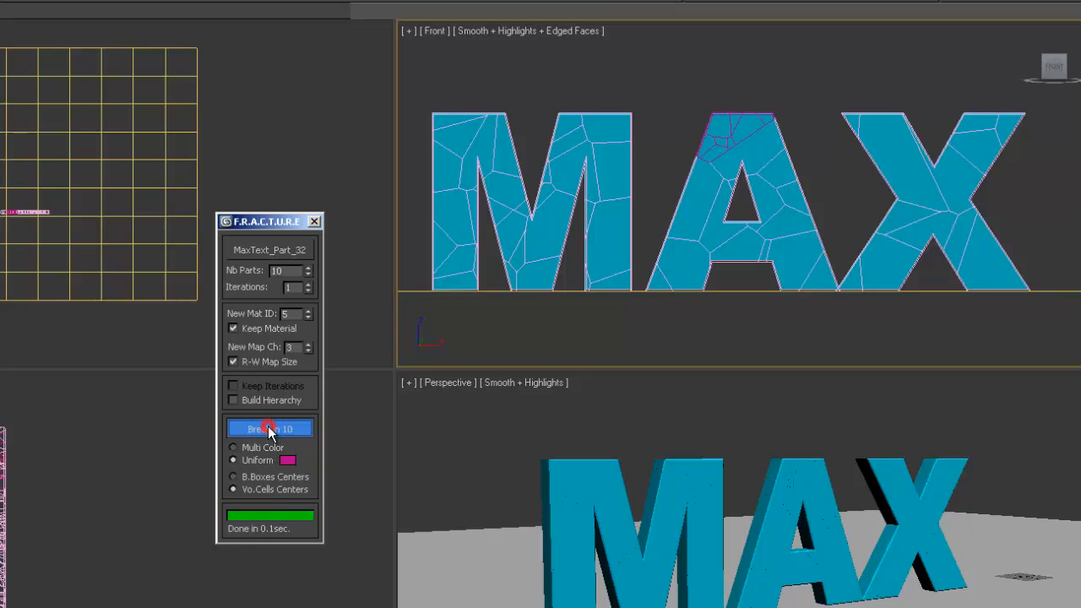
left_click(270, 429)
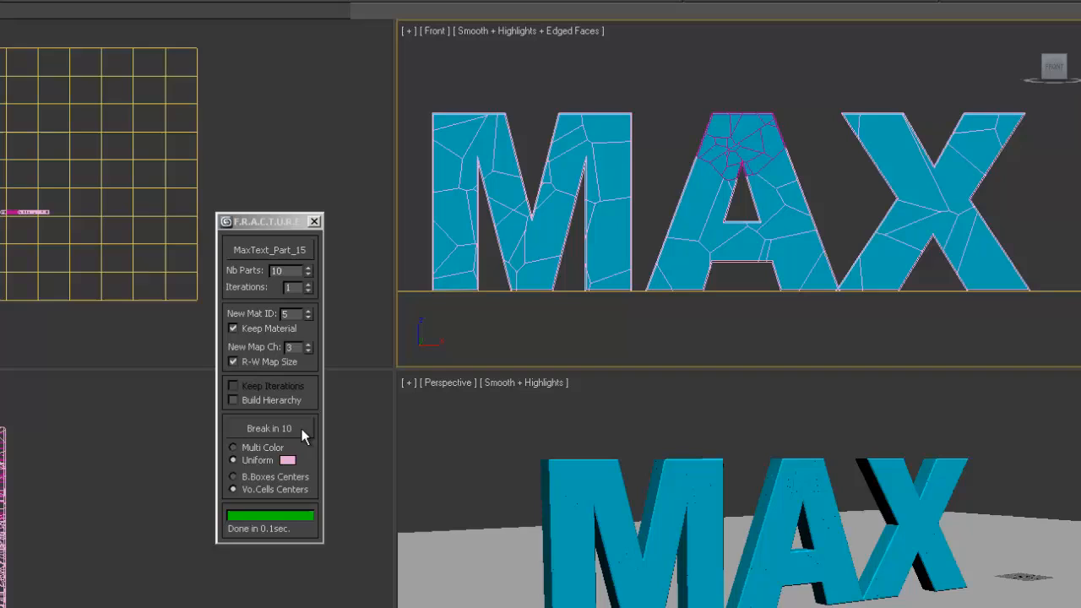
left_click(289, 459)
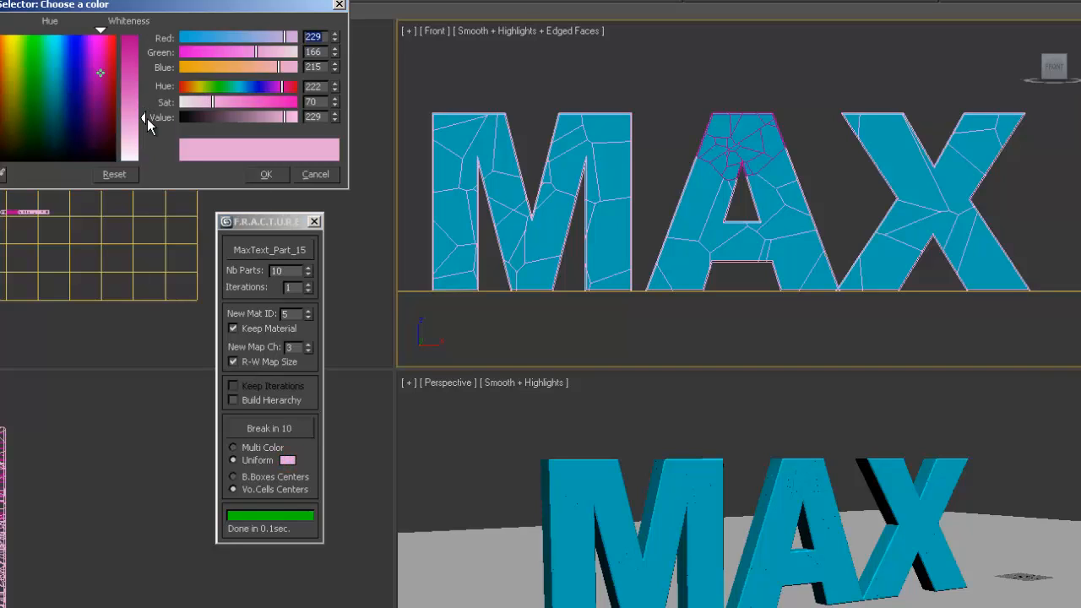
left_click(267, 174)
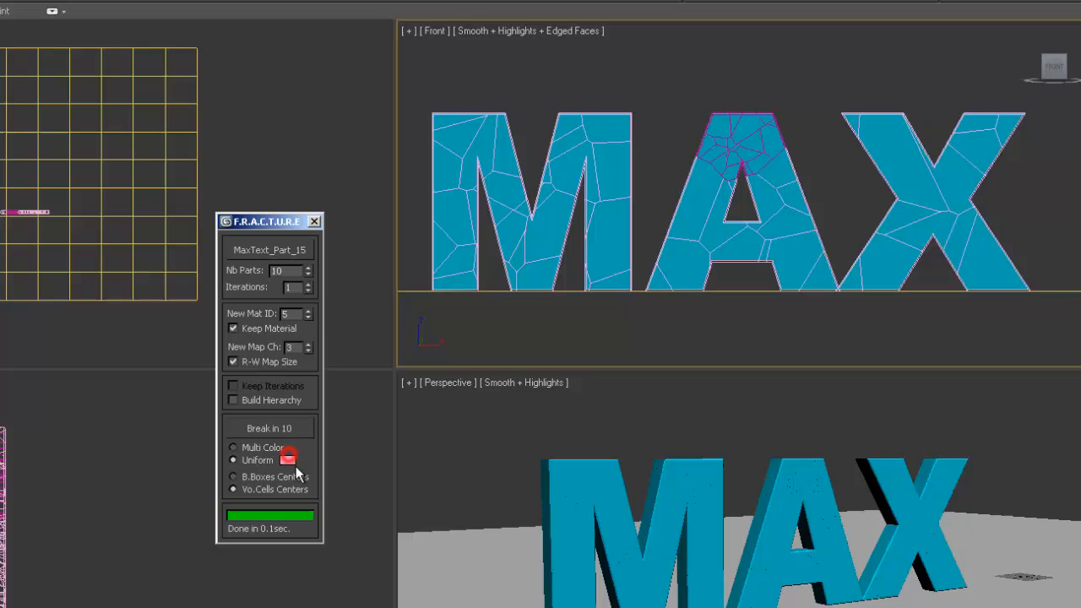
left_click(287, 459)
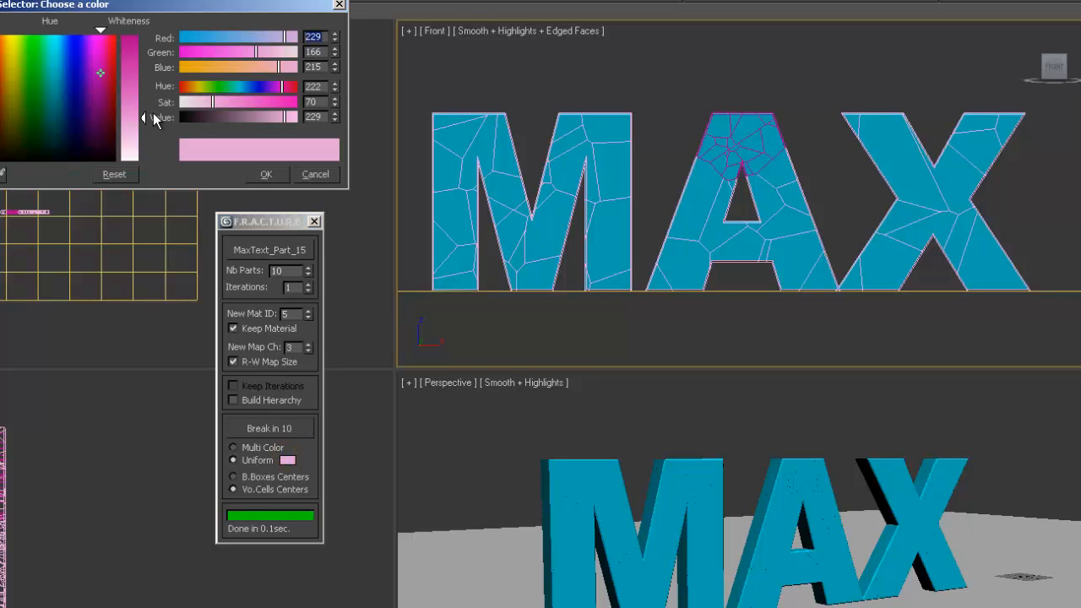
left_click(265, 174)
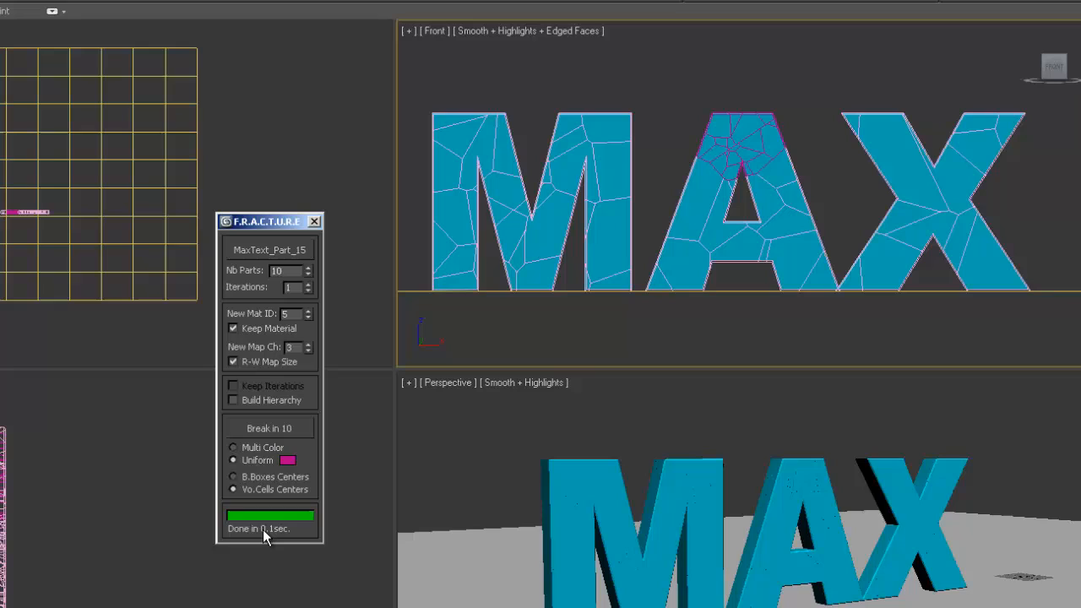
left_click(269, 429)
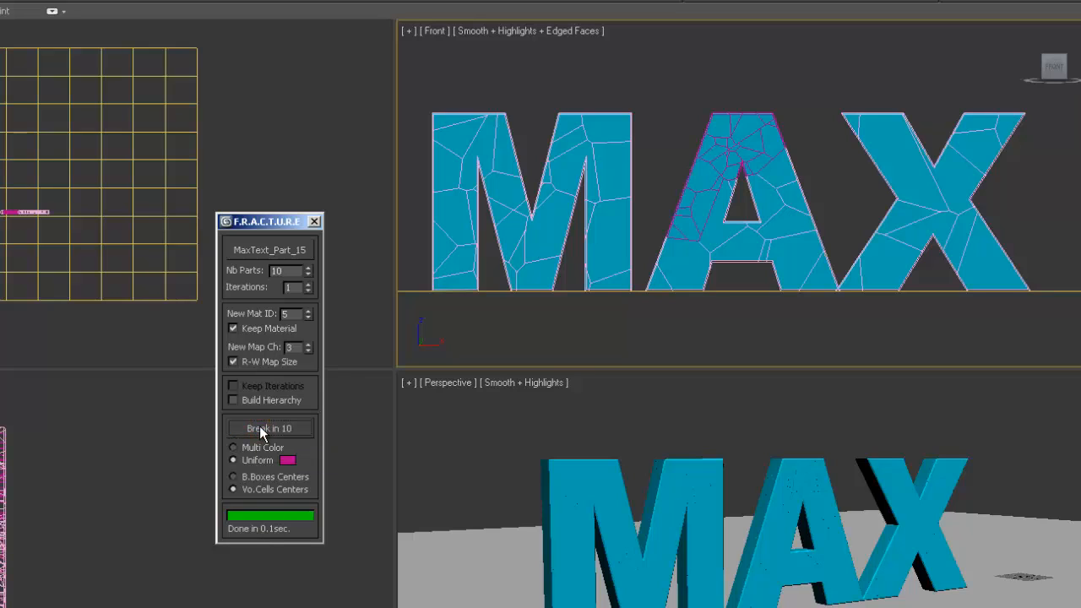
mouse_move(882, 158)
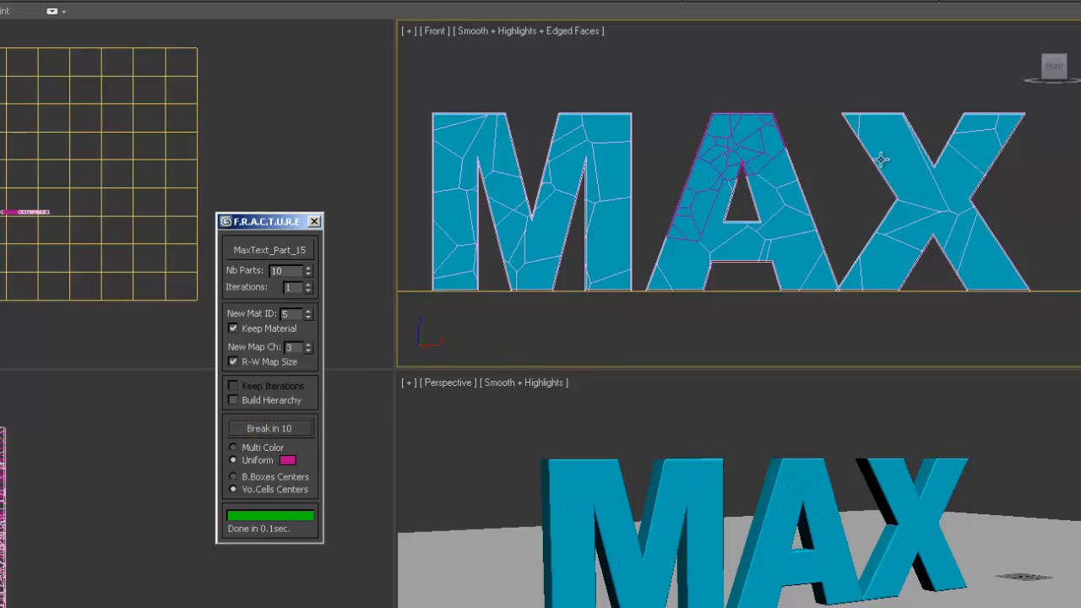
mouse_move(844, 143)
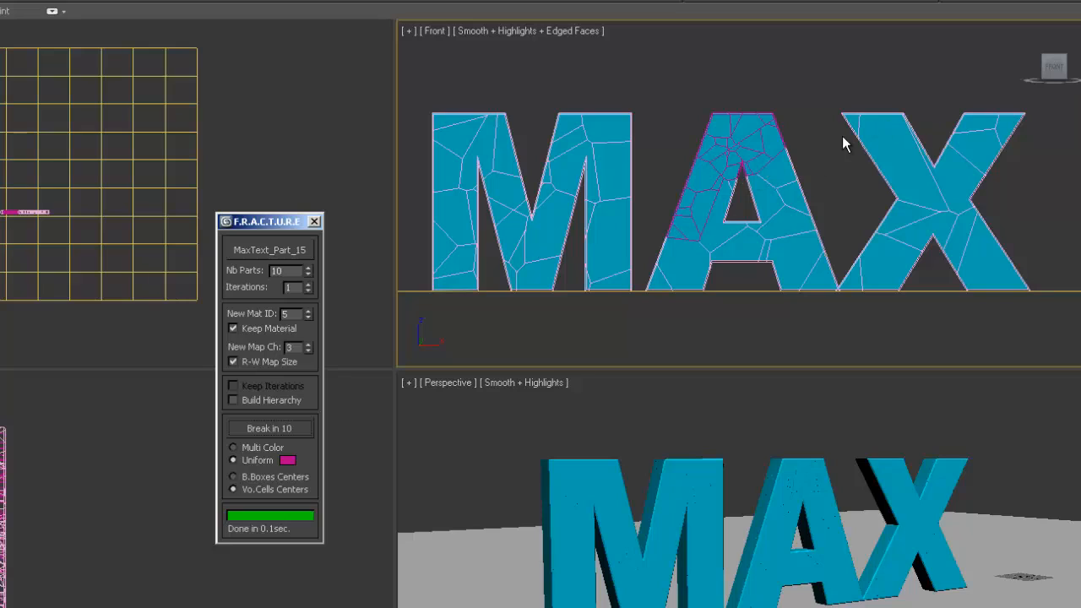
mouse_move(674, 125)
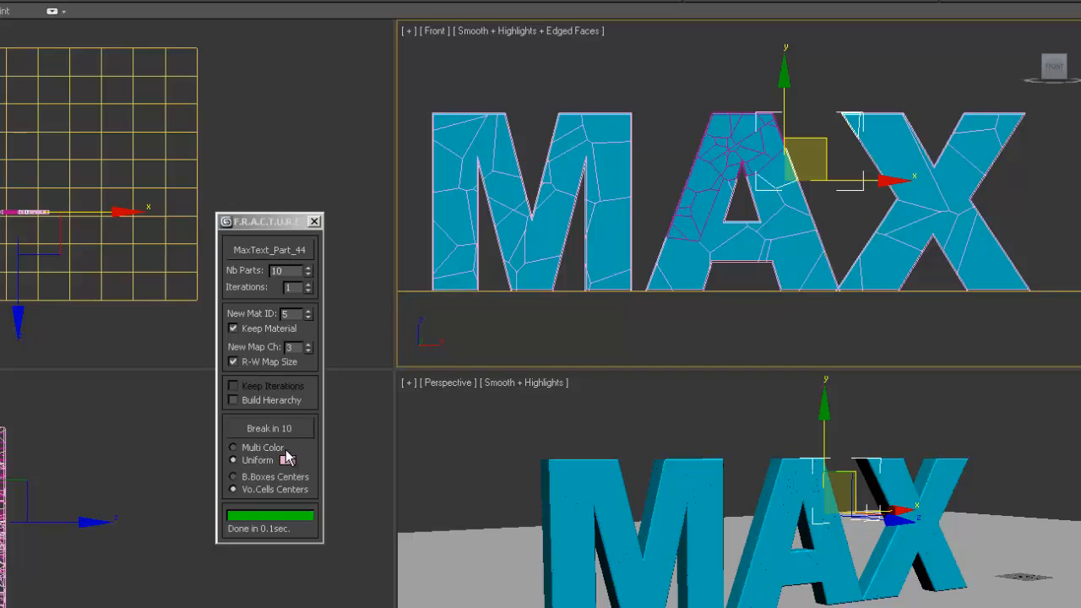
- Keep the magenta Uniform colour and break another A fragment into 10 parts
left_click(287, 459)
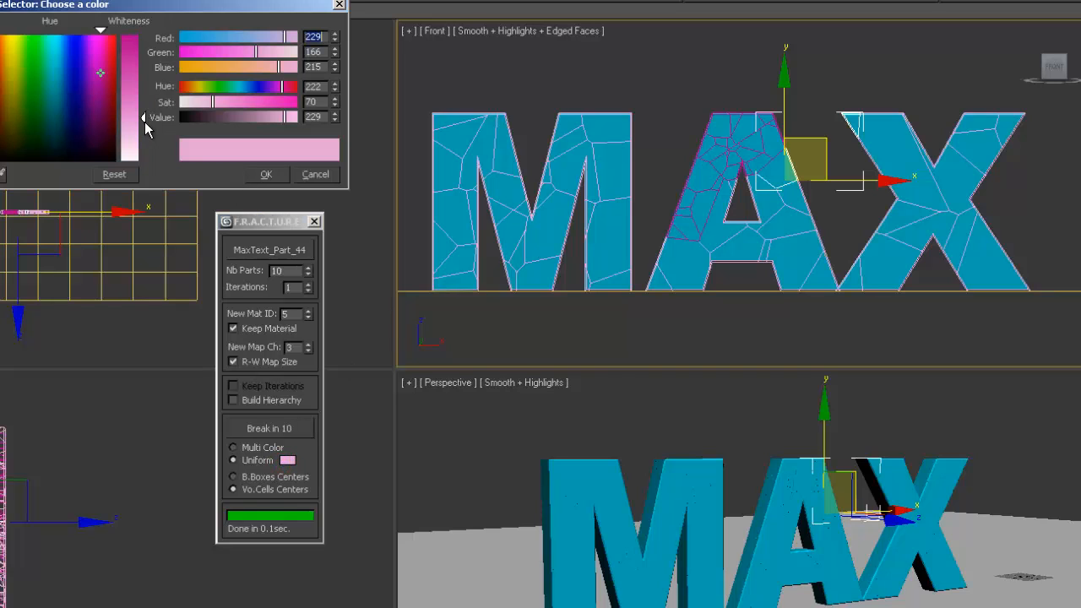
left_click(267, 174)
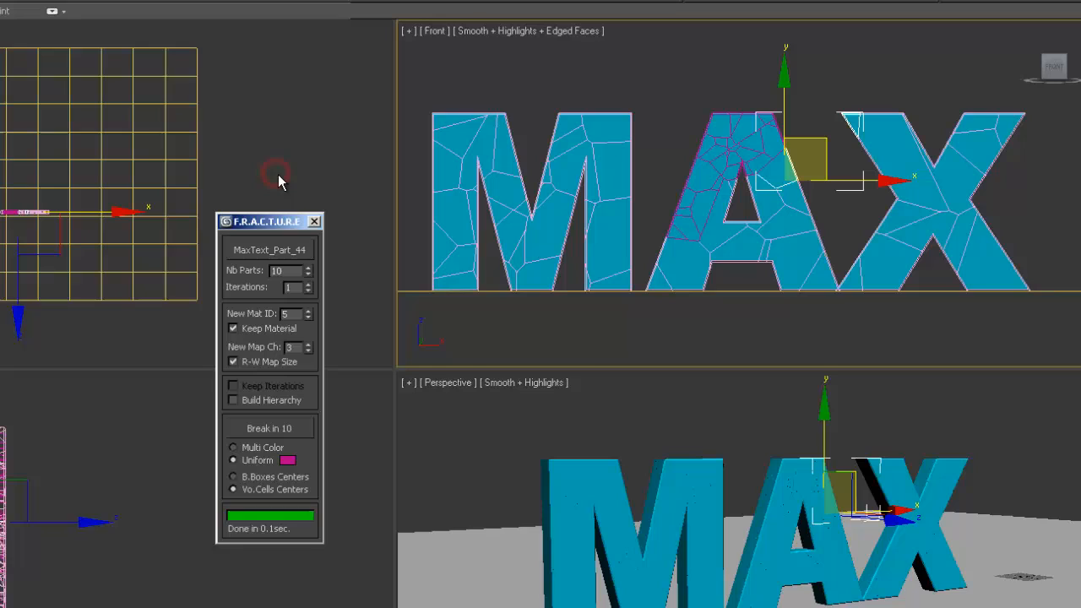
mouse_move(287, 397)
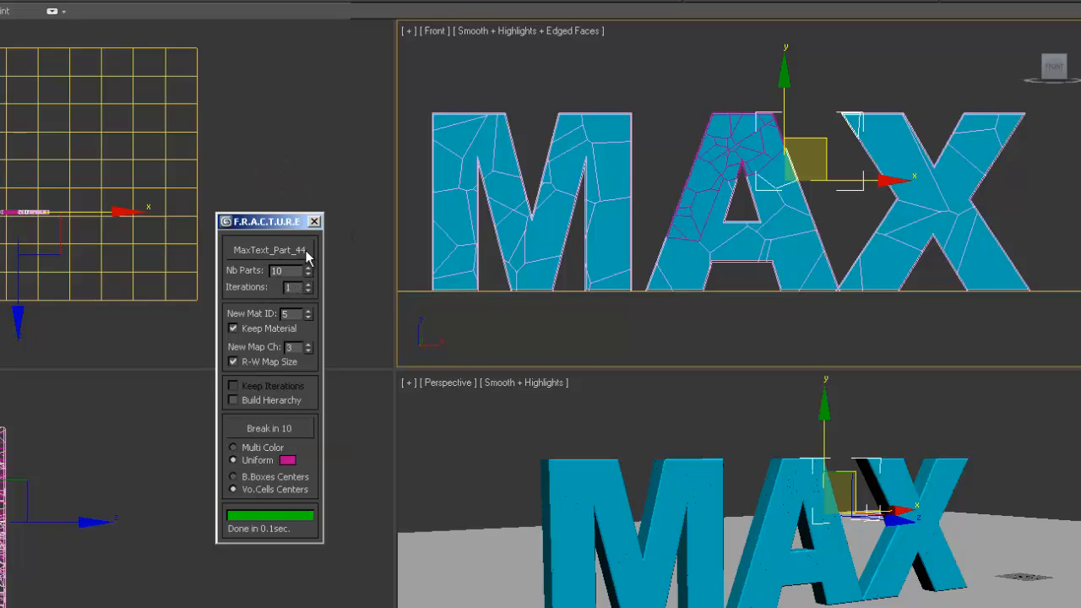
left_click(268, 429)
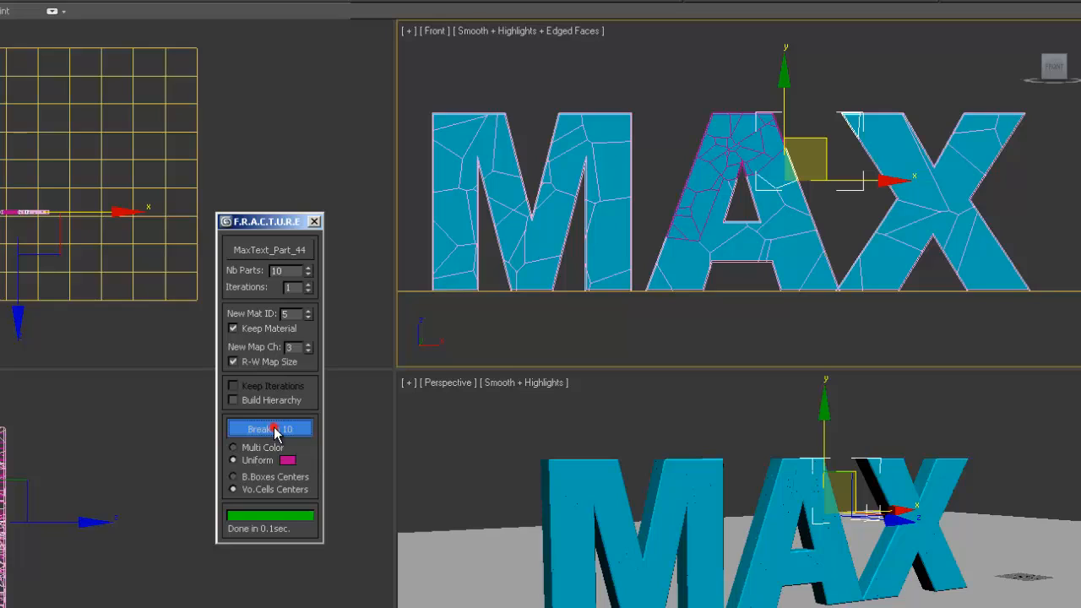
left_click(271, 429)
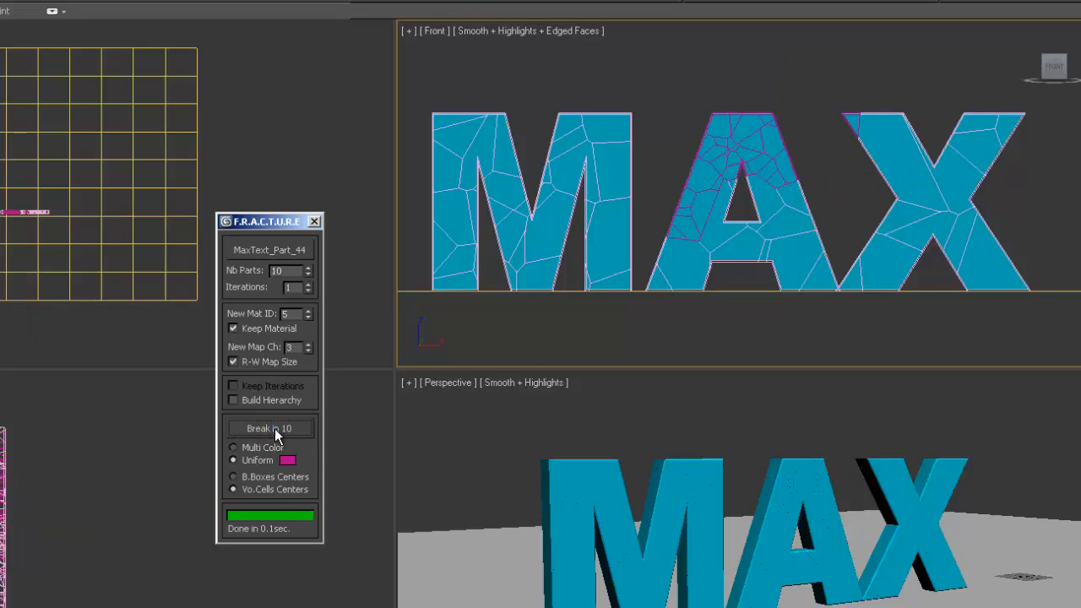
mouse_move(281, 253)
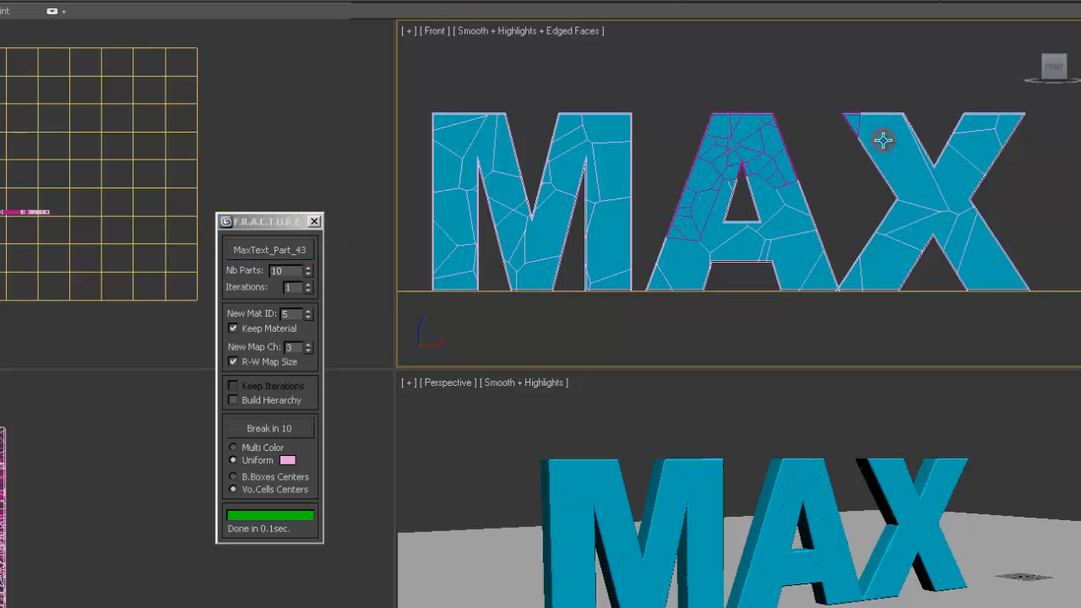
- Pick a fragment at the top of the X to fracture, keeping the magenta colour
left_click(271, 250)
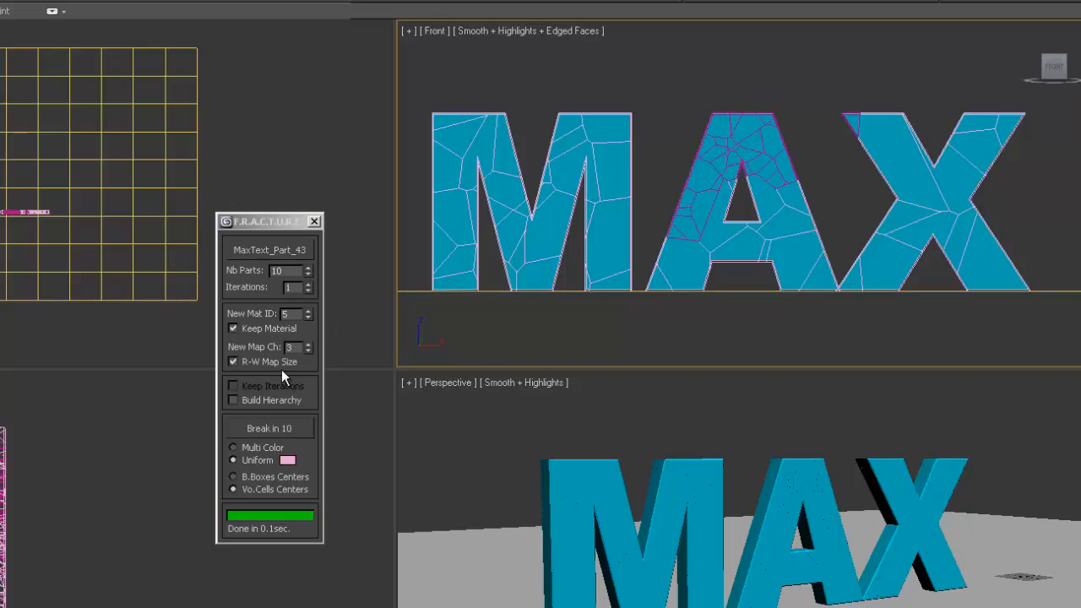
left_click(287, 460)
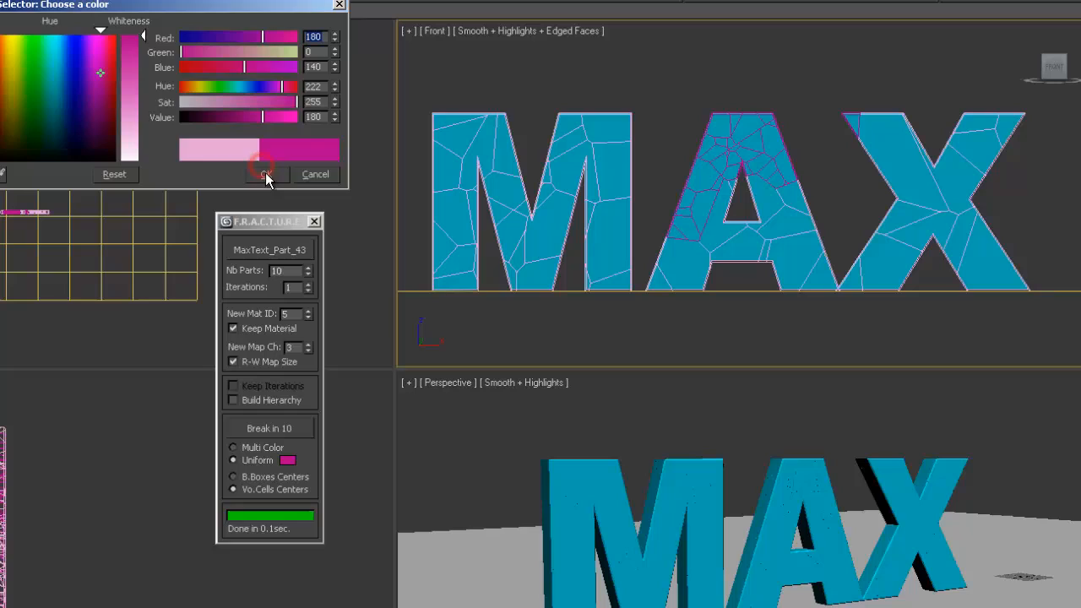
left_click(267, 174)
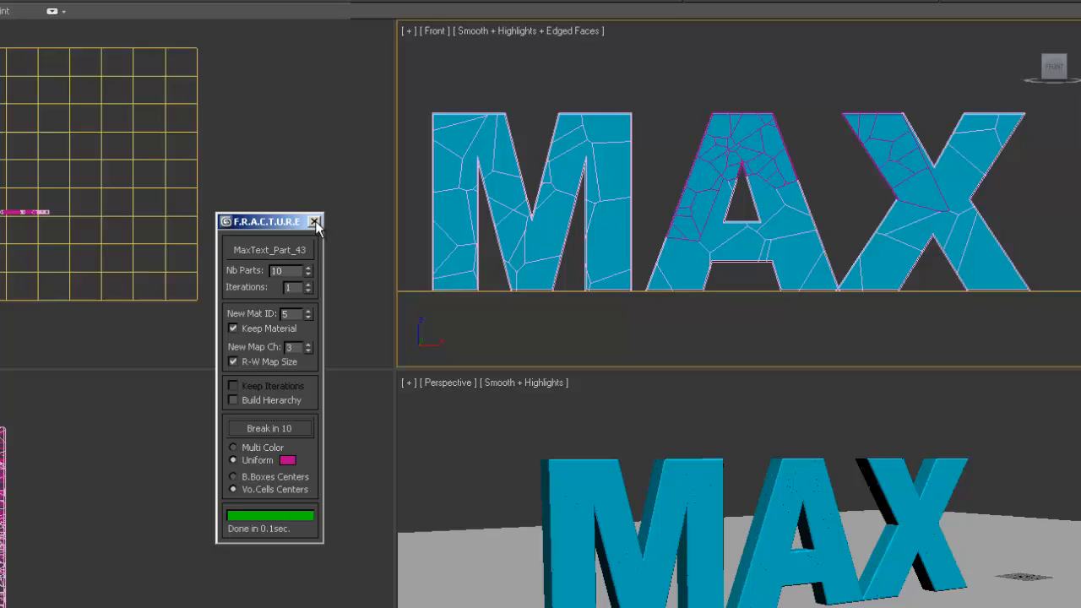
mouse_move(316, 223)
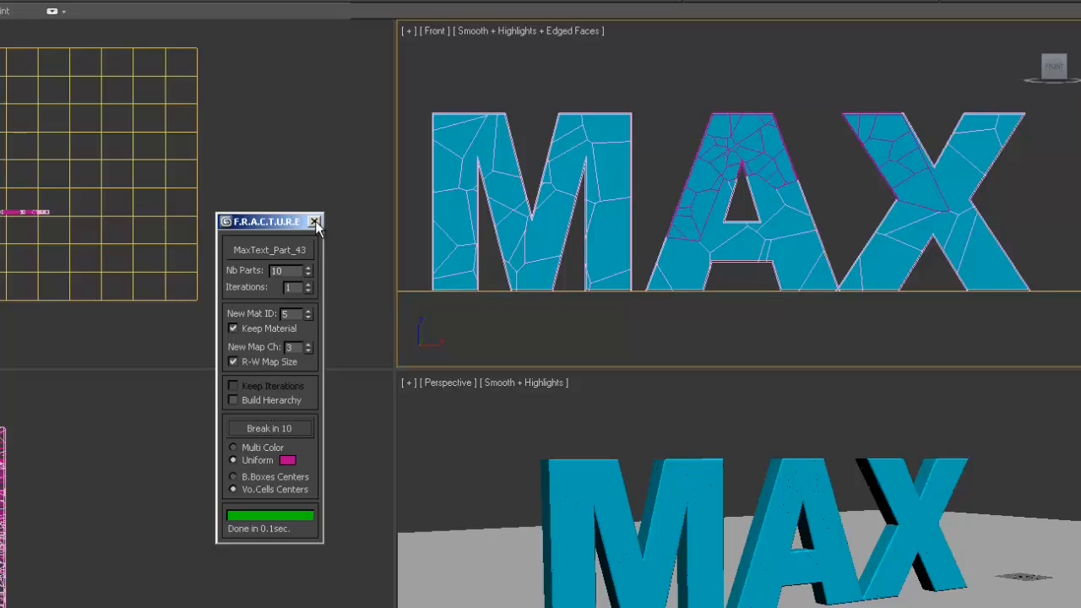
- Close the Fracture dialog and select a small fragment at the edge of the A
left_click(314, 221)
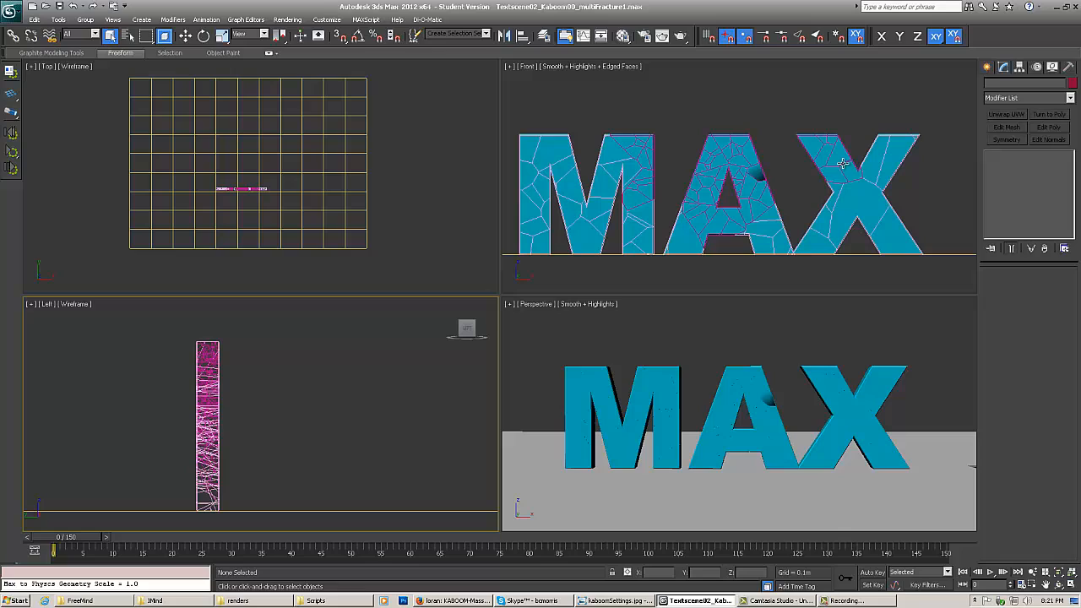
mouse_move(672, 201)
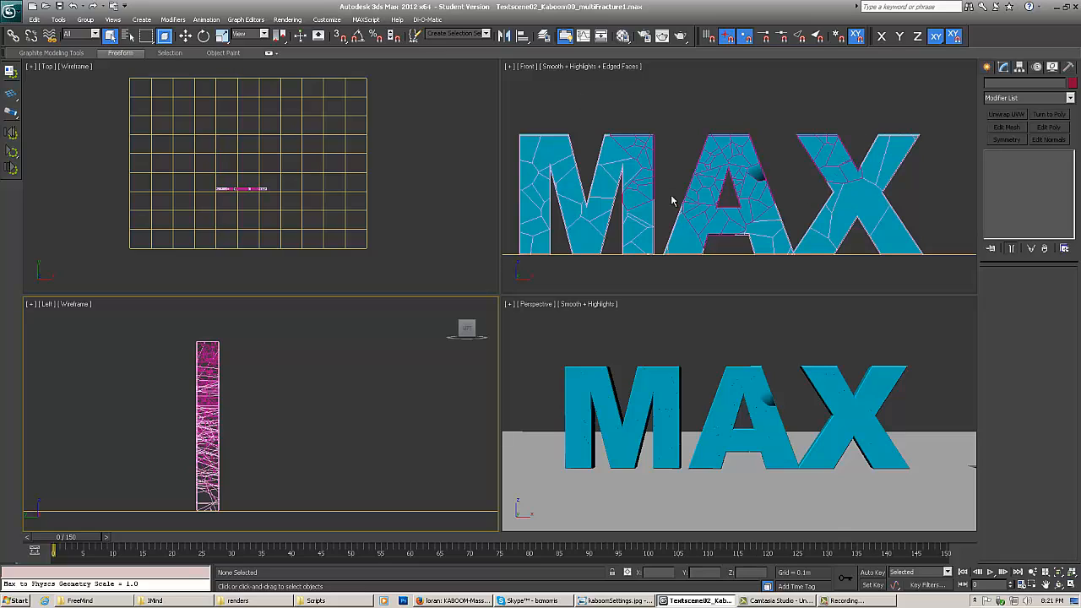
mouse_move(675, 172)
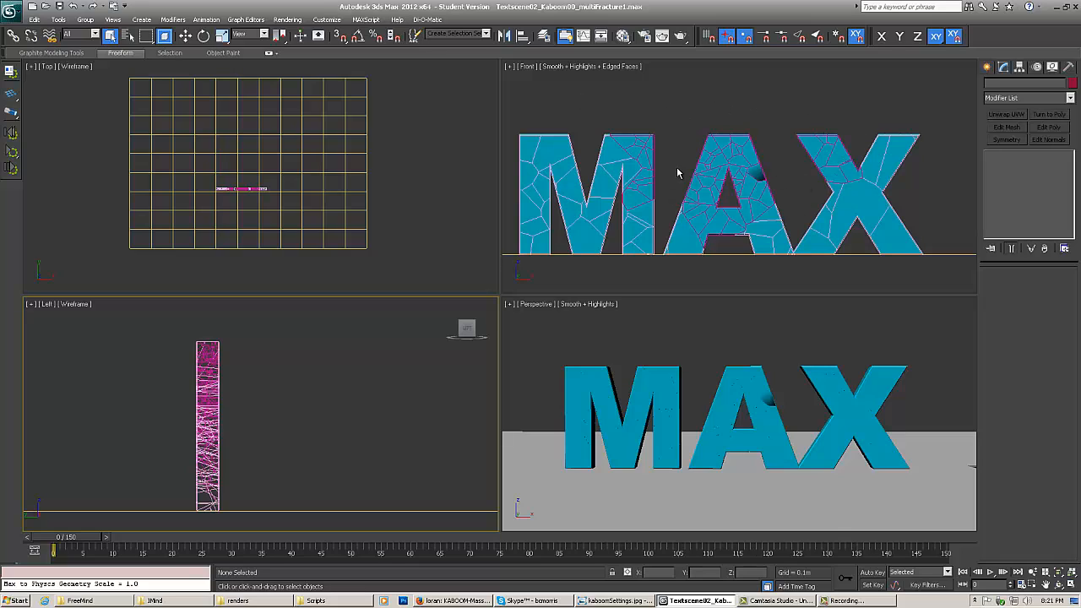
left_click(756, 172)
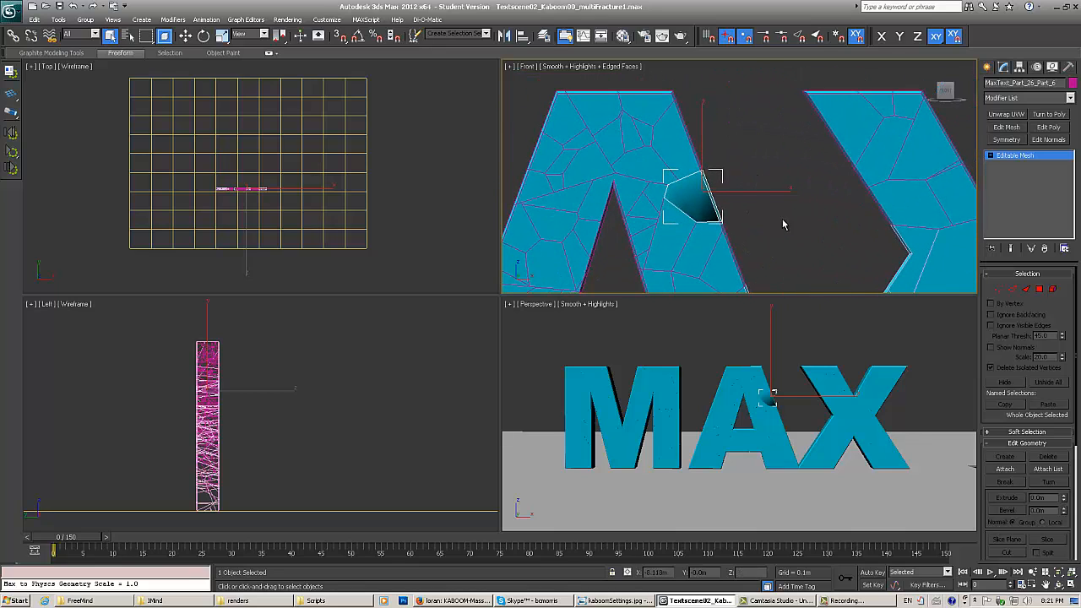
mouse_move(702, 167)
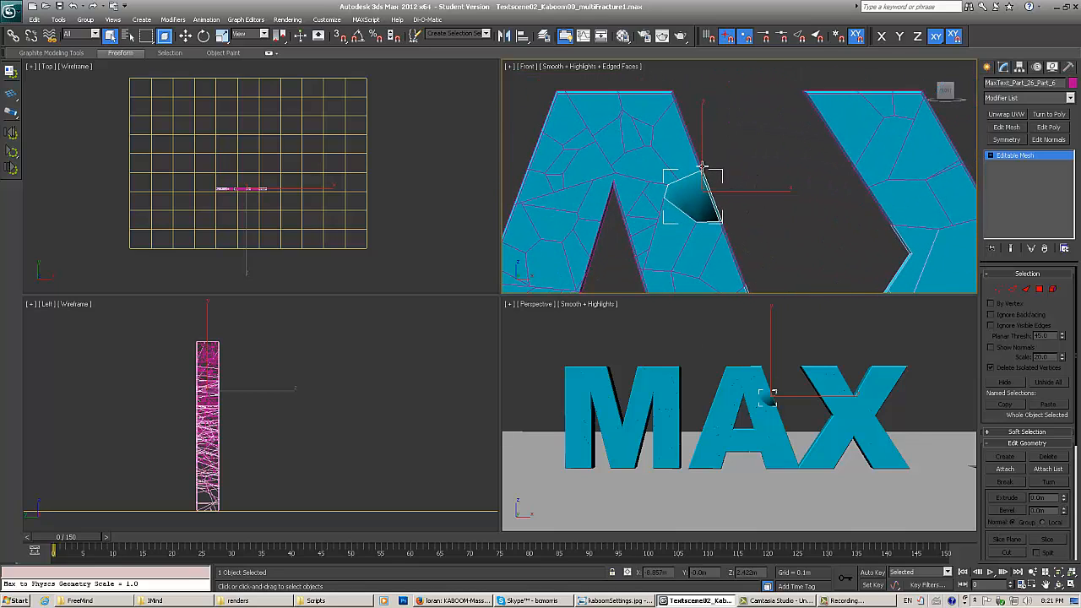
mouse_move(763, 199)
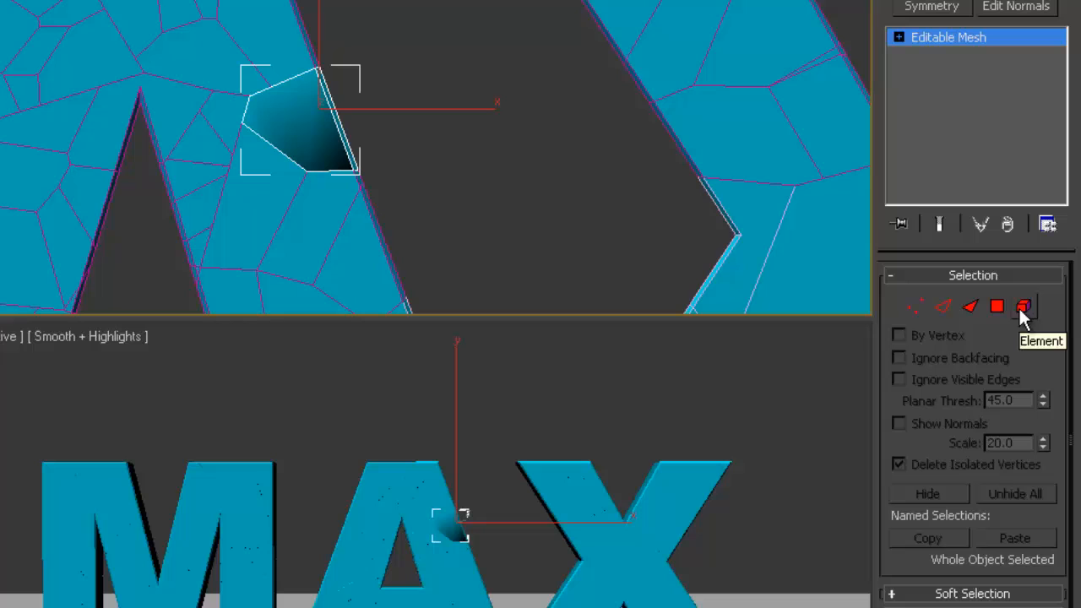
left_click(996, 306)
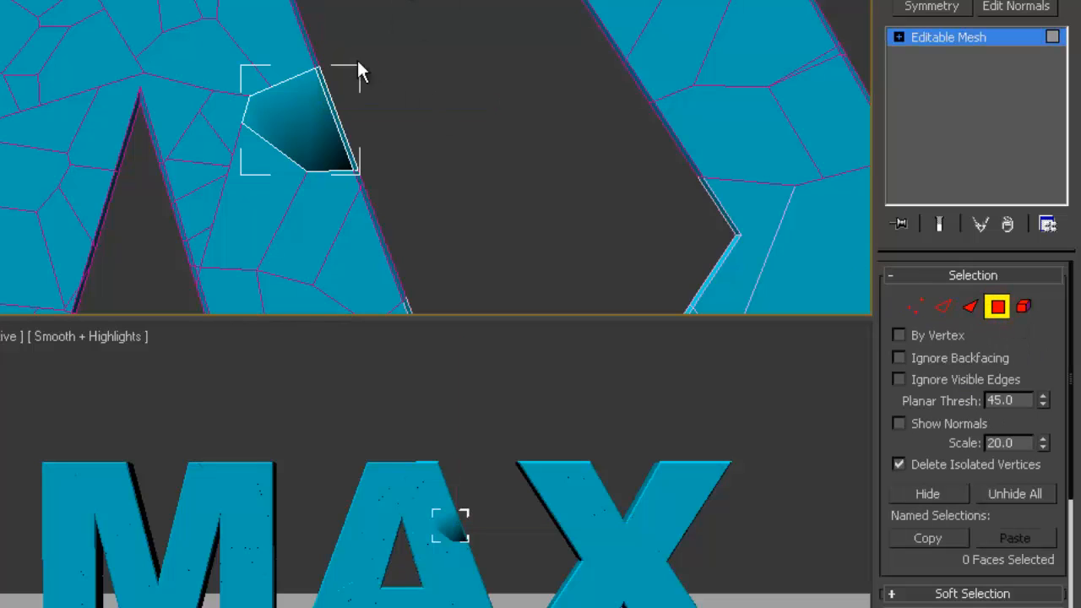
left_click(300, 122)
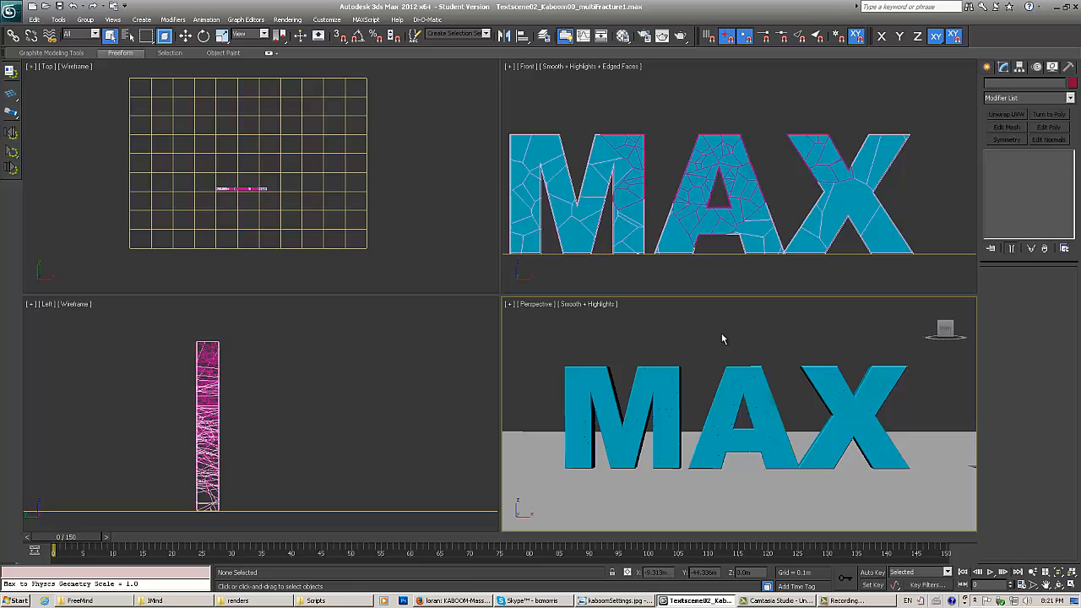
mouse_move(701, 149)
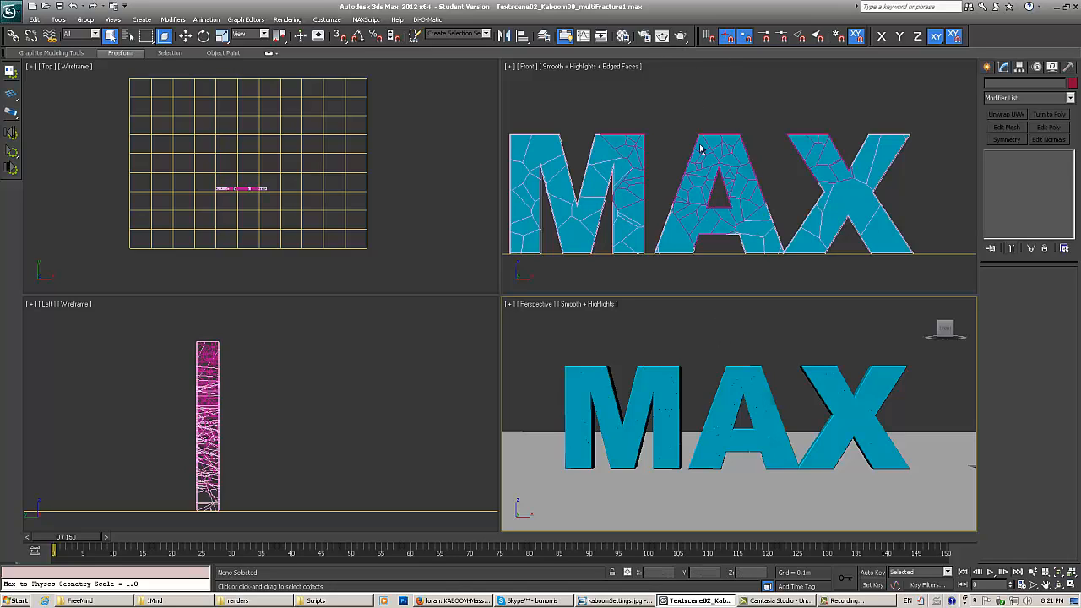
mouse_move(682, 36)
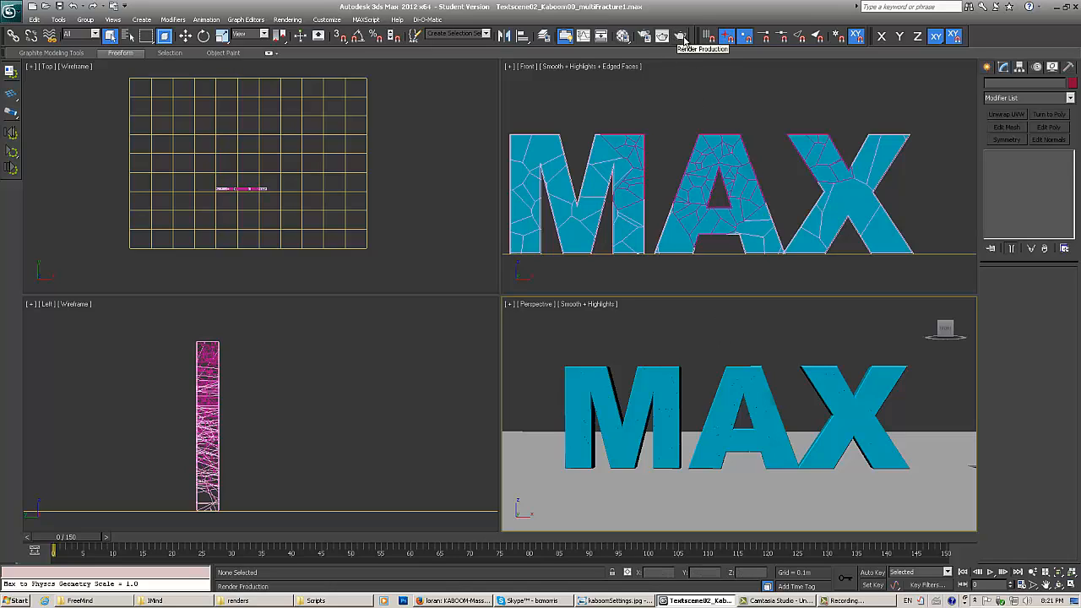
left_click(682, 35)
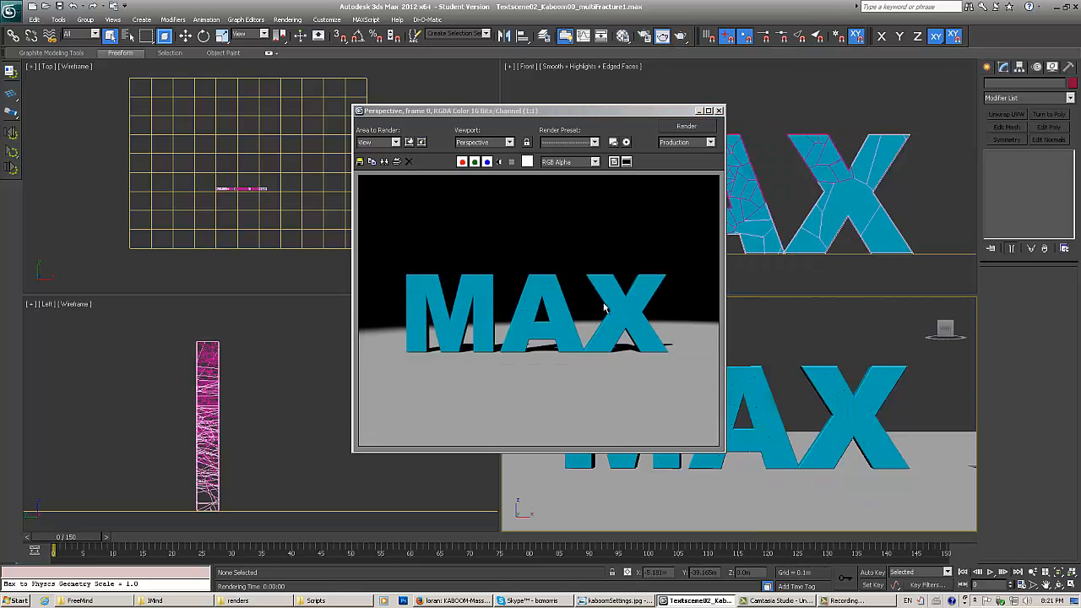
mouse_move(534, 233)
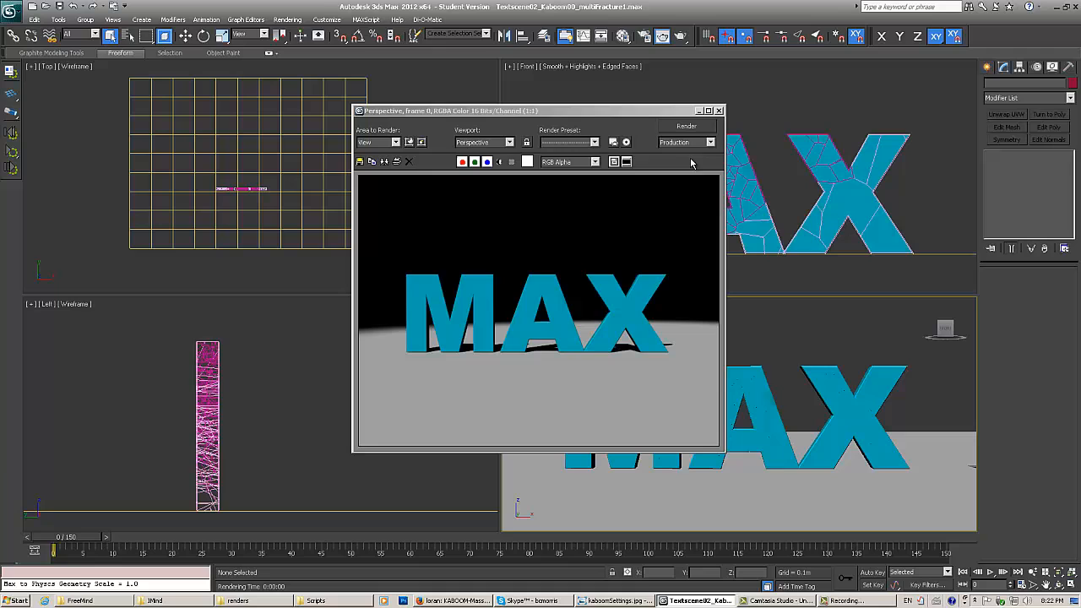
left_click(720, 109)
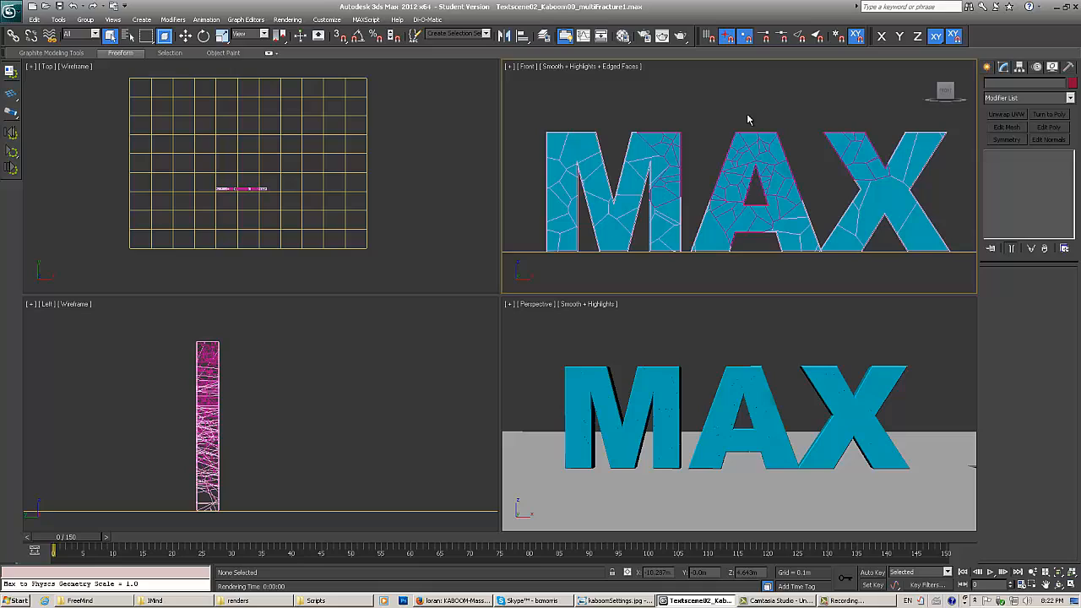
mouse_move(741, 113)
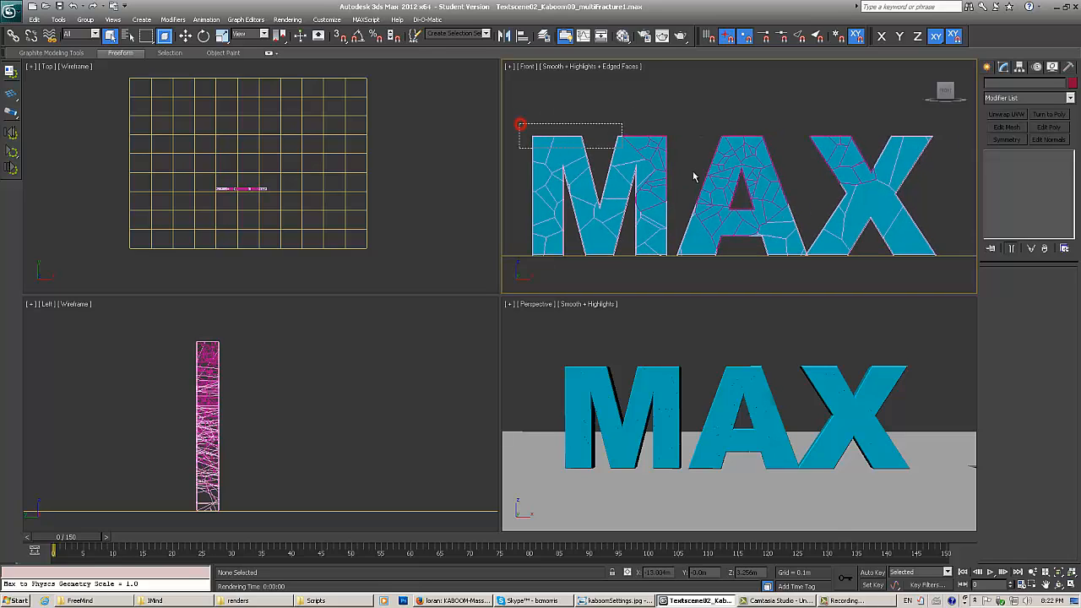
- Window-select all 123 MaxText fragments in the Front viewport and bring up their rigid body type options
left_click_drag(520, 125, 952, 277)
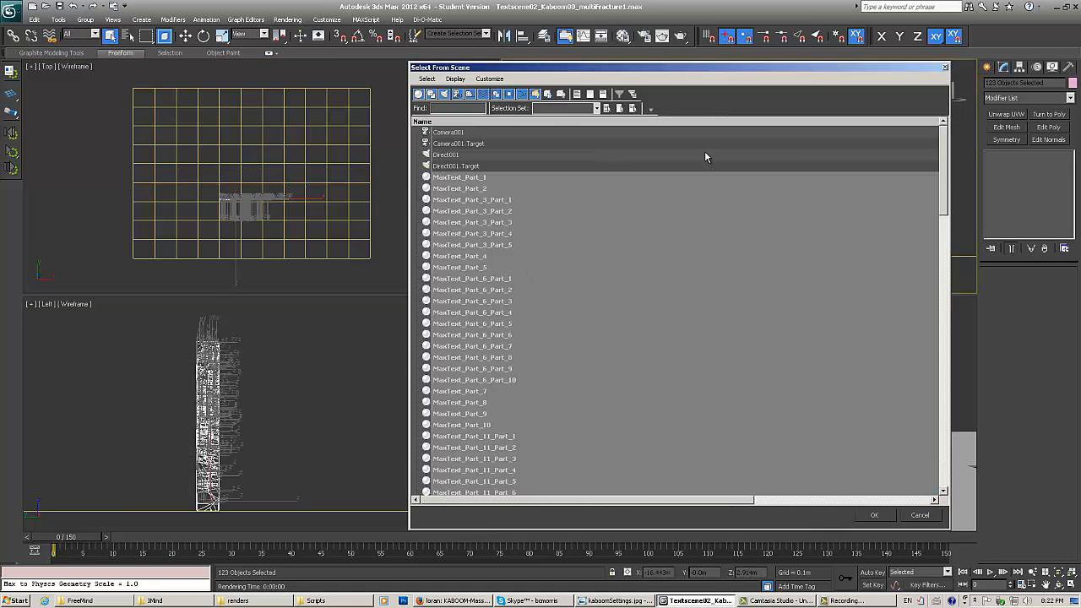
scroll("down", 3)
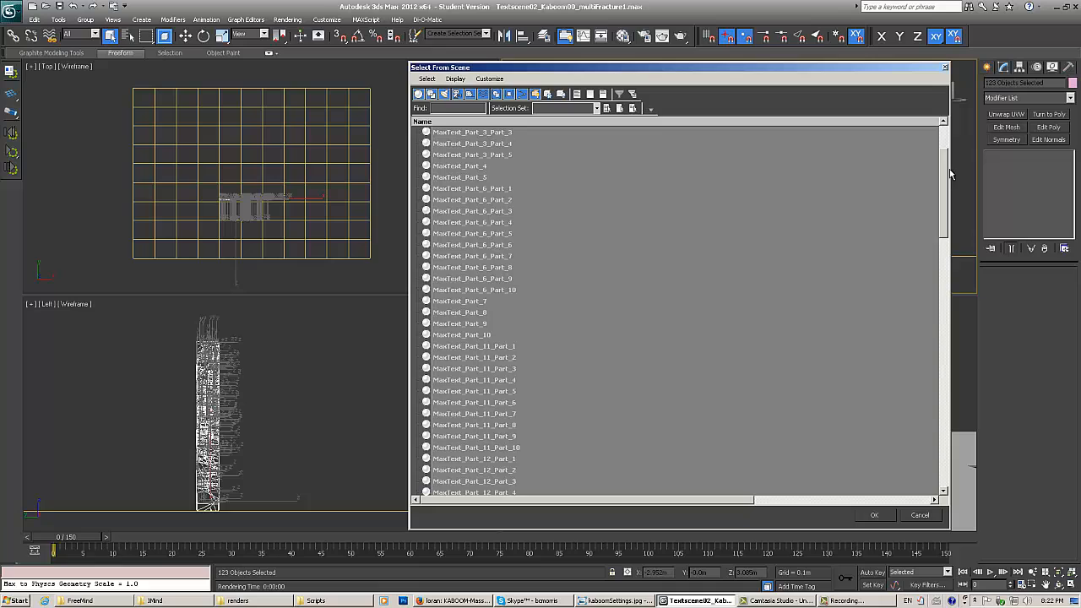
scroll("down", 3)
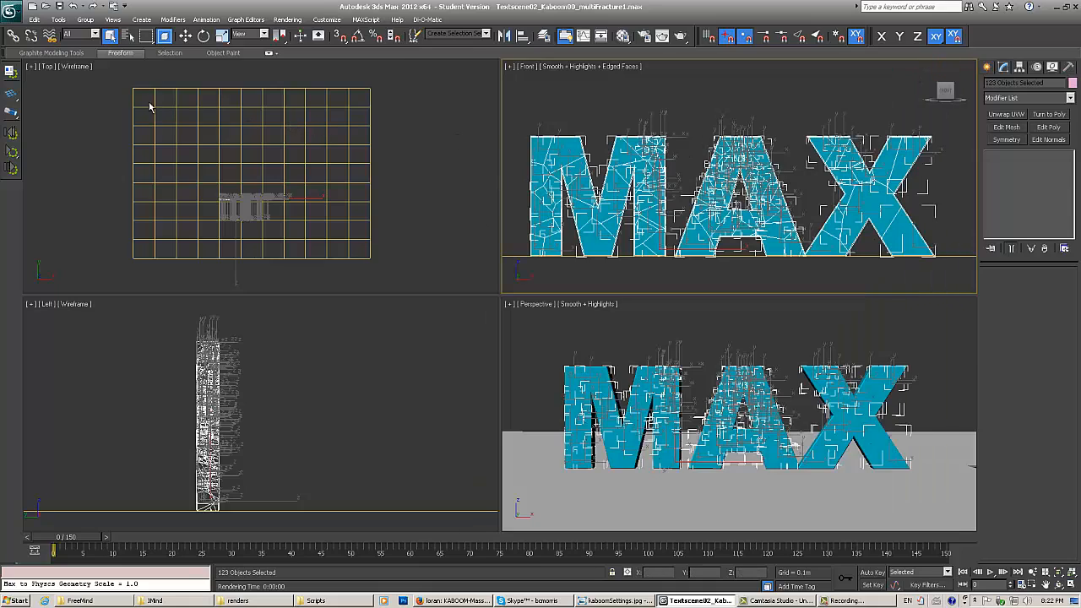
left_click(13, 169)
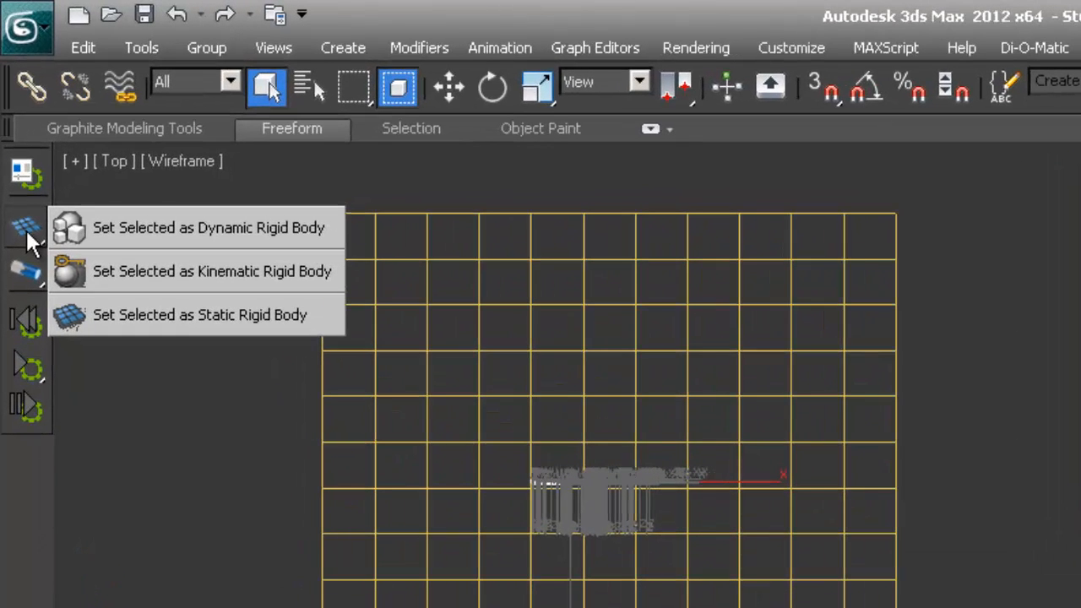
mouse_move(216, 236)
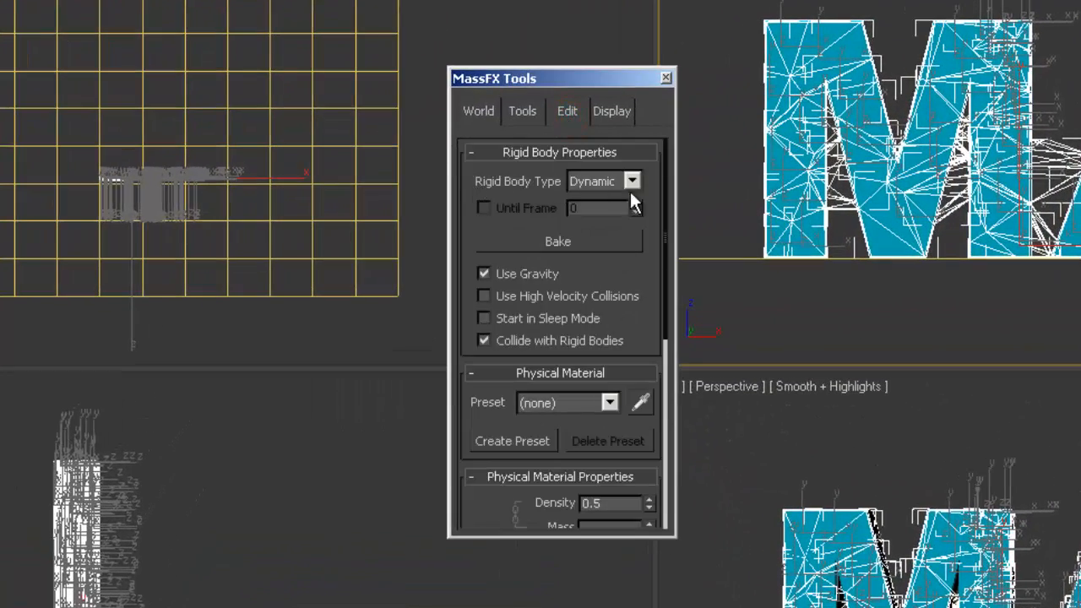
- Assign the Concrete physical material preset to the fragments and use the Original geometry as the physical mesh
scroll("down", 3)
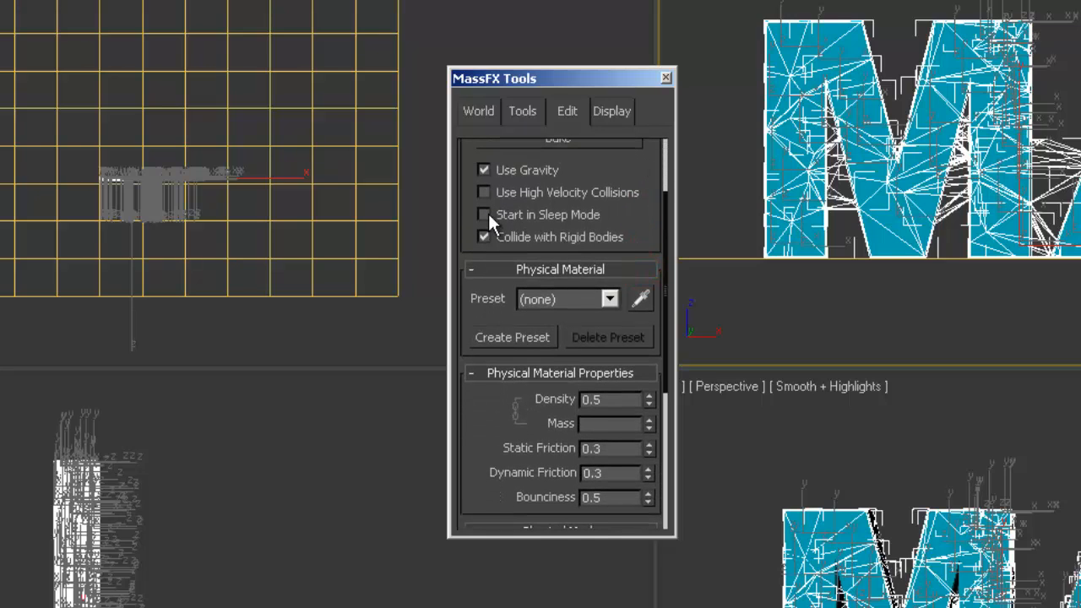
left_click(483, 215)
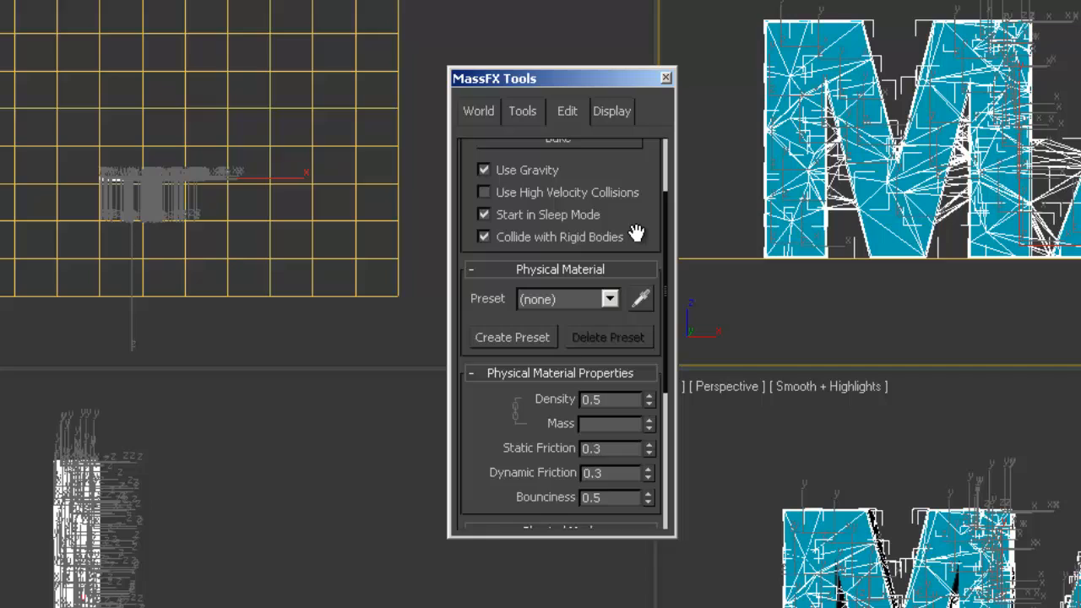
left_click(609, 233)
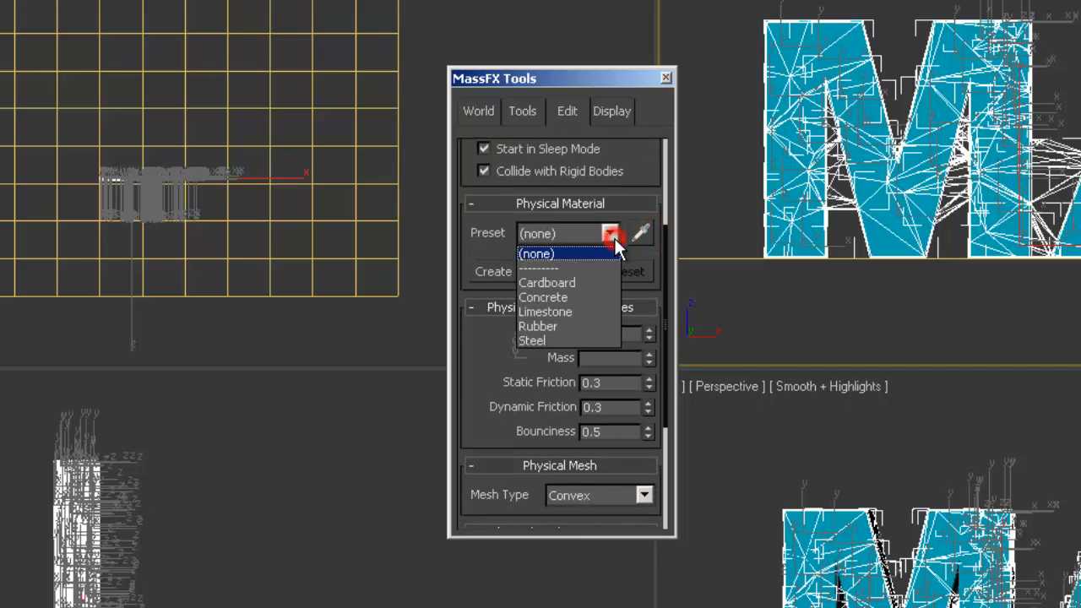
left_click(544, 297)
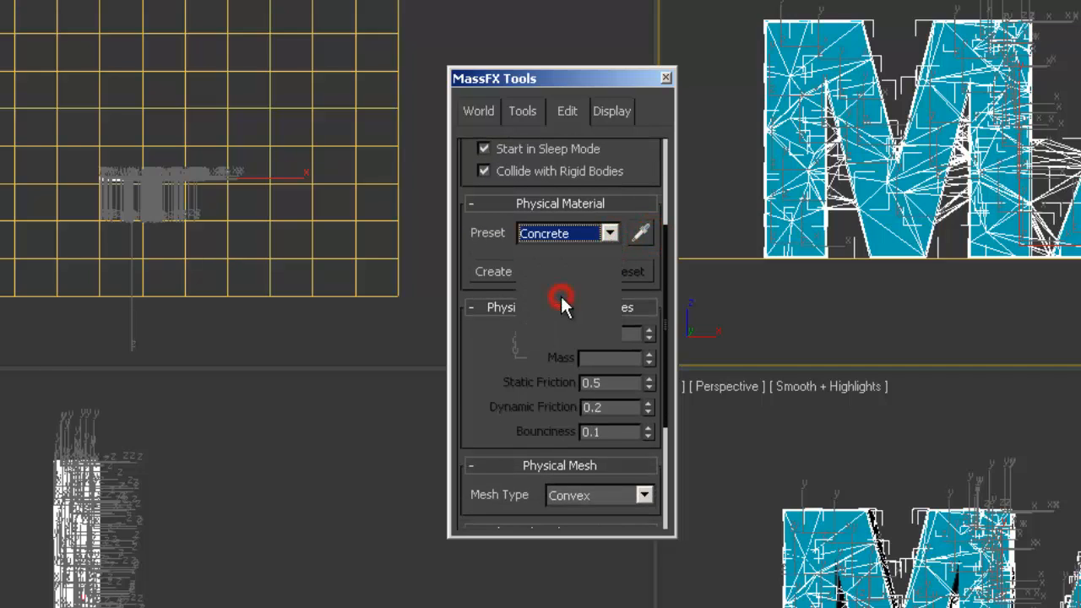
scroll("down", 3)
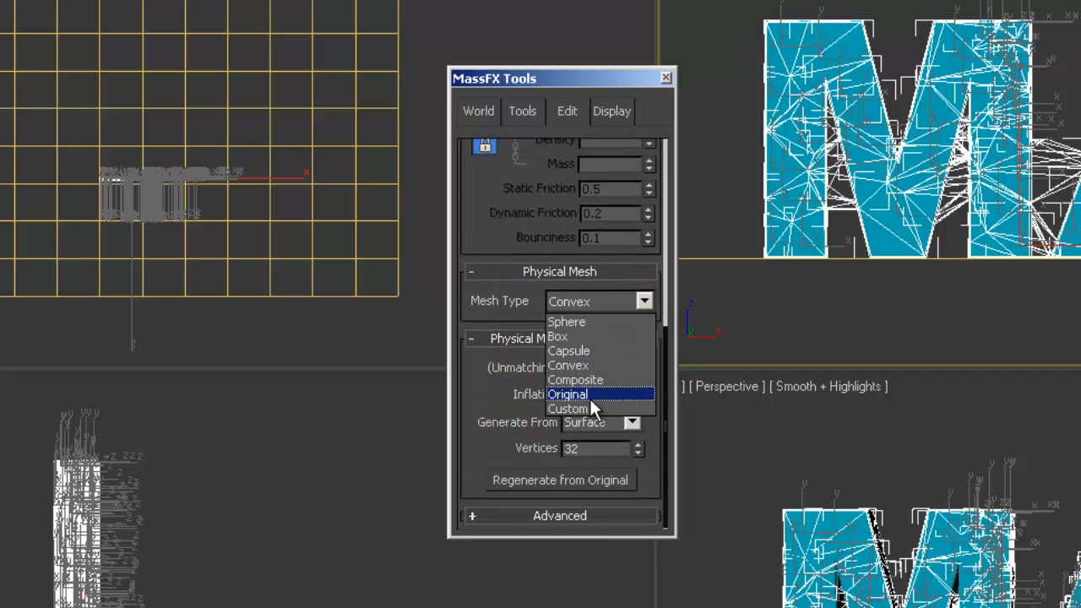
left_click(568, 394)
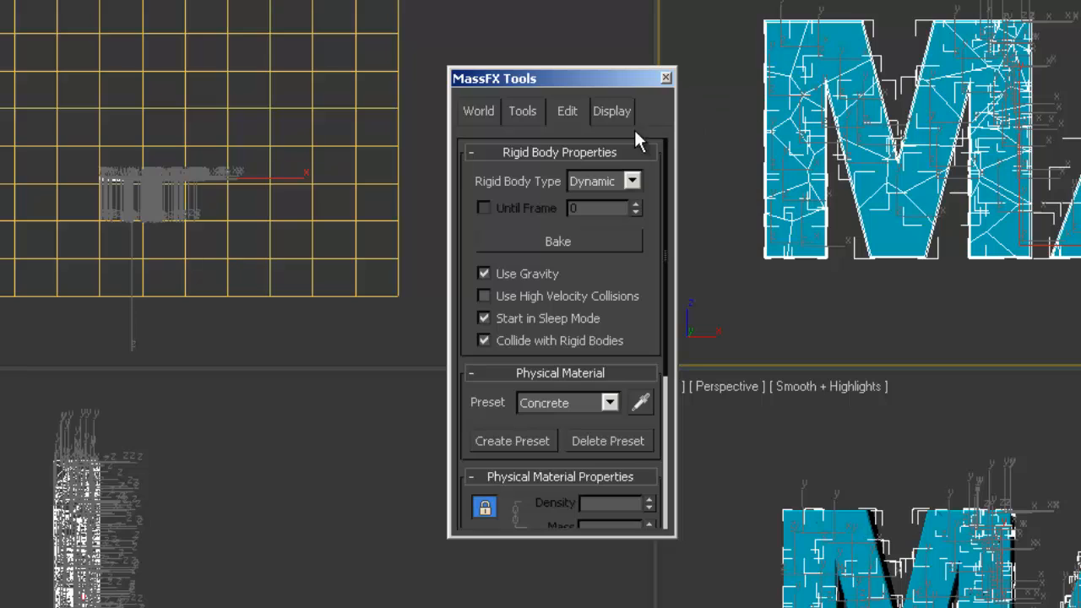
- Review the gravity and scene settings on the MassFX World panel, then close the MassFX Tools window
left_click(478, 111)
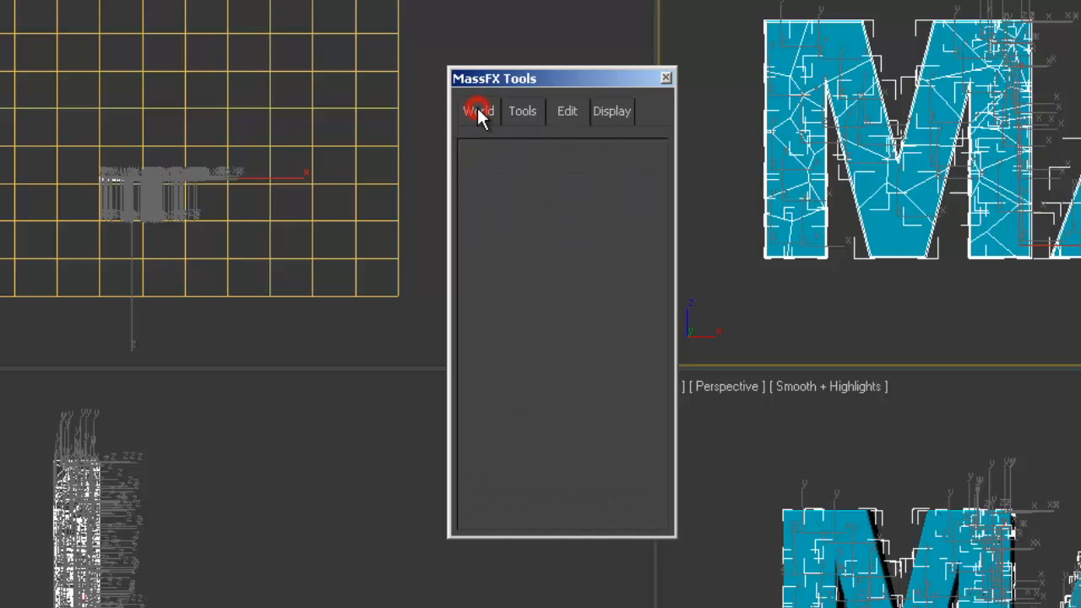
left_click(478, 111)
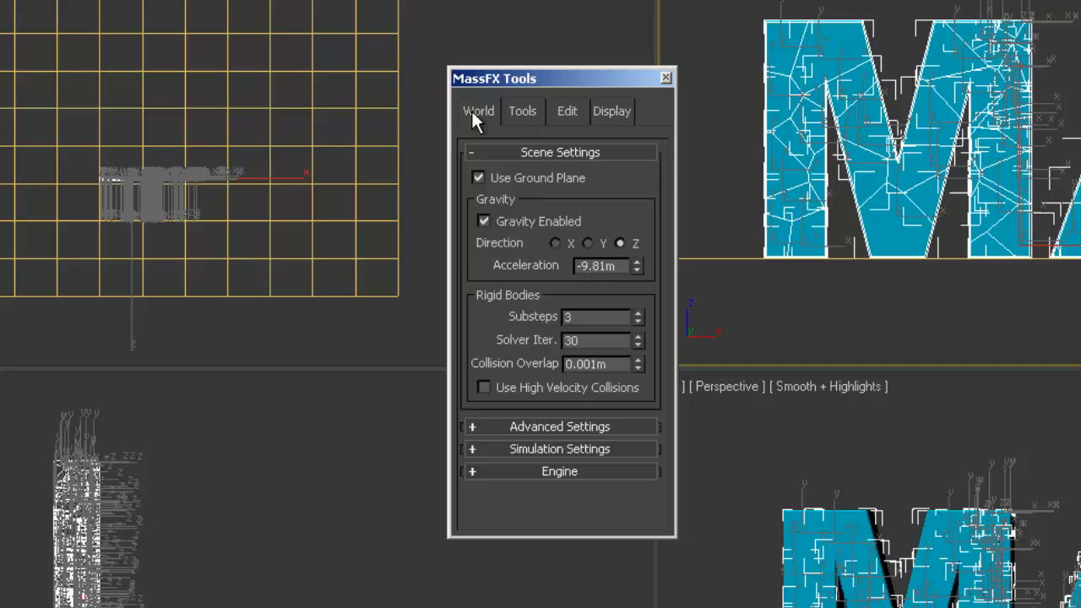
mouse_move(611, 199)
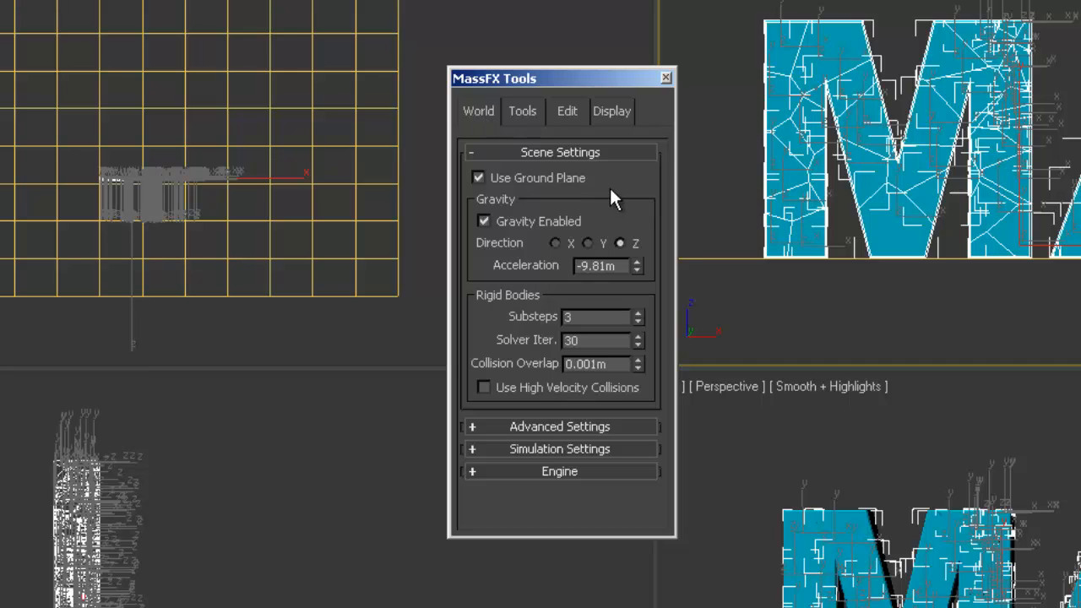
mouse_move(628, 291)
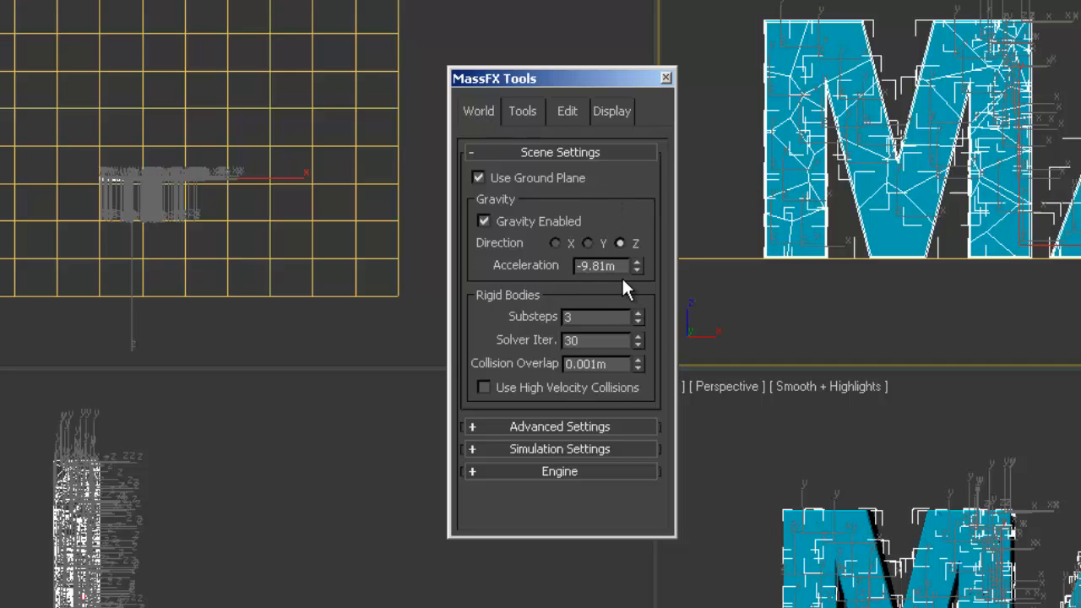
mouse_move(628, 269)
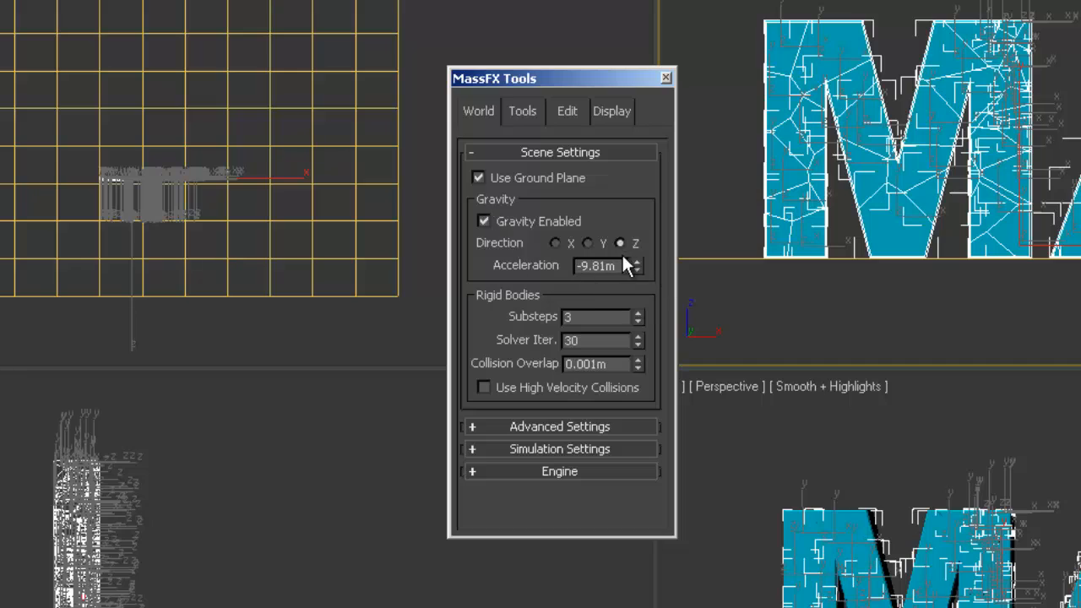
mouse_move(776, 4)
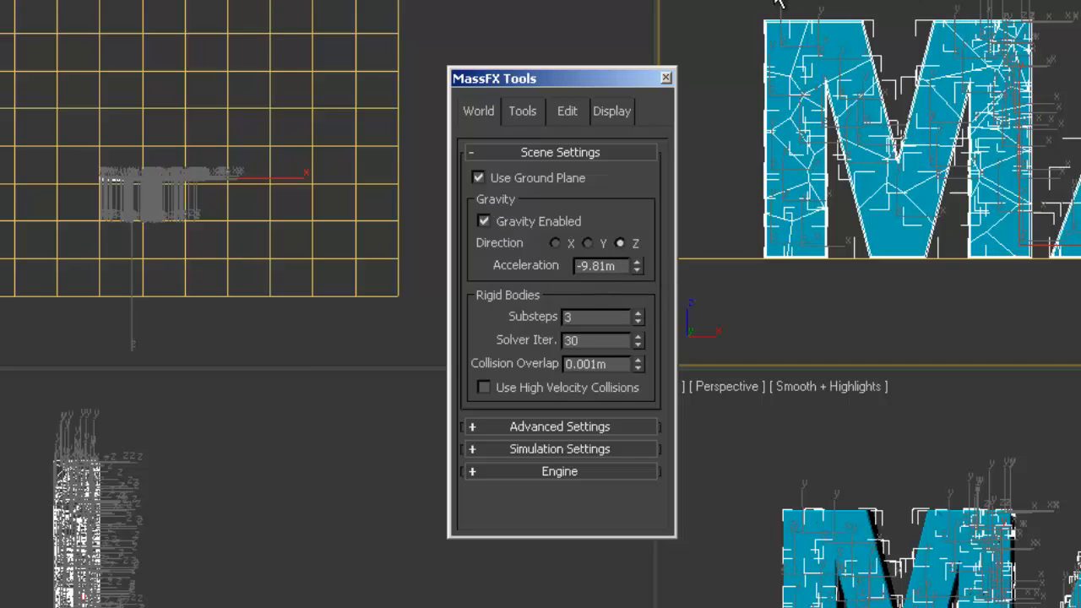
mouse_move(753, 36)
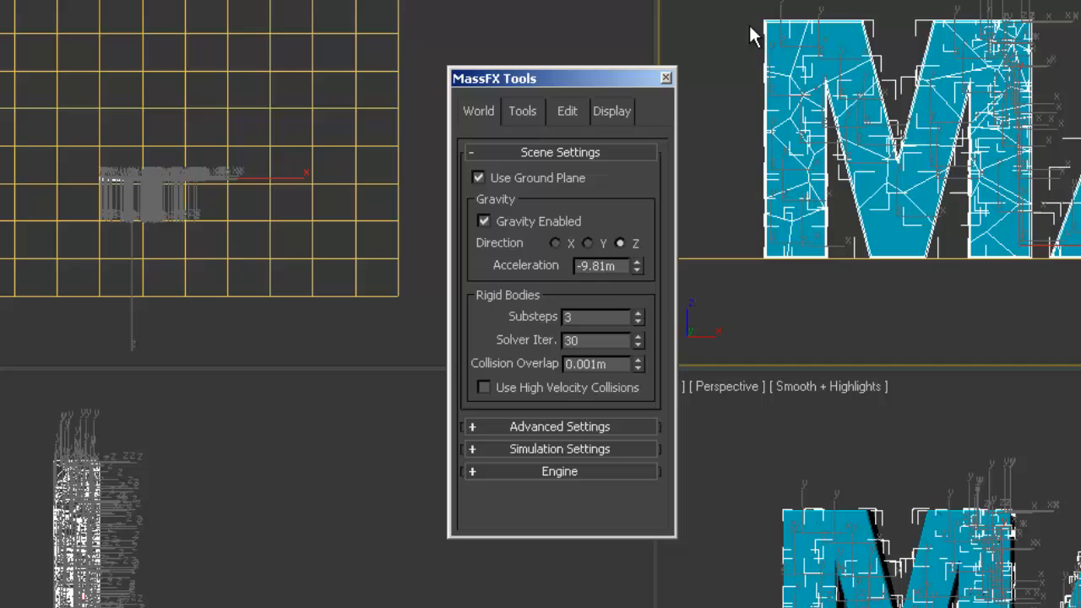
mouse_move(746, 34)
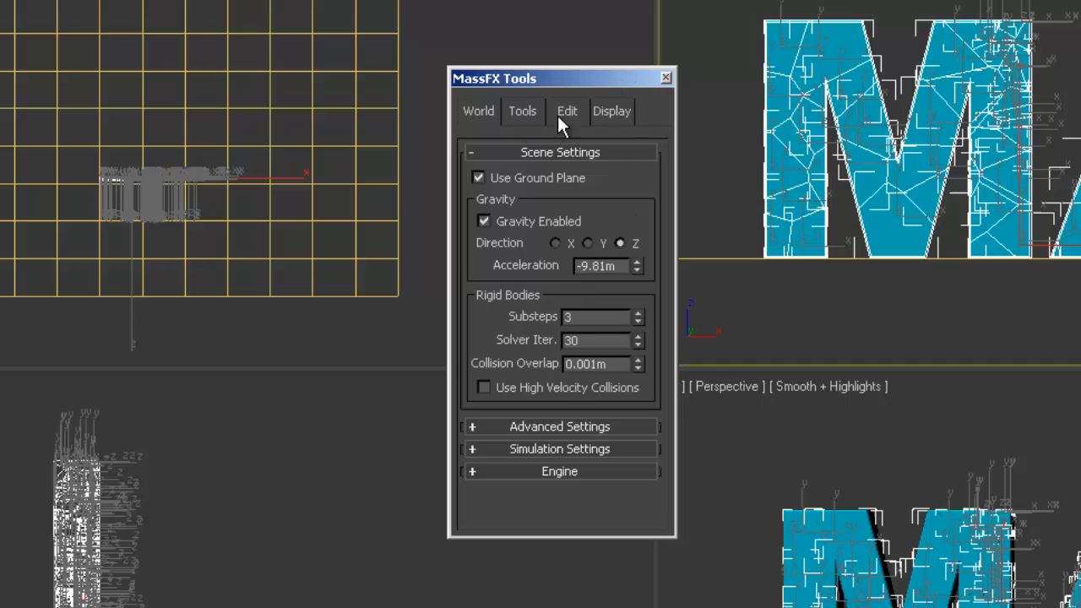
mouse_move(583, 119)
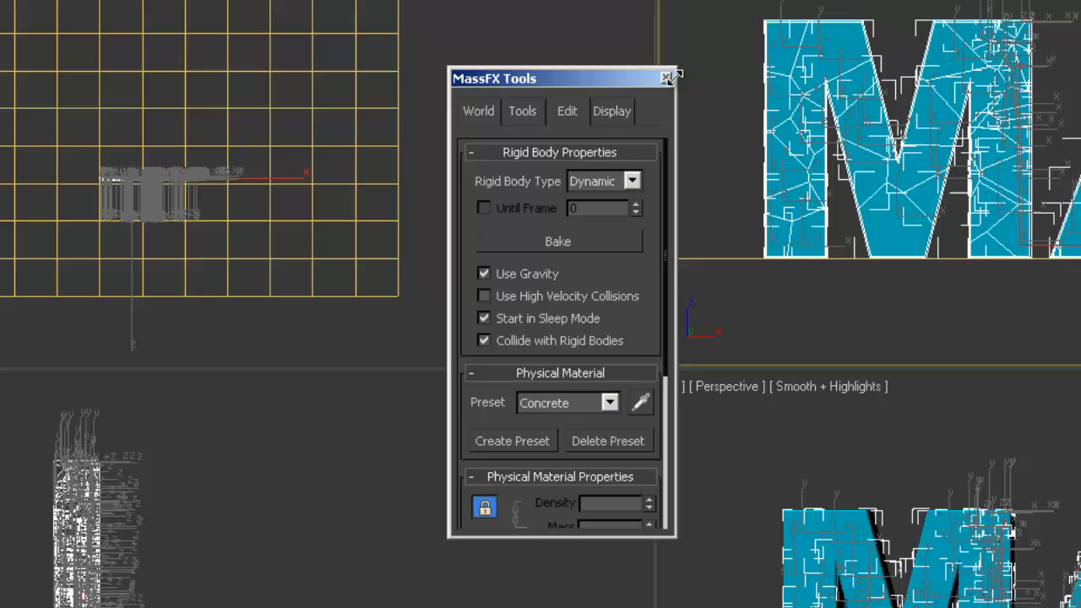
left_click(667, 78)
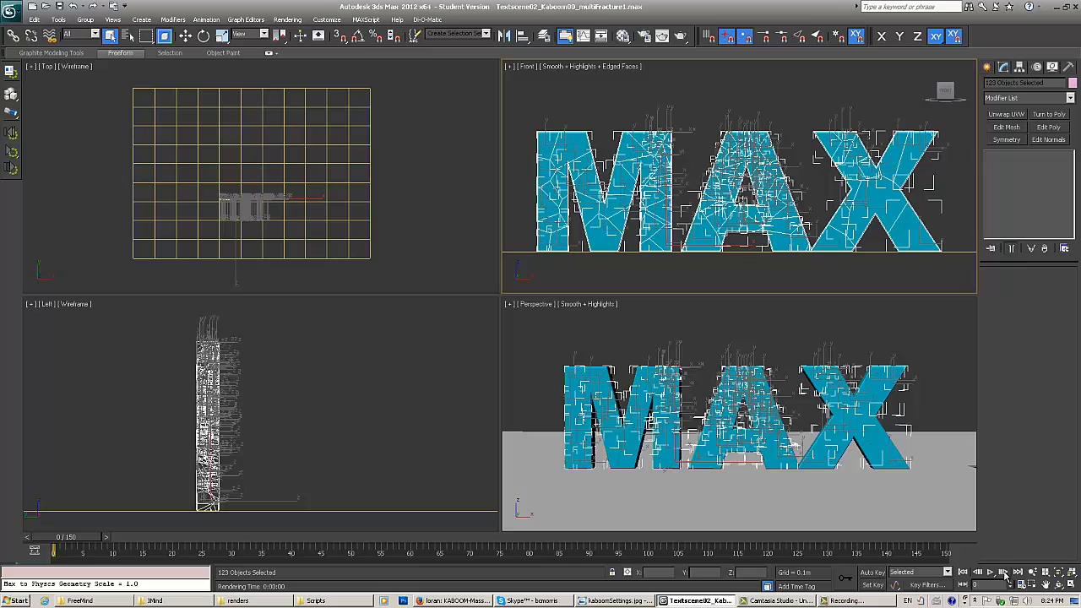
mouse_move(1061, 577)
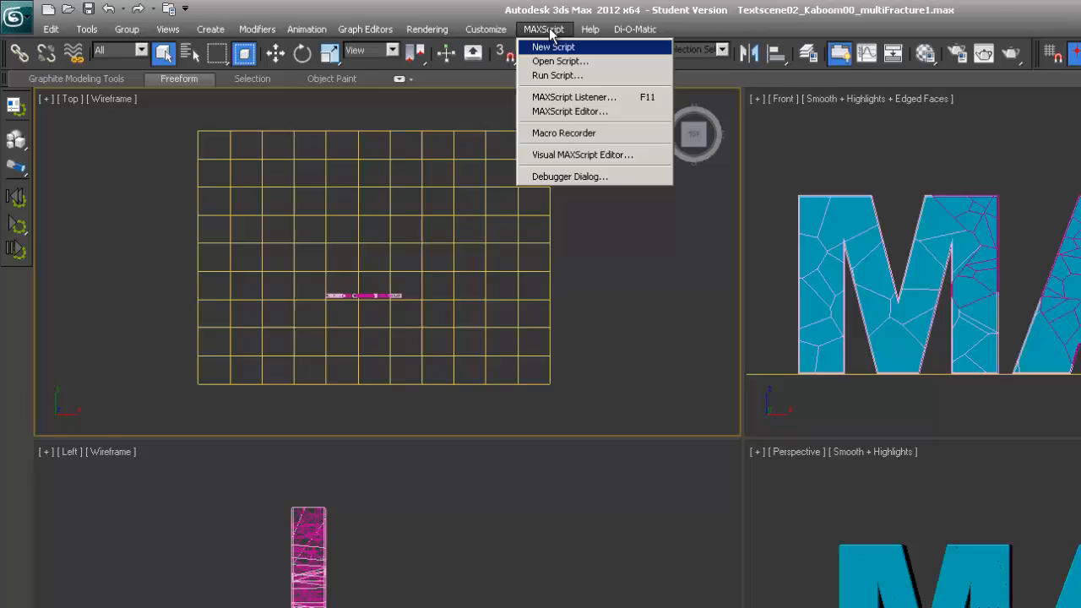
- Run the KaboomFX script, convert the selected fragments to rigid bodies, and move its window aside
left_click(561, 61)
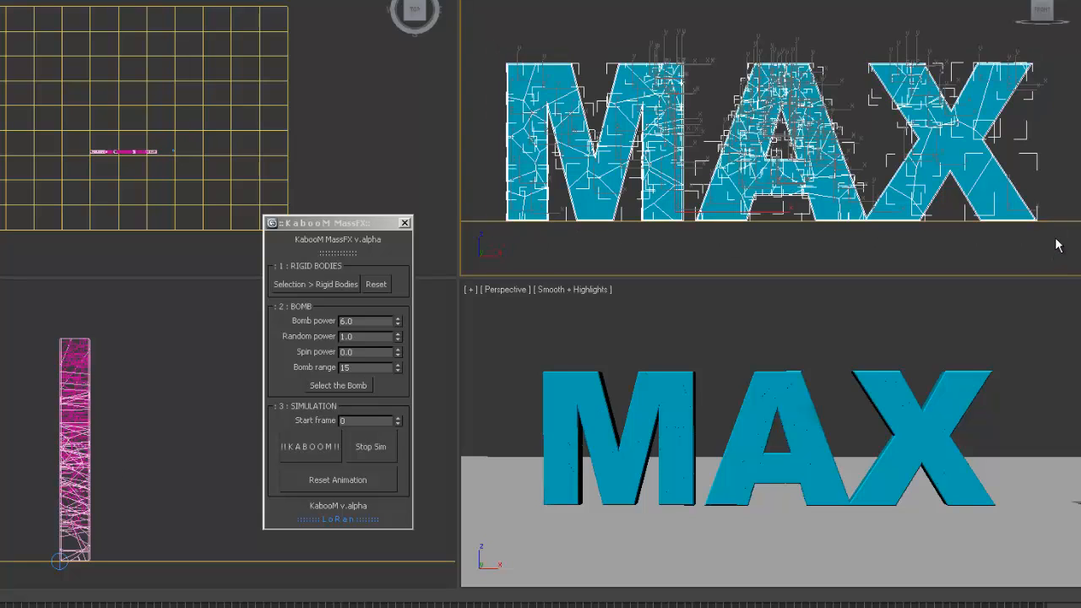
left_click(316, 284)
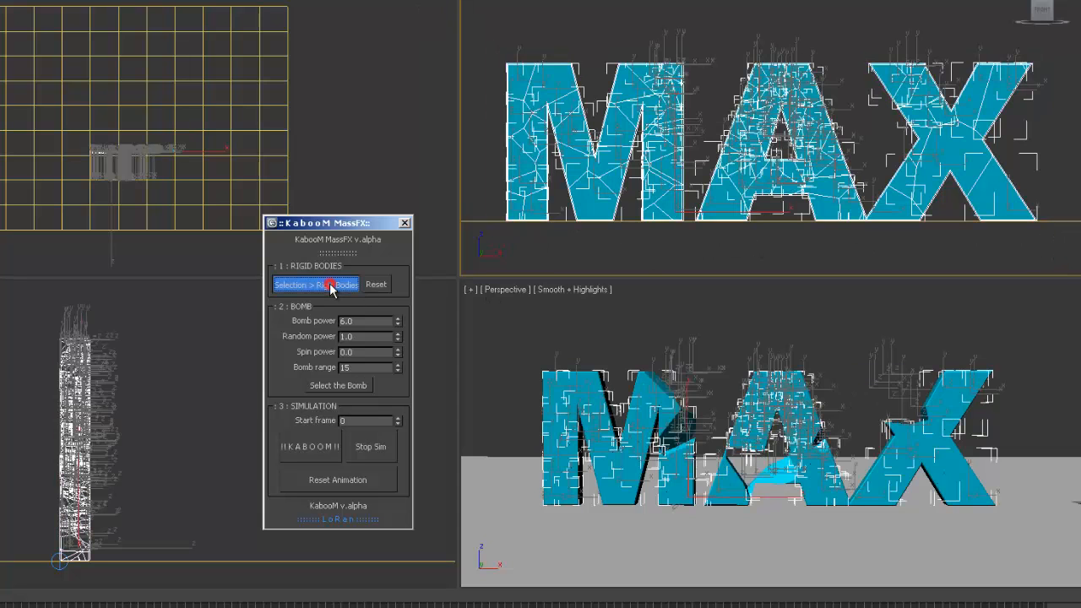
left_click(316, 284)
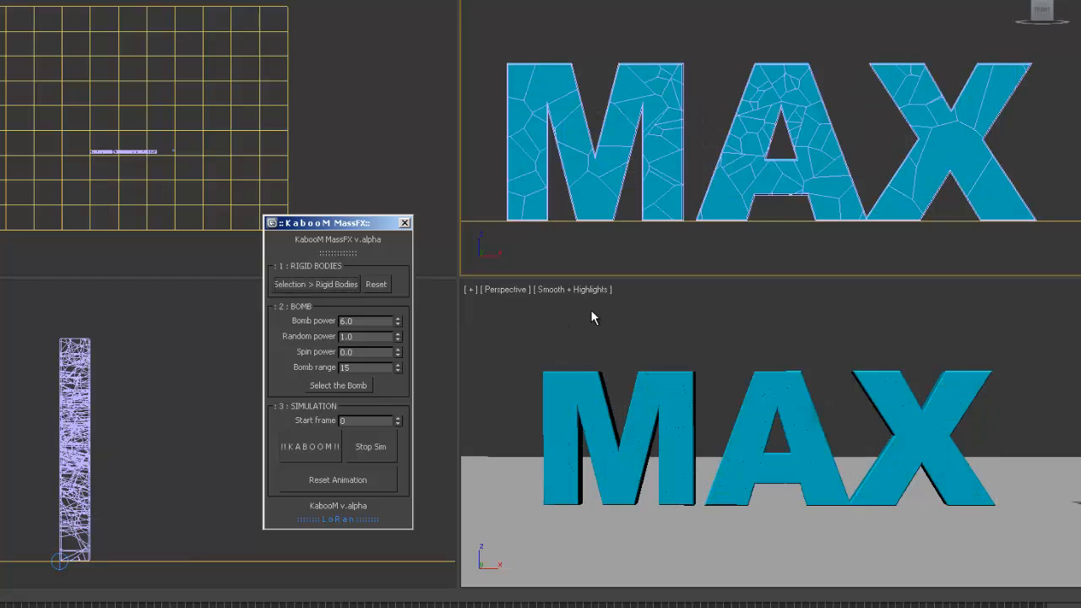
mouse_move(638, 348)
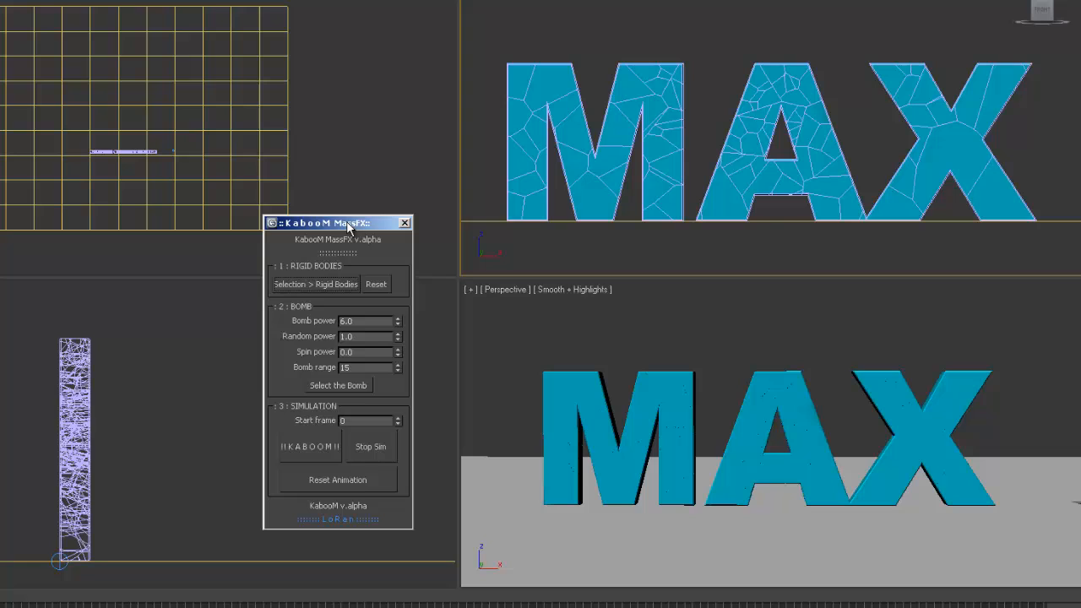
left_click_drag(338, 223, 307, 184)
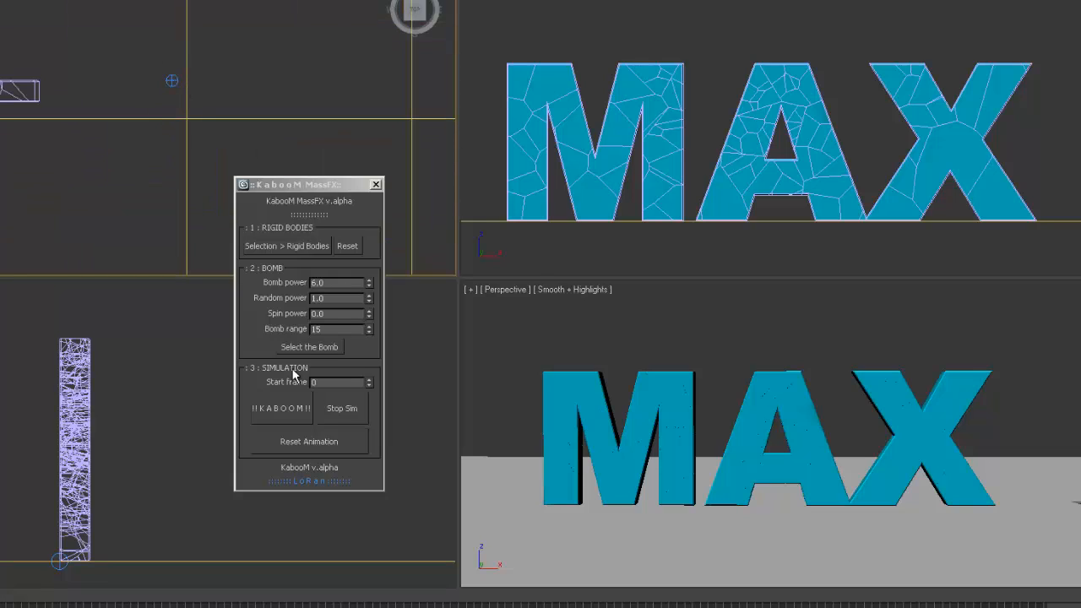
- Pick the bomb helper as the KaboomMassFX bomb object for the MAX letters
left_click(308, 348)
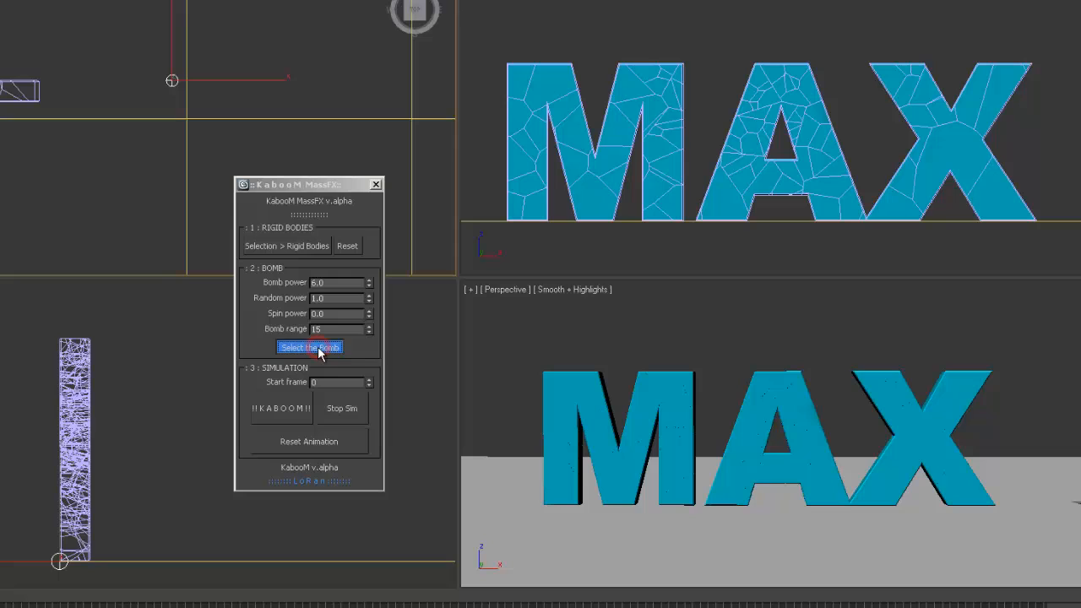
left_click(309, 348)
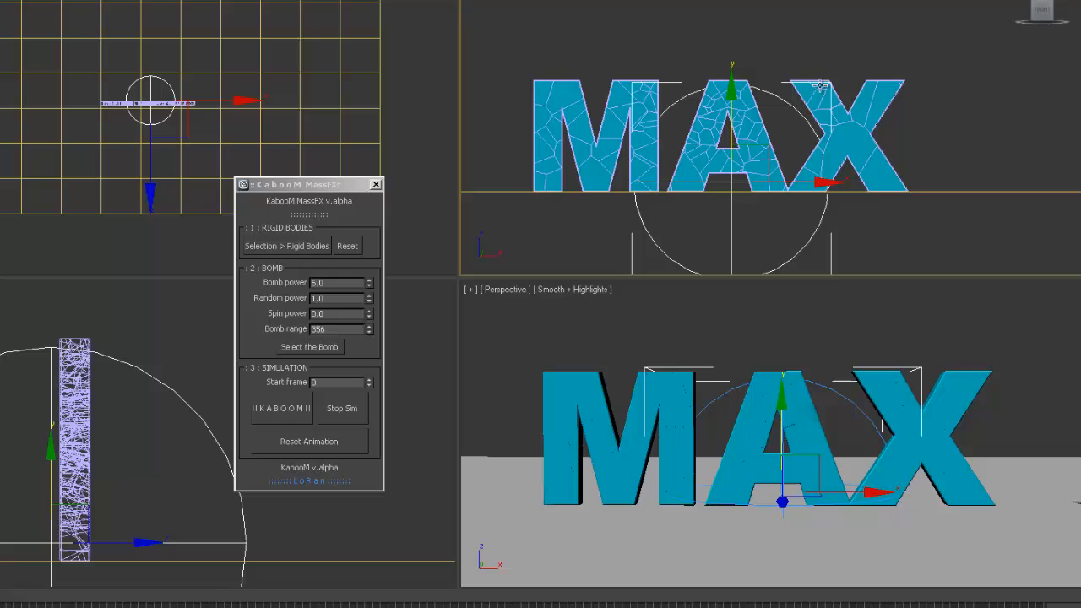
mouse_move(731, 128)
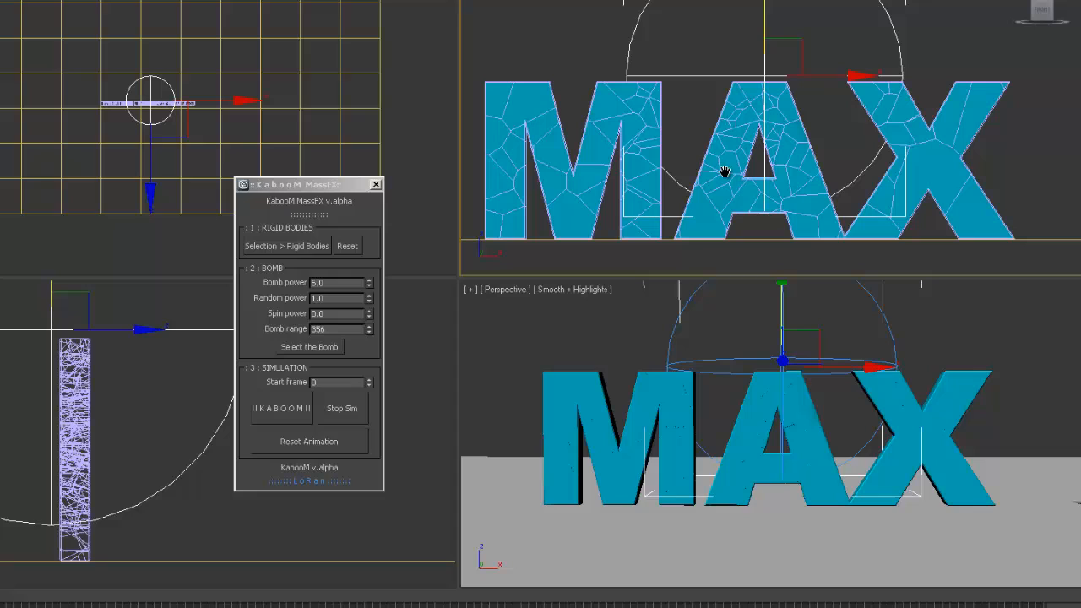
mouse_move(706, 49)
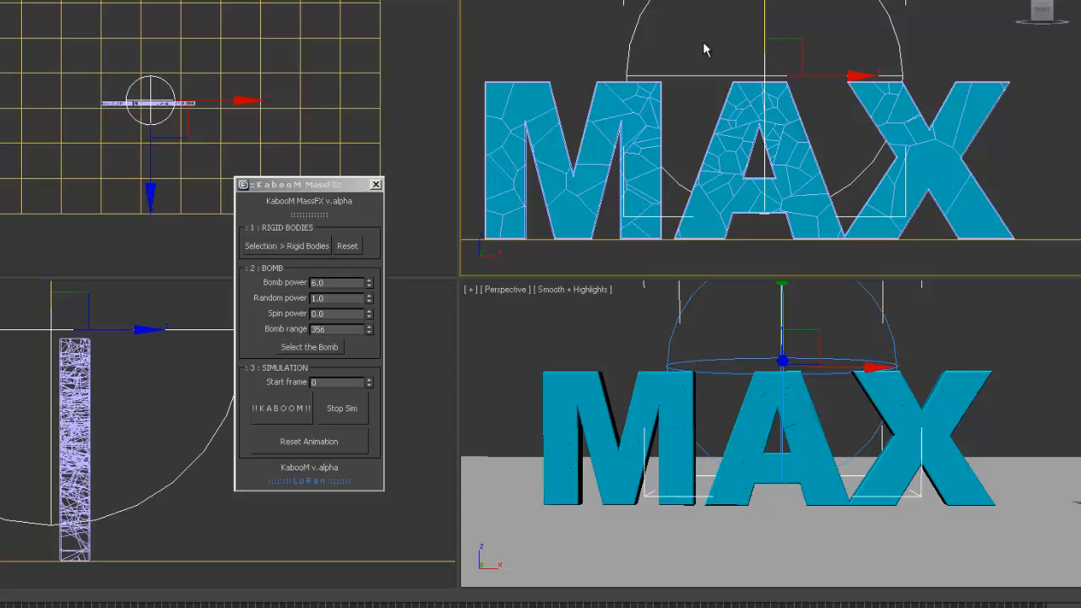
mouse_move(534, 312)
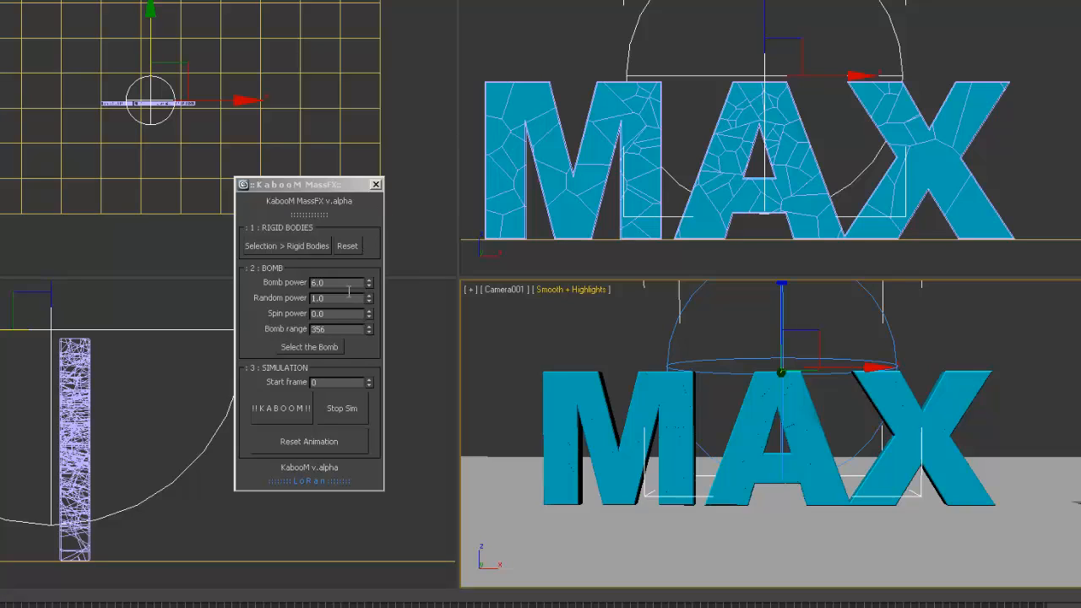
mouse_move(98, 324)
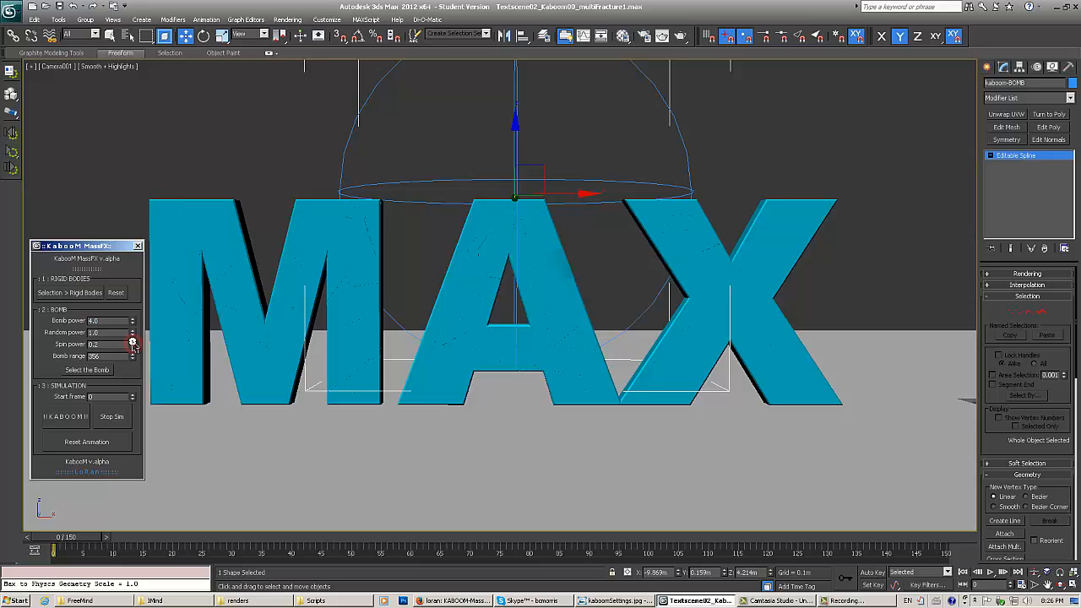
- Raise the bomb's Spin power value toward 0.5 in the KaboomFX panel
left_click(132, 344)
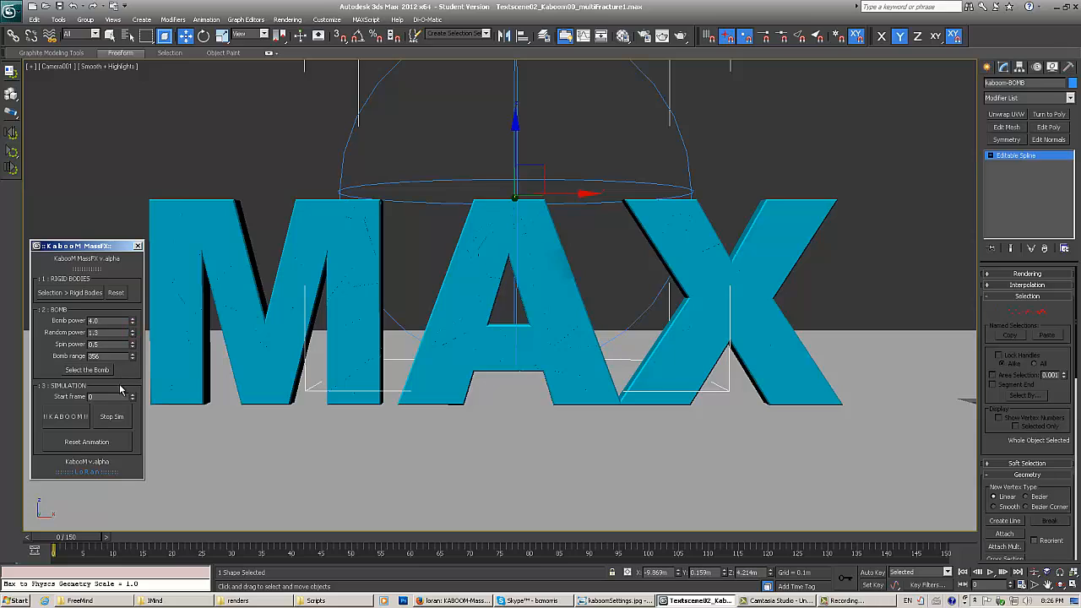
mouse_move(132, 397)
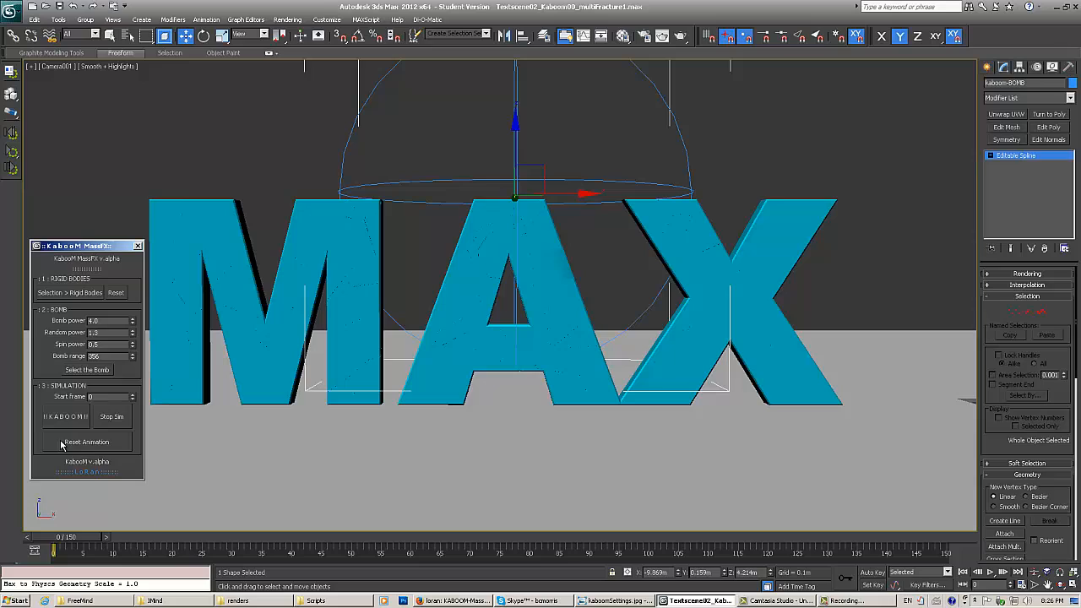
mouse_move(149, 412)
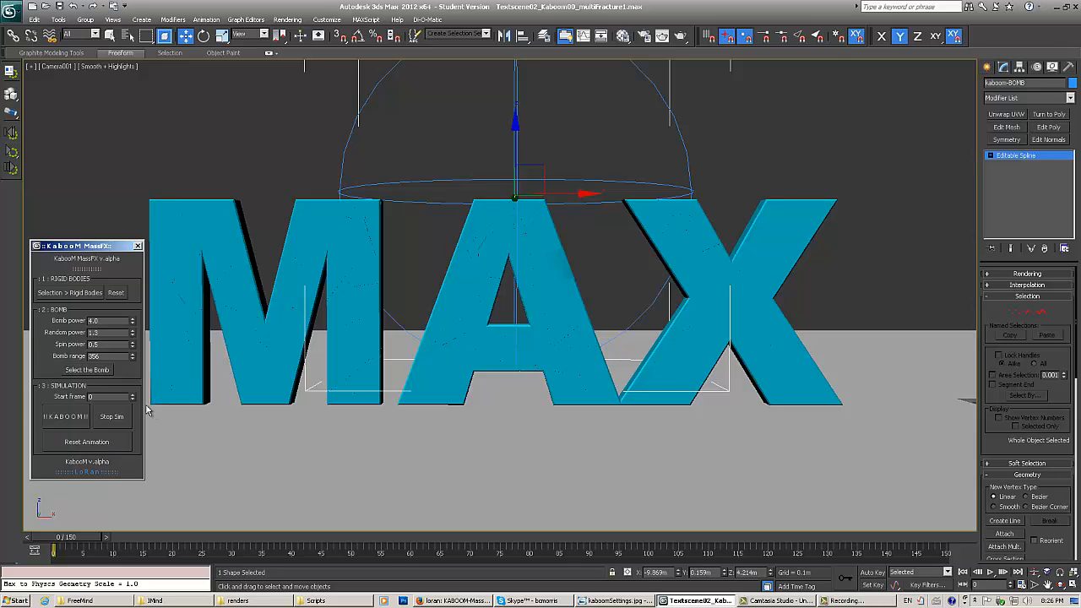
mouse_move(14, 169)
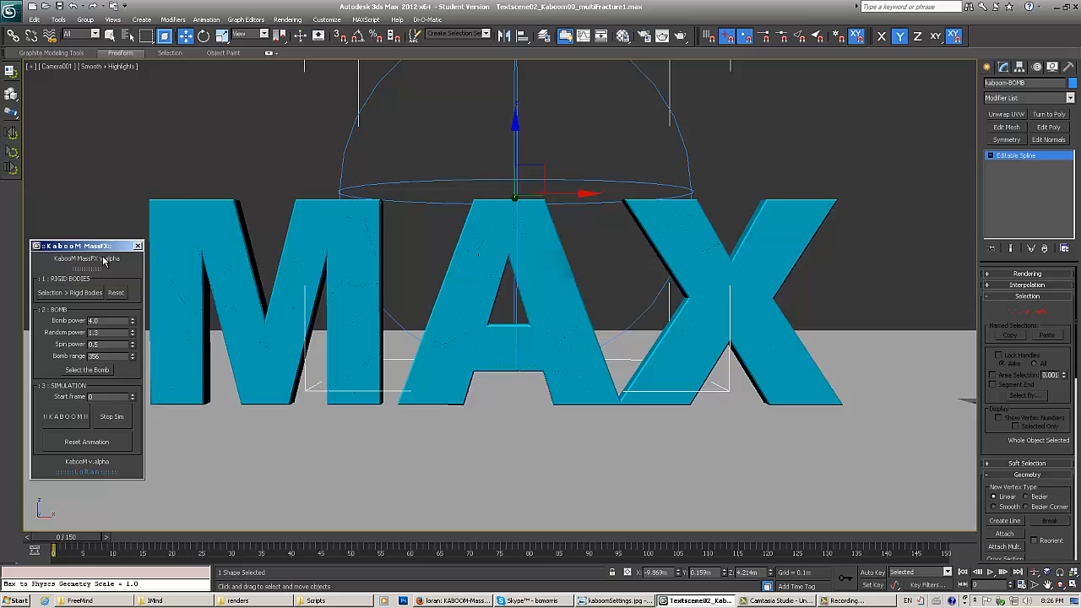
mouse_move(152, 425)
type("25")
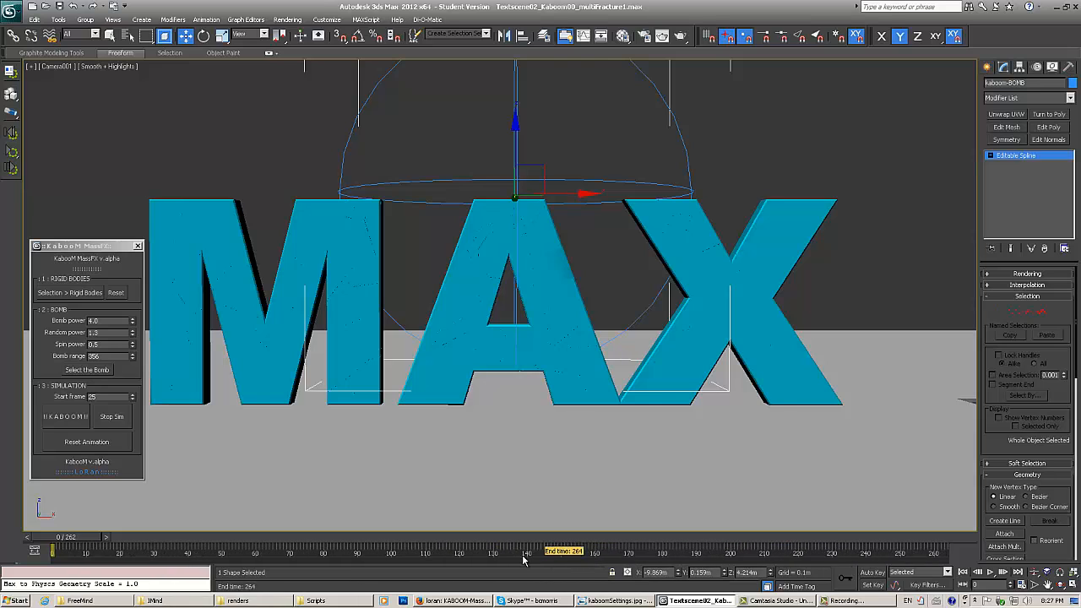
- Stretch the time slider to extend the animation's end frame for the explosion
left_click_drag(561, 551, 684, 550)
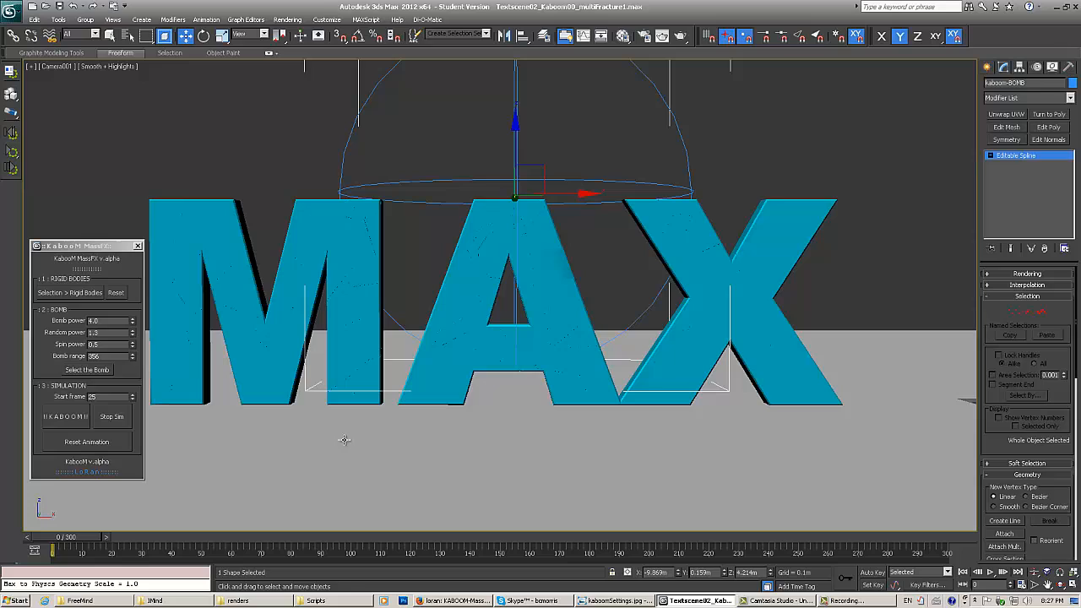
mouse_move(88, 396)
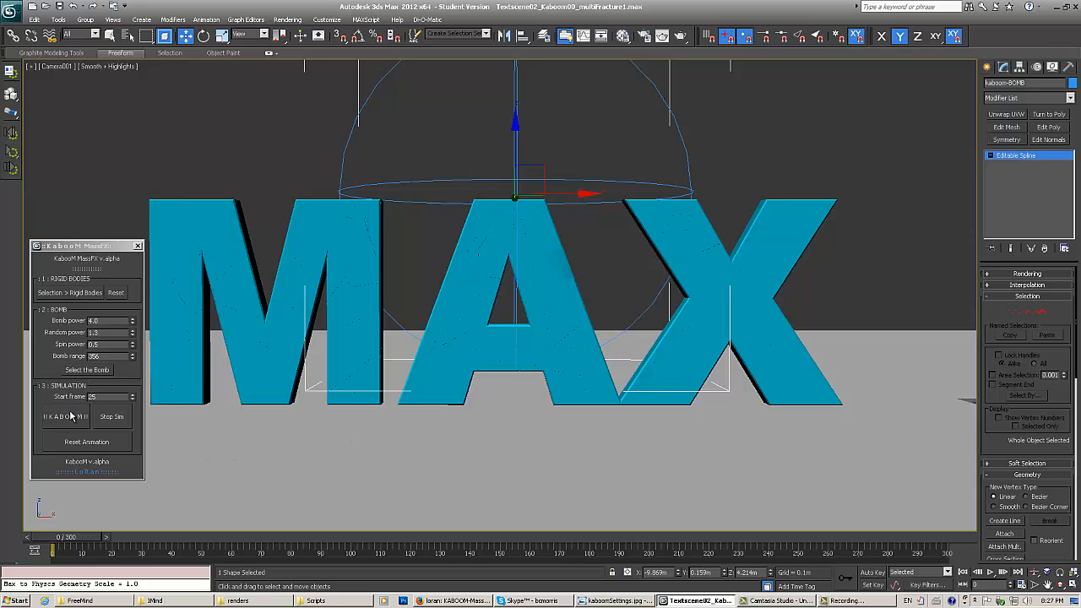
- Fire the KABOOM simulation to blast the letters apart, then reset them to intact
left_click(65, 415)
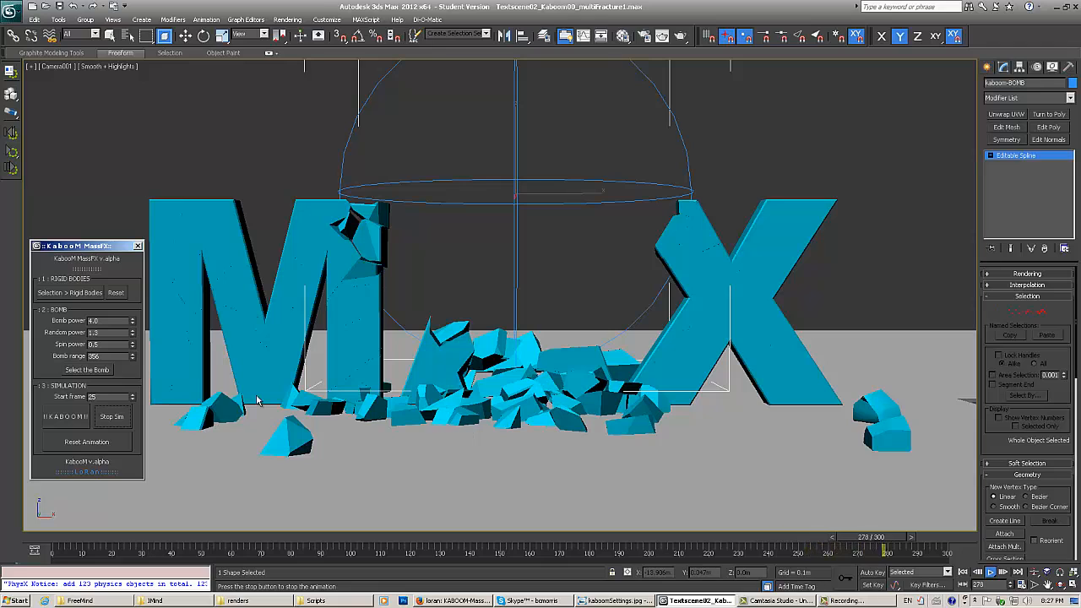
left_click(86, 443)
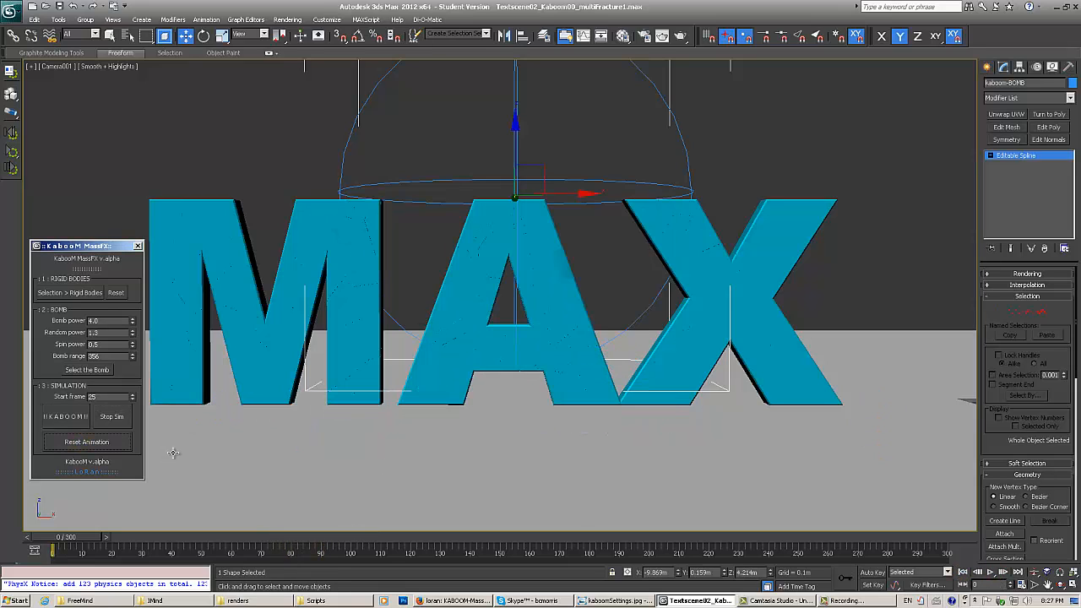
mouse_move(119, 316)
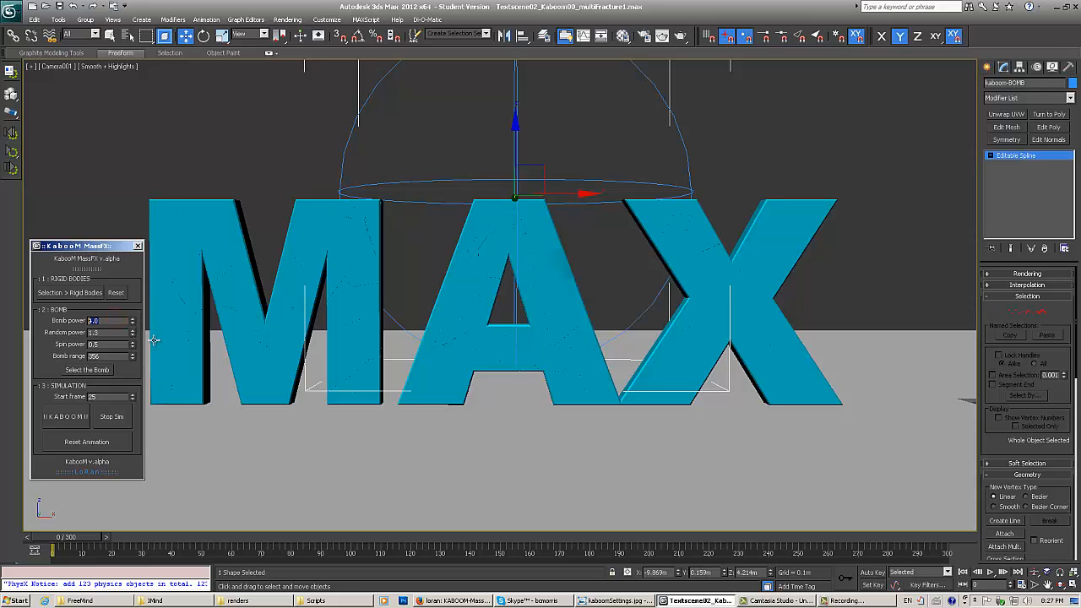
- Adjust the Bomb power field in the KaboomFX panel
left_click(131, 355)
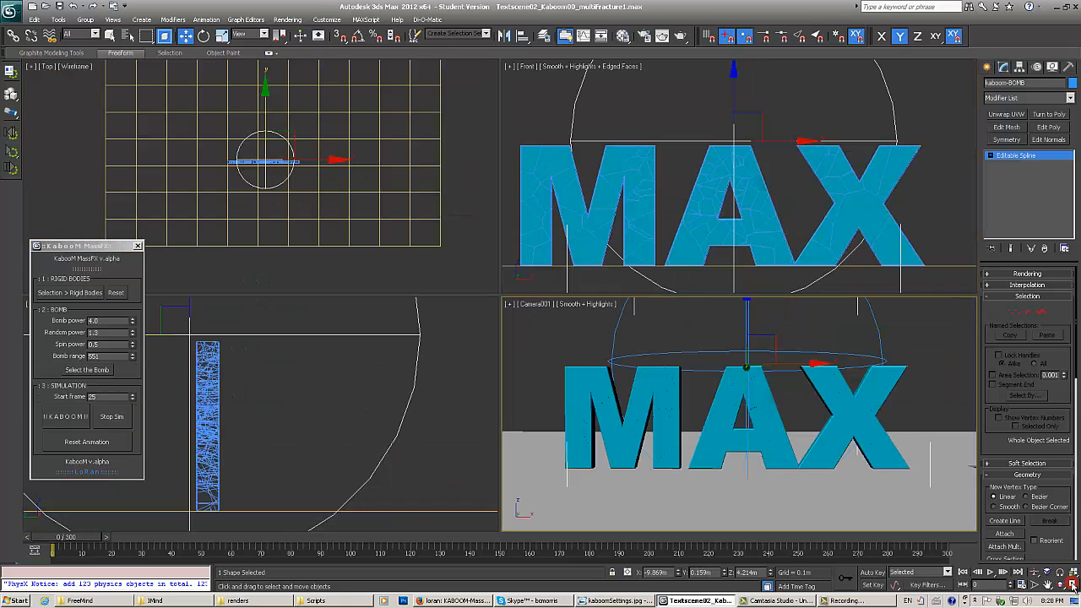
mouse_move(243, 395)
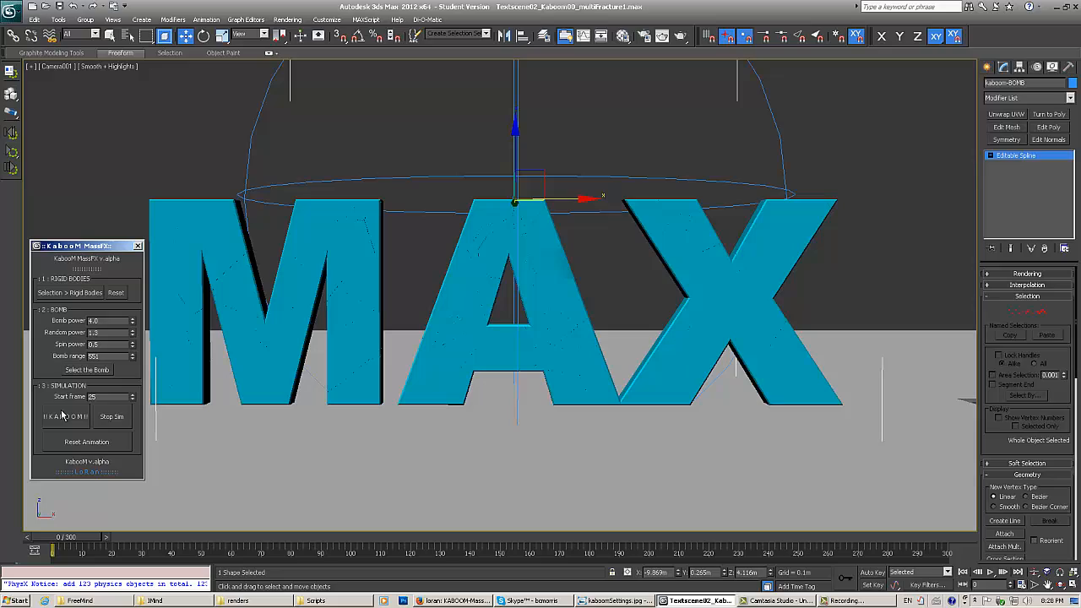
left_click(64, 415)
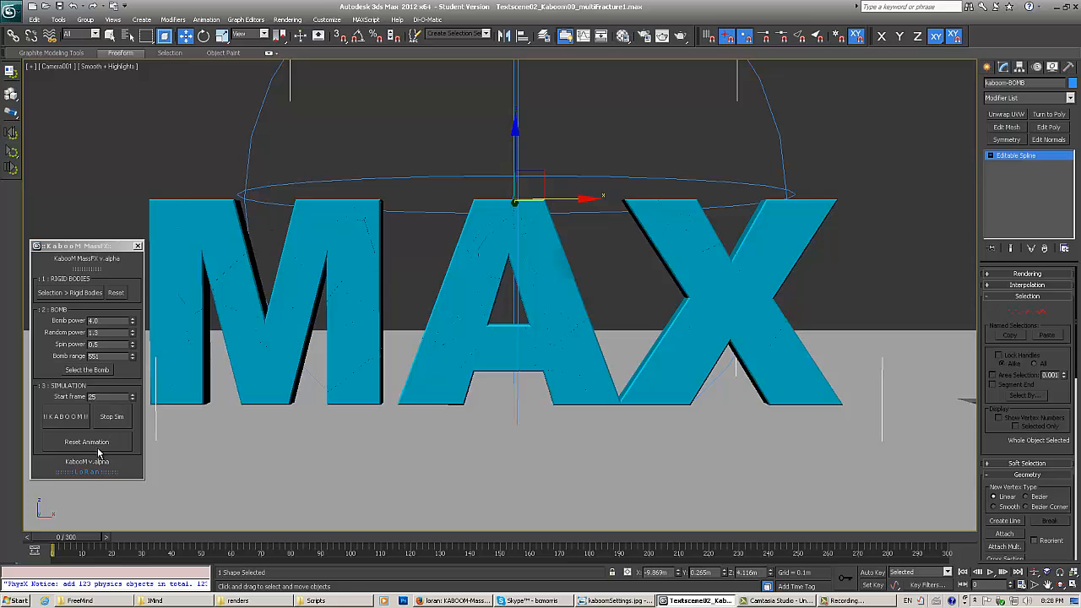
left_click(86, 443)
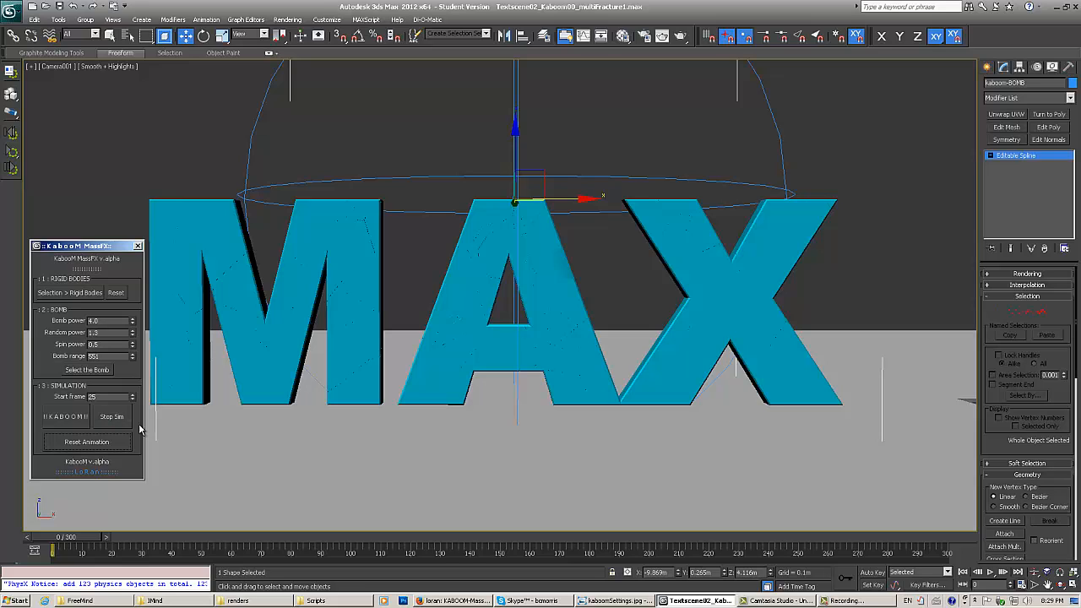
mouse_move(1030, 574)
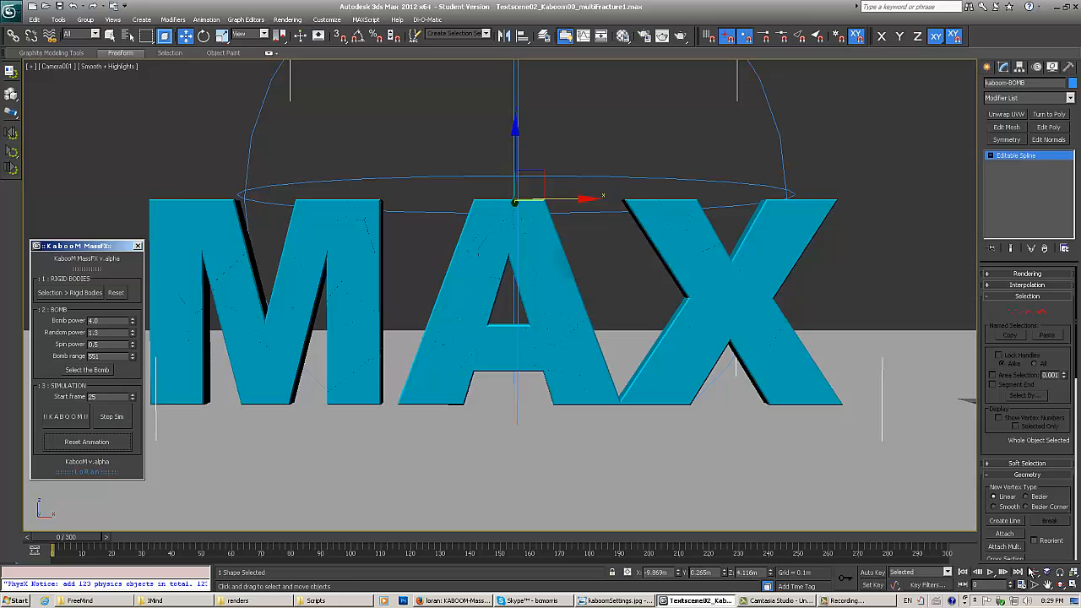
- Run KABOOM again, scrub the timeline as the debris settles, and stop the simulation
left_click(64, 415)
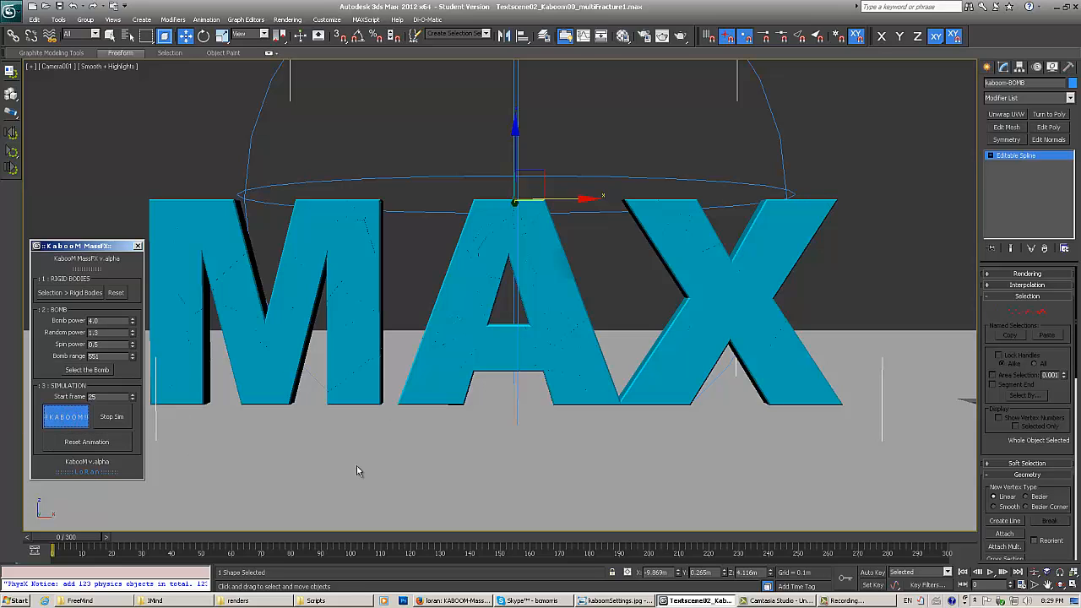
left_click(66, 415)
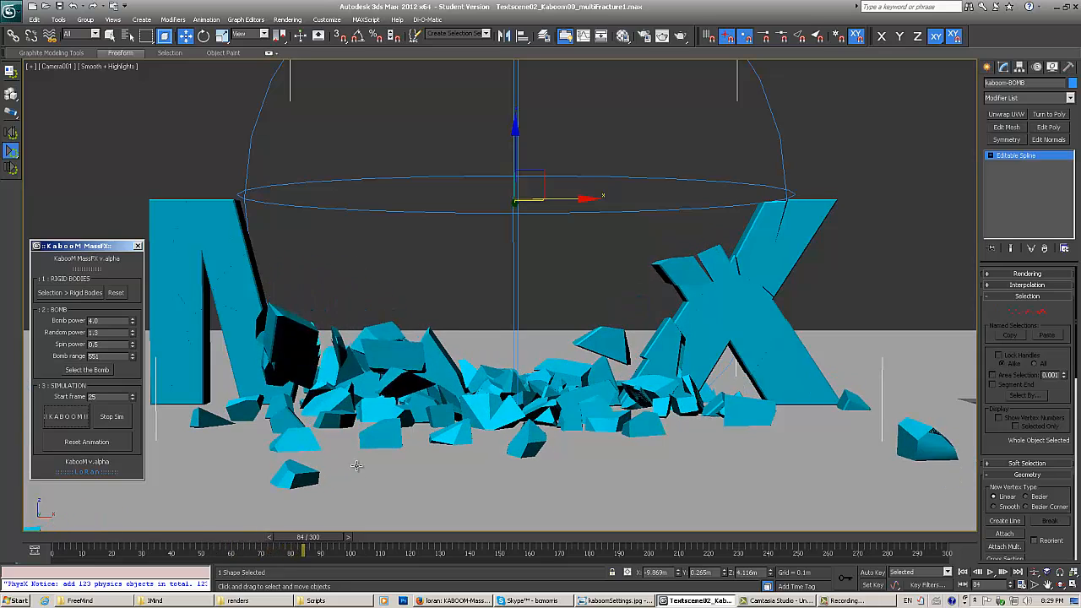
left_click_drag(302, 550, 455, 550)
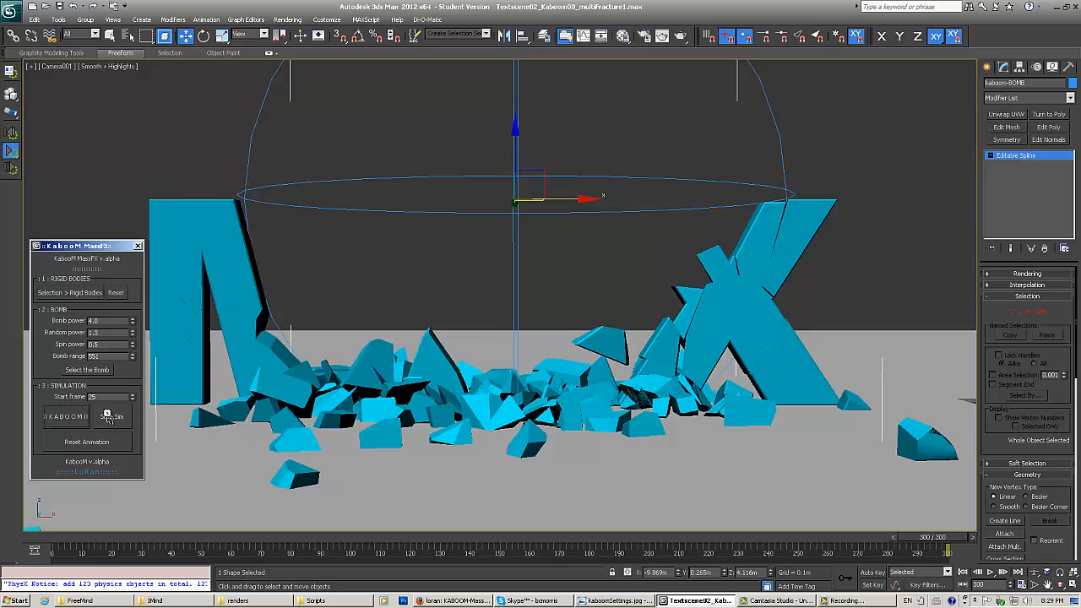
left_click(64, 416)
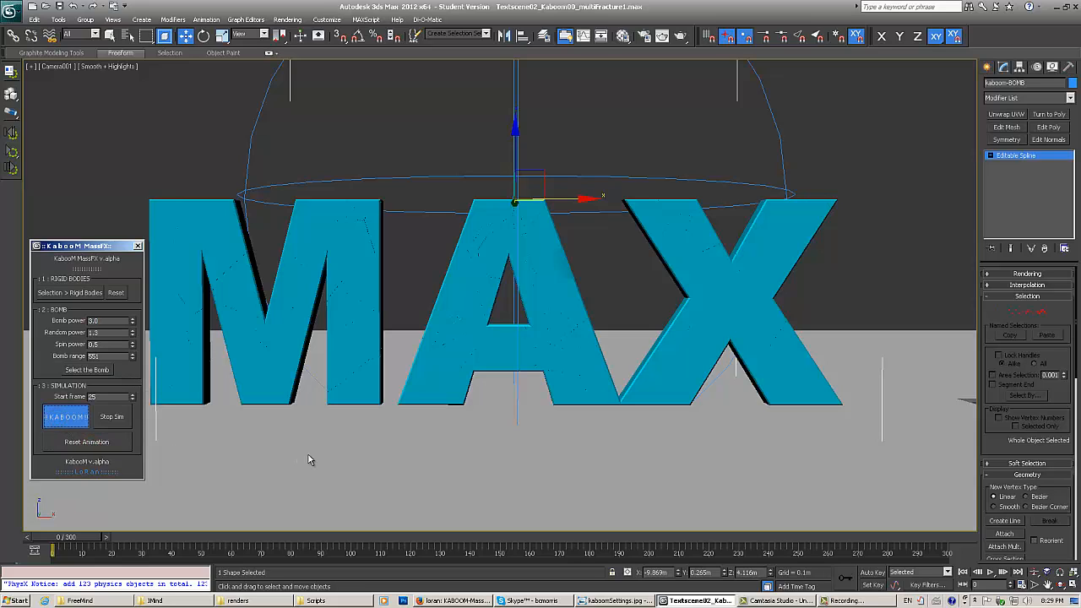
left_click(66, 416)
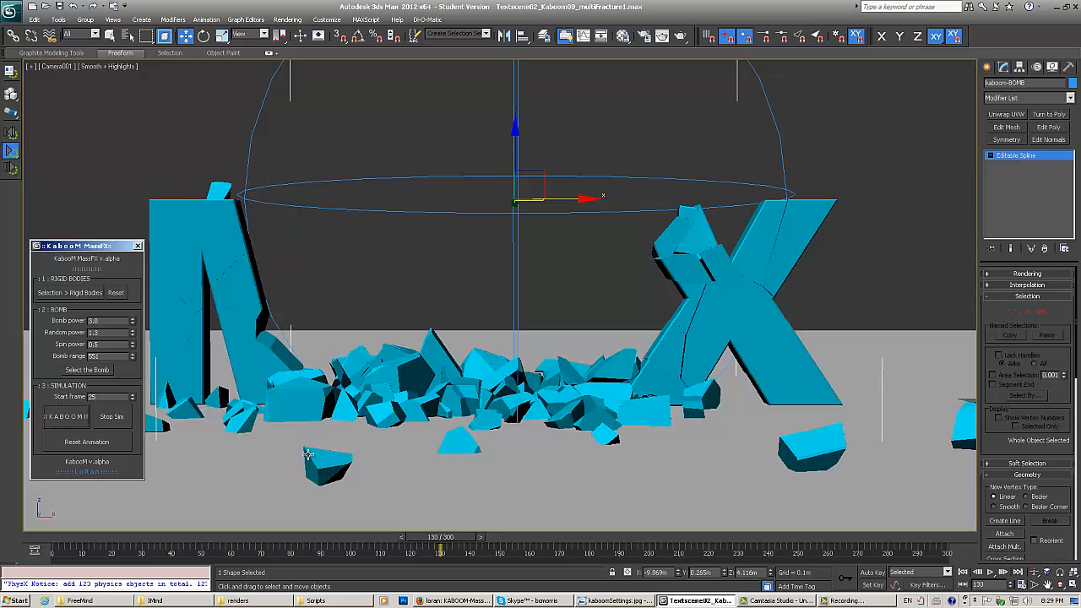
left_click_drag(441, 544, 588, 544)
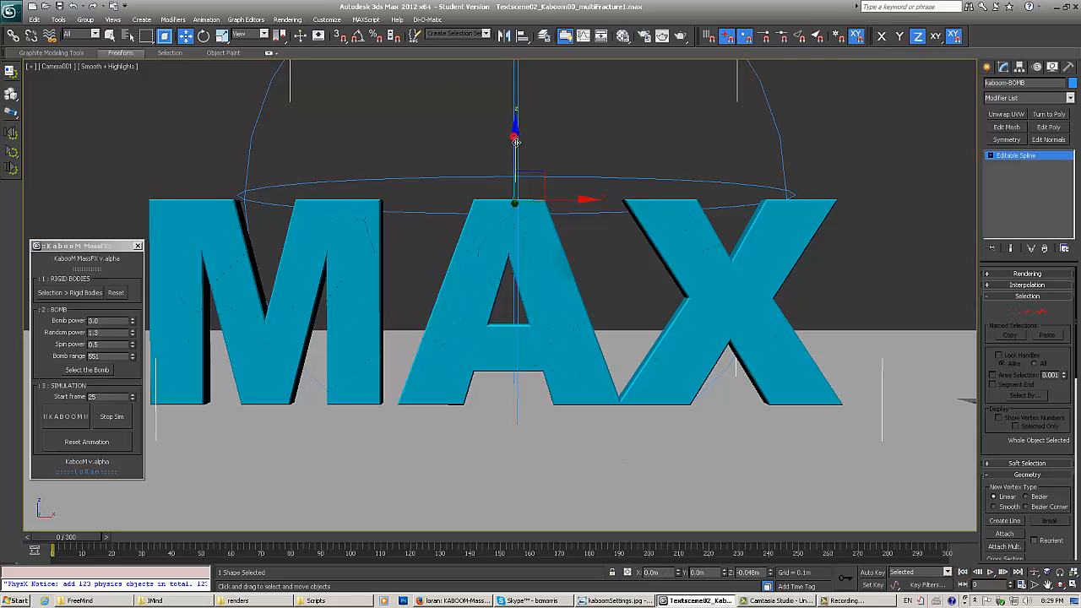
- Lower the KaboomFX bomb gizmo among the letters, trigger KABOOM and scrub the resulting blast
left_click_drag(515, 138, 515, 250)
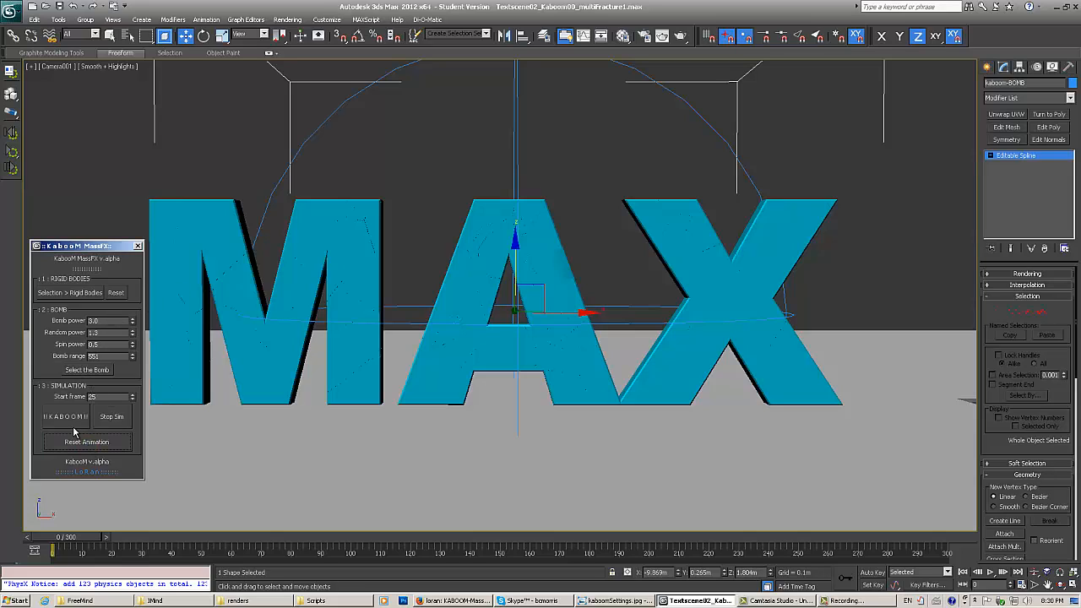
left_click(64, 416)
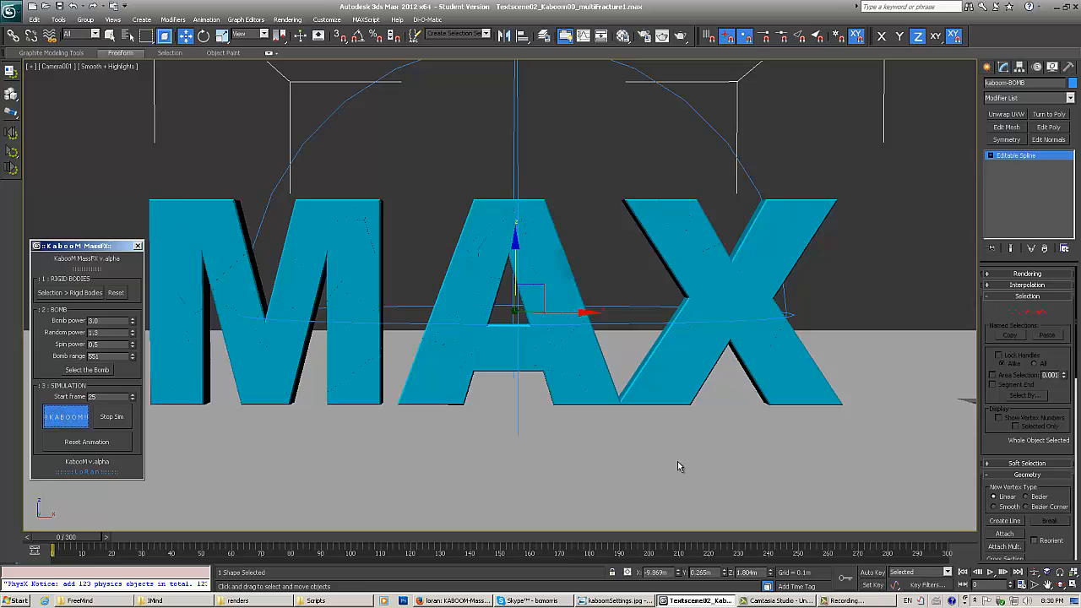
left_click(66, 415)
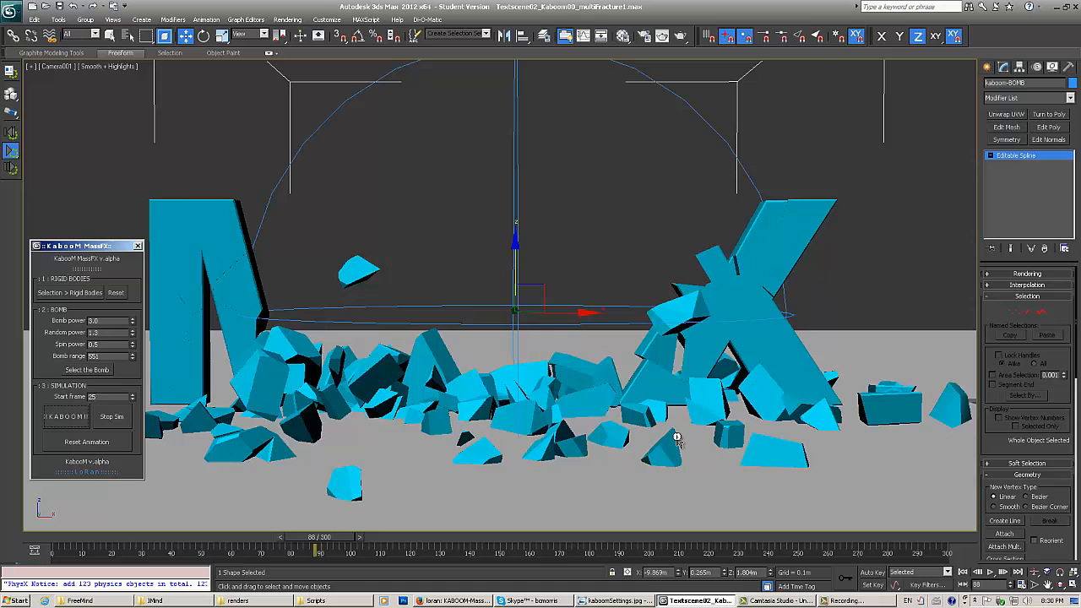
left_click_drag(318, 537, 463, 537)
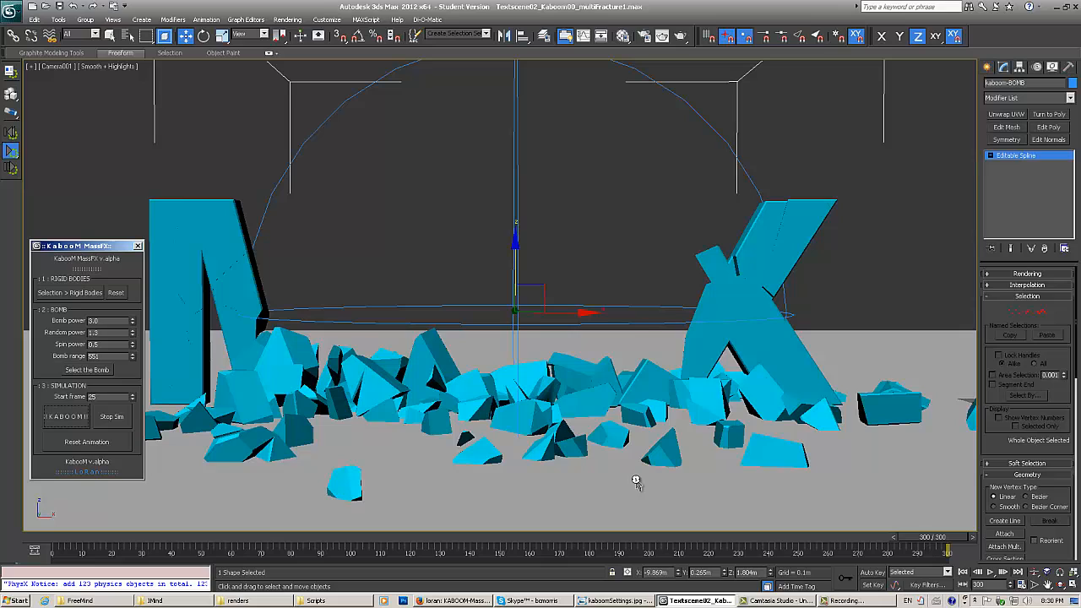
mouse_move(673, 319)
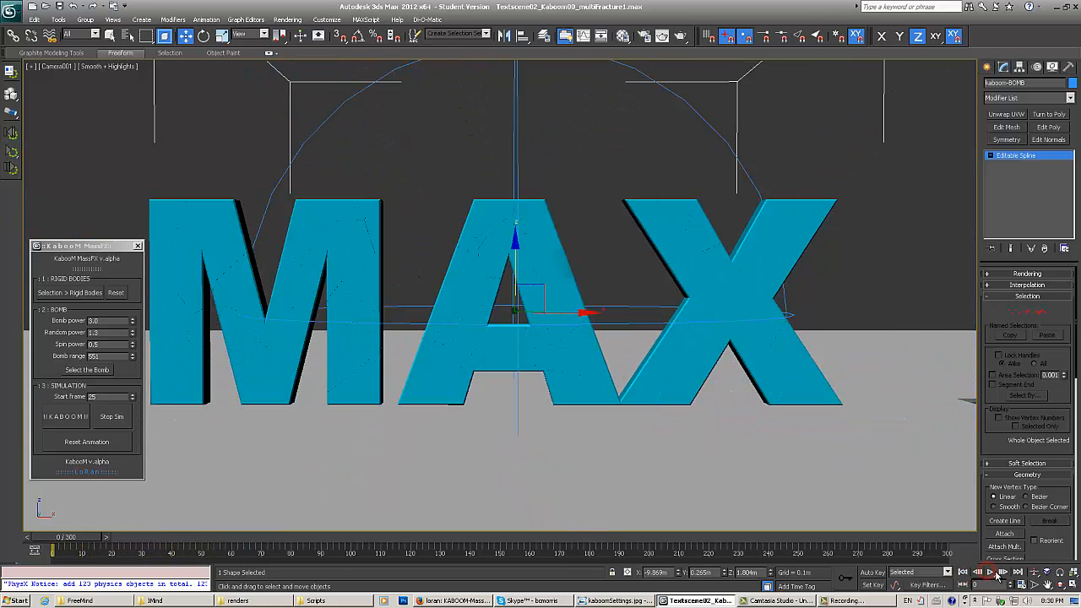
- Restart the KABOOM simulation from the intact letters and Stop Sim once MAX lies shattered
left_click(66, 415)
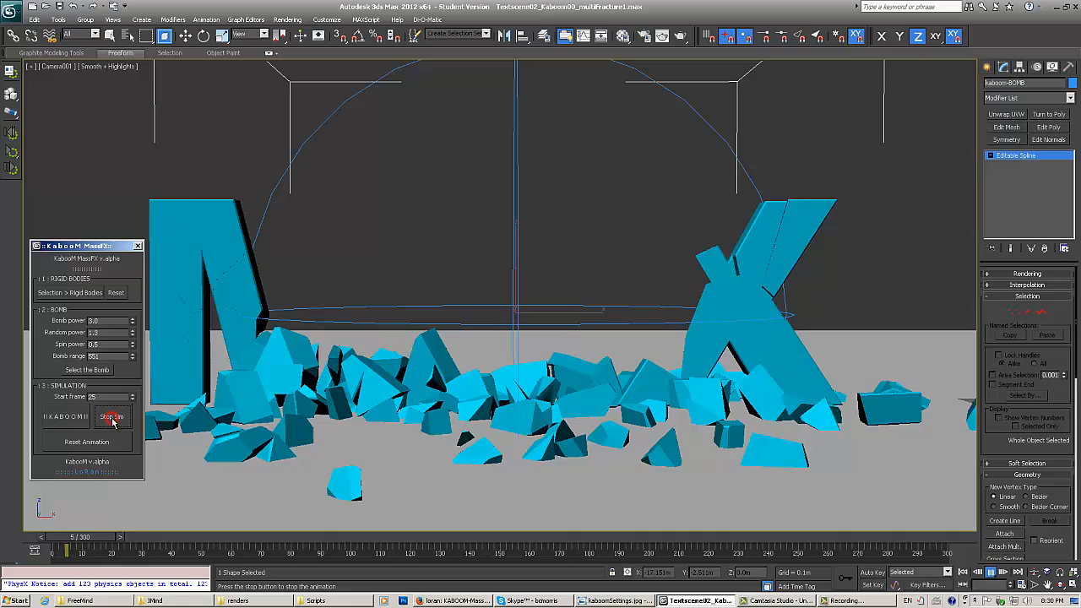
left_click(111, 415)
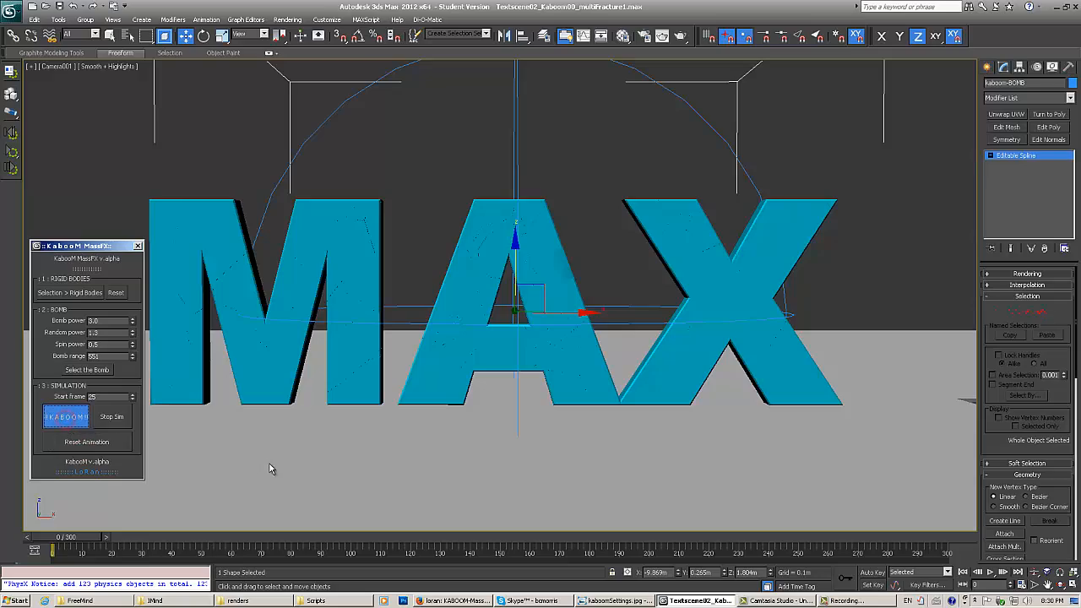
left_click(66, 416)
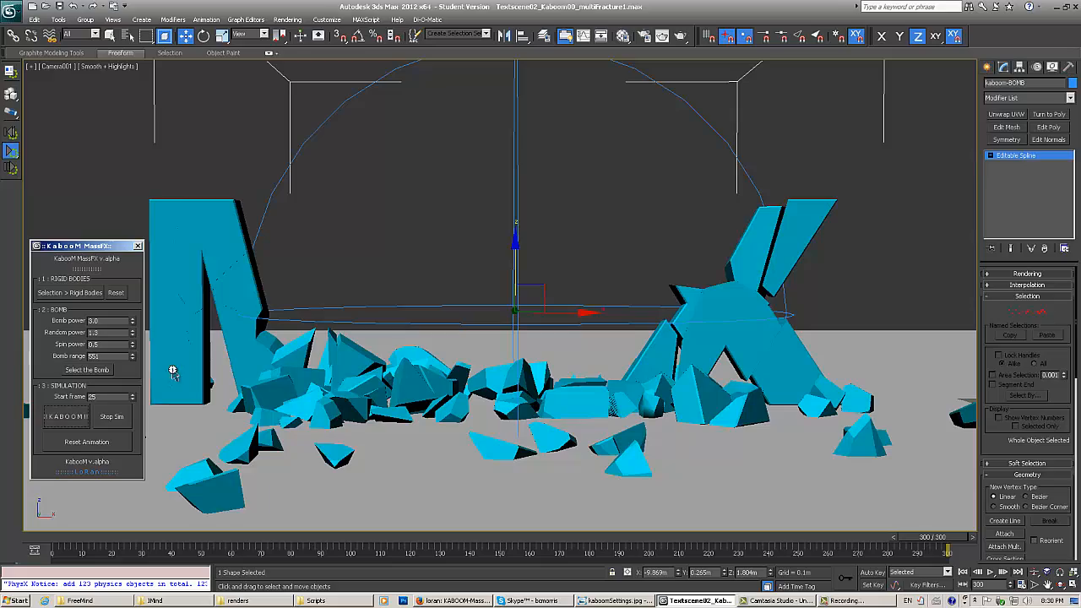
left_click(111, 415)
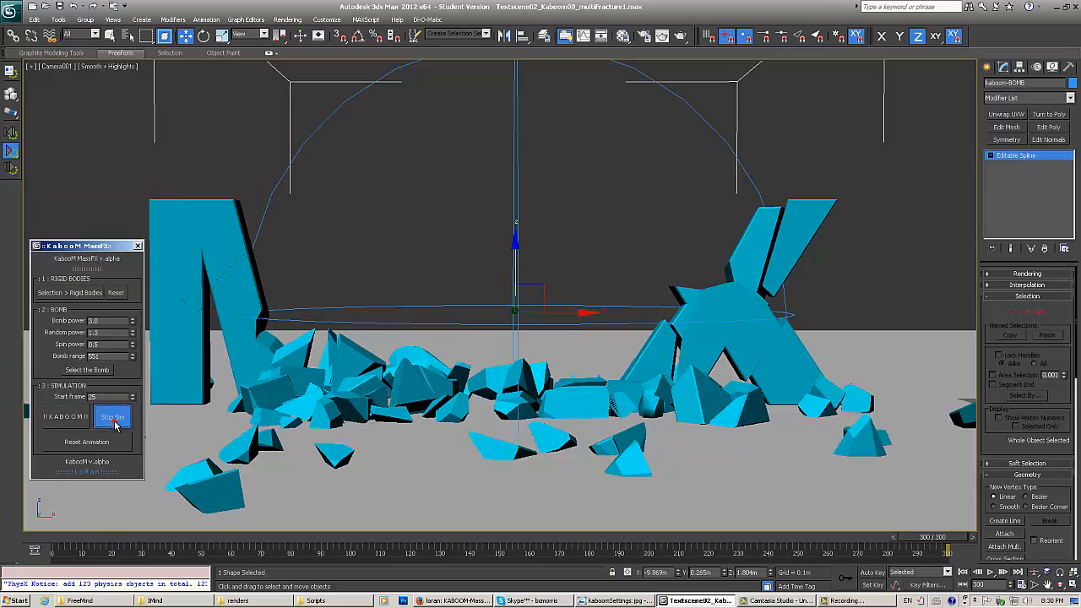
left_click(111, 415)
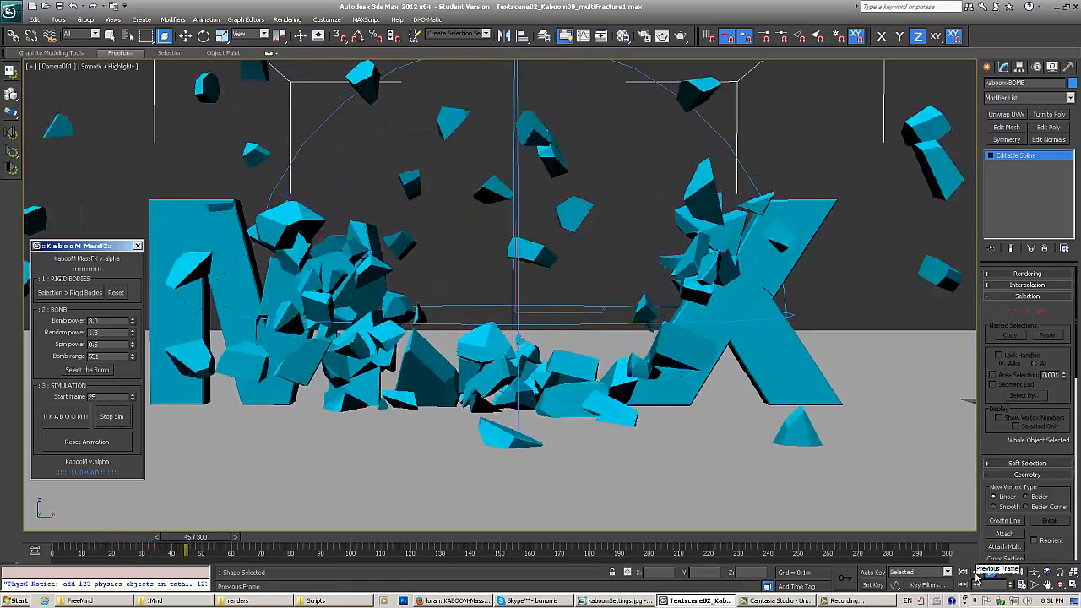
- Play the recorded explosion animation in the time controls, then halt playback
left_click(1007, 584)
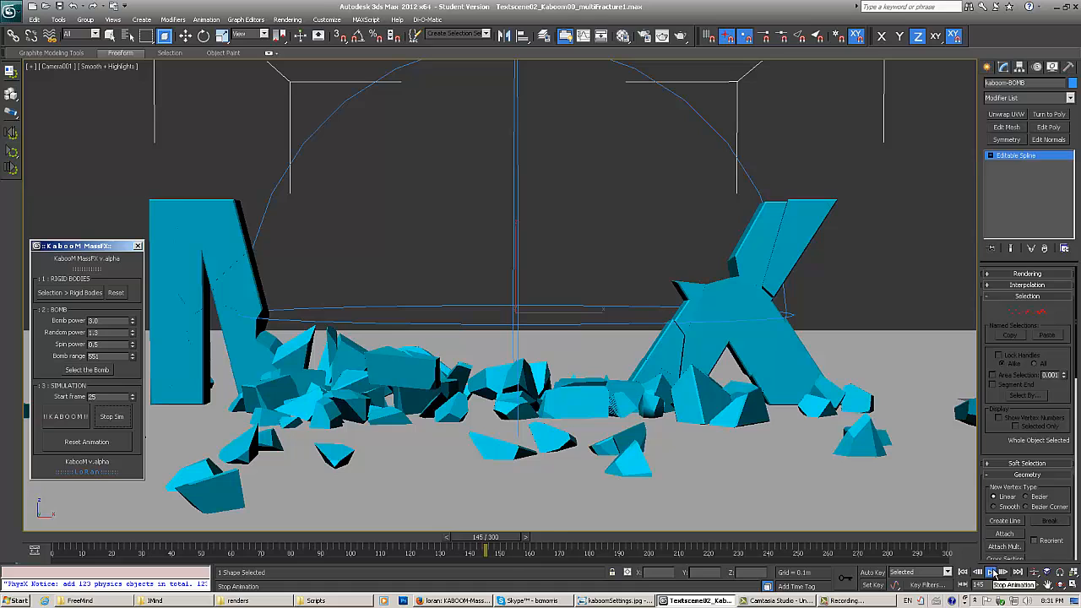
left_click(1017, 571)
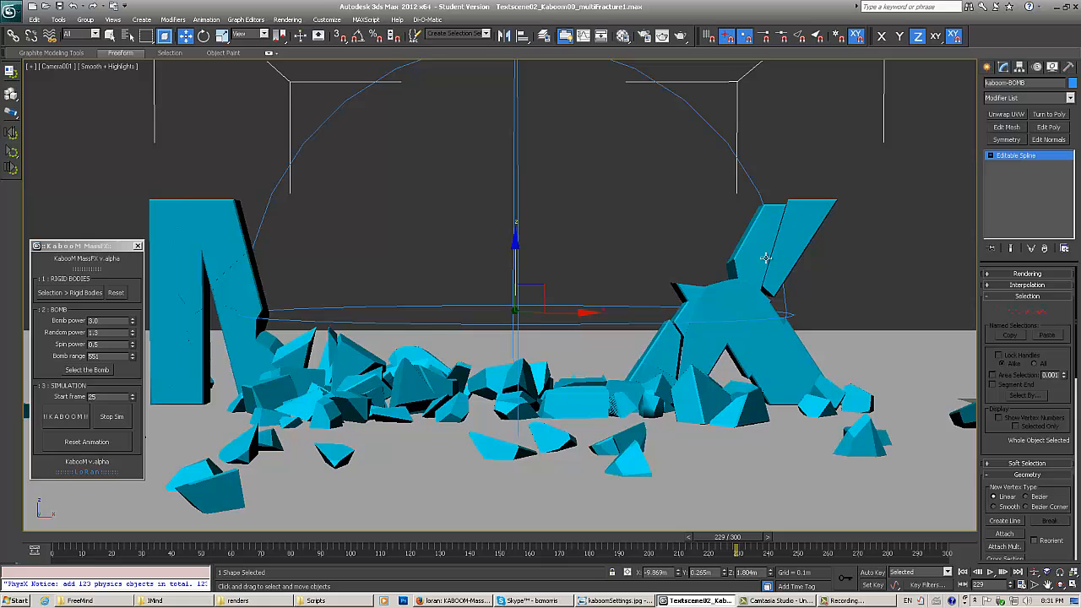
mouse_move(802, 277)
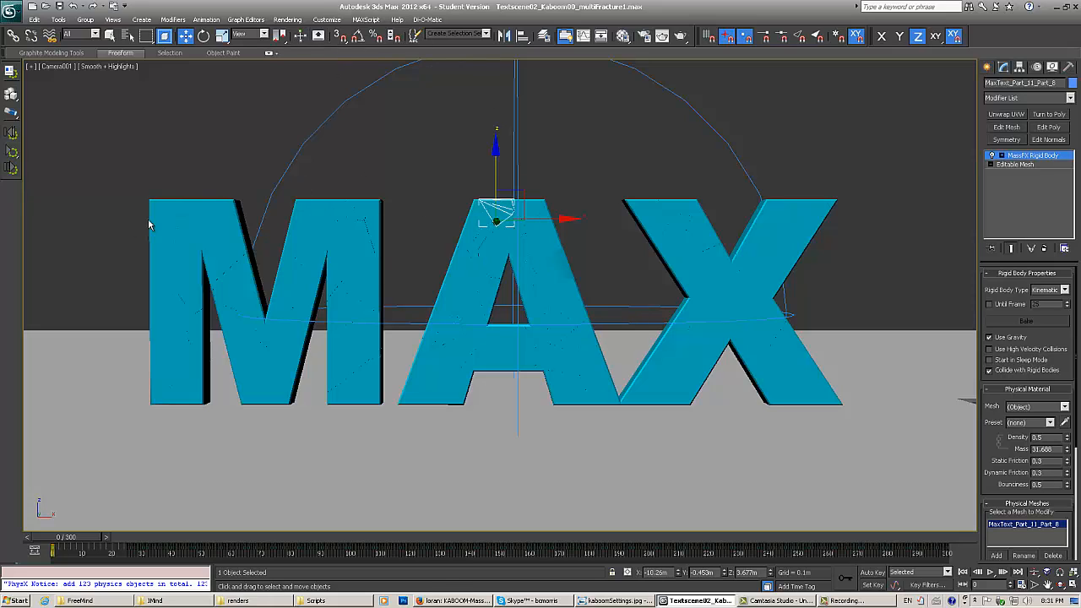
mouse_move(693, 200)
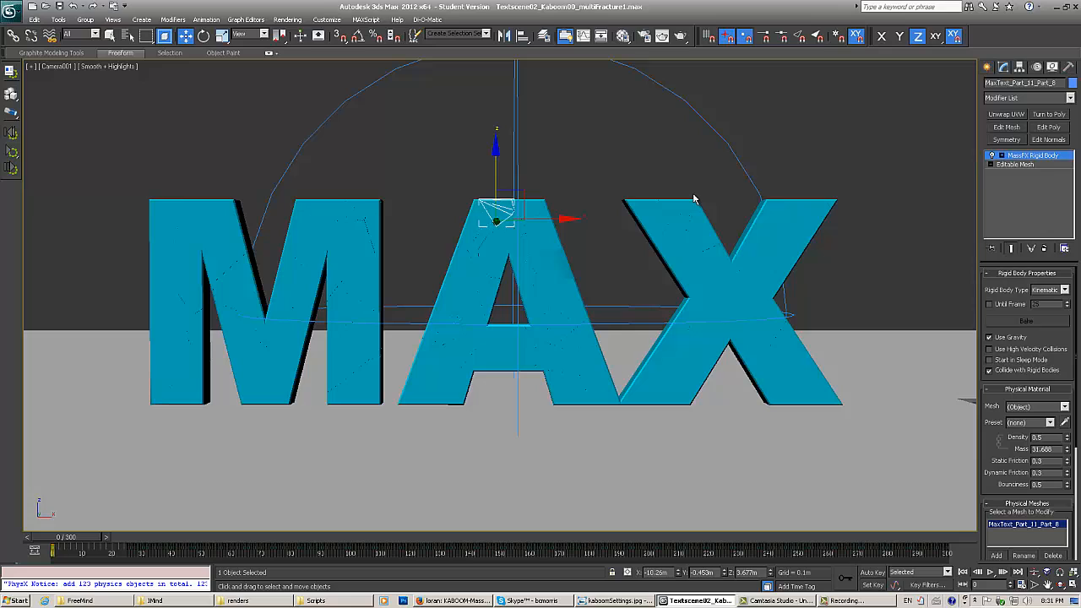
- Deselect the inspected fragment so the whole MAX text shows at the start frame
left_click(818, 208)
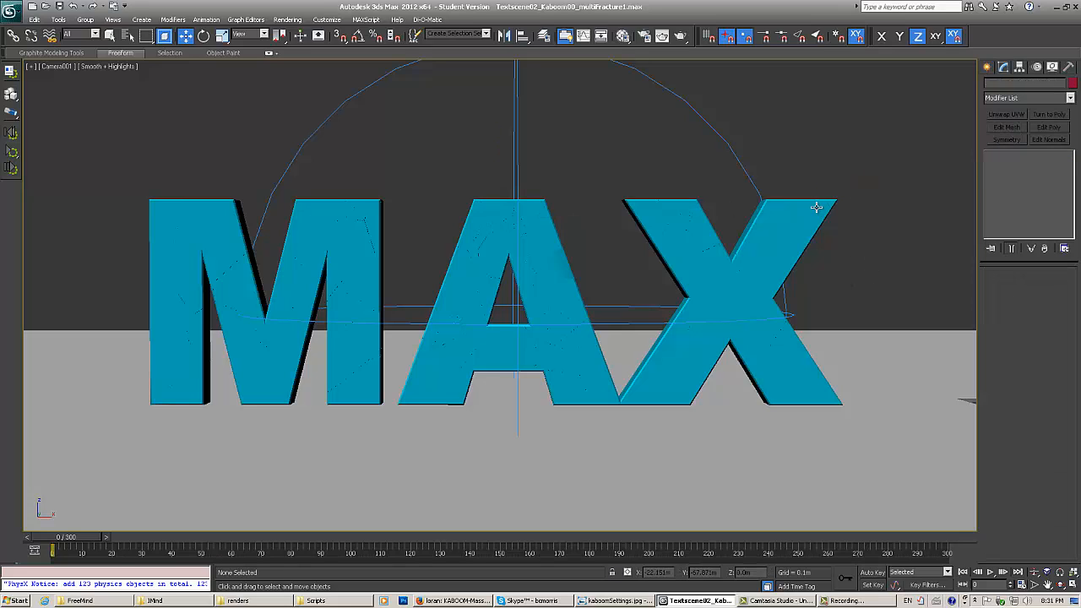